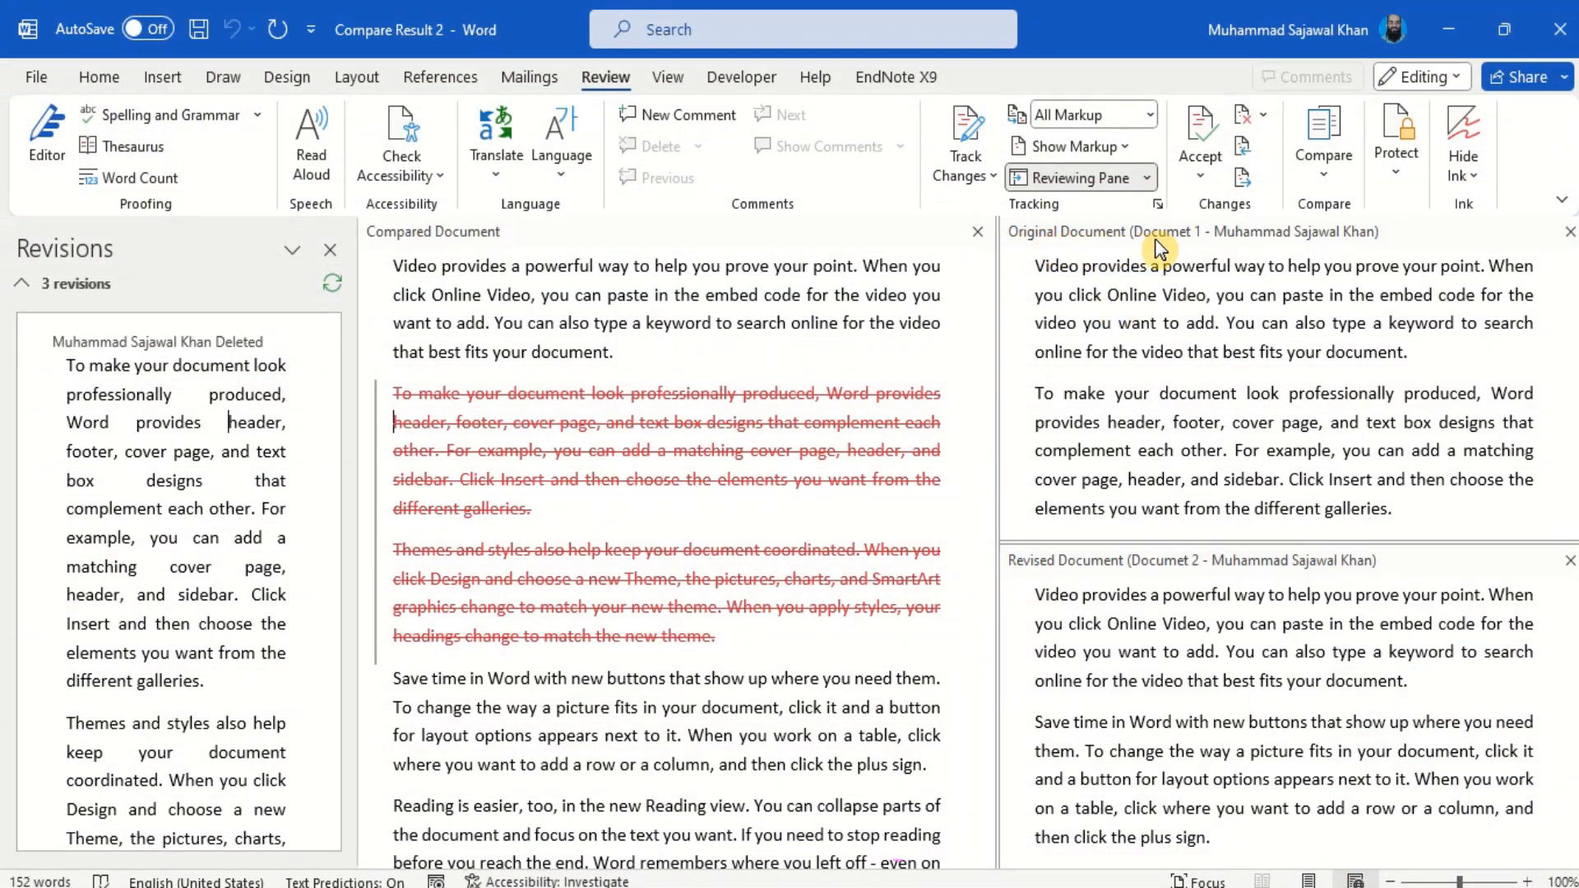
{"action": "mouse_move", "coordinate": [1196, 579]}
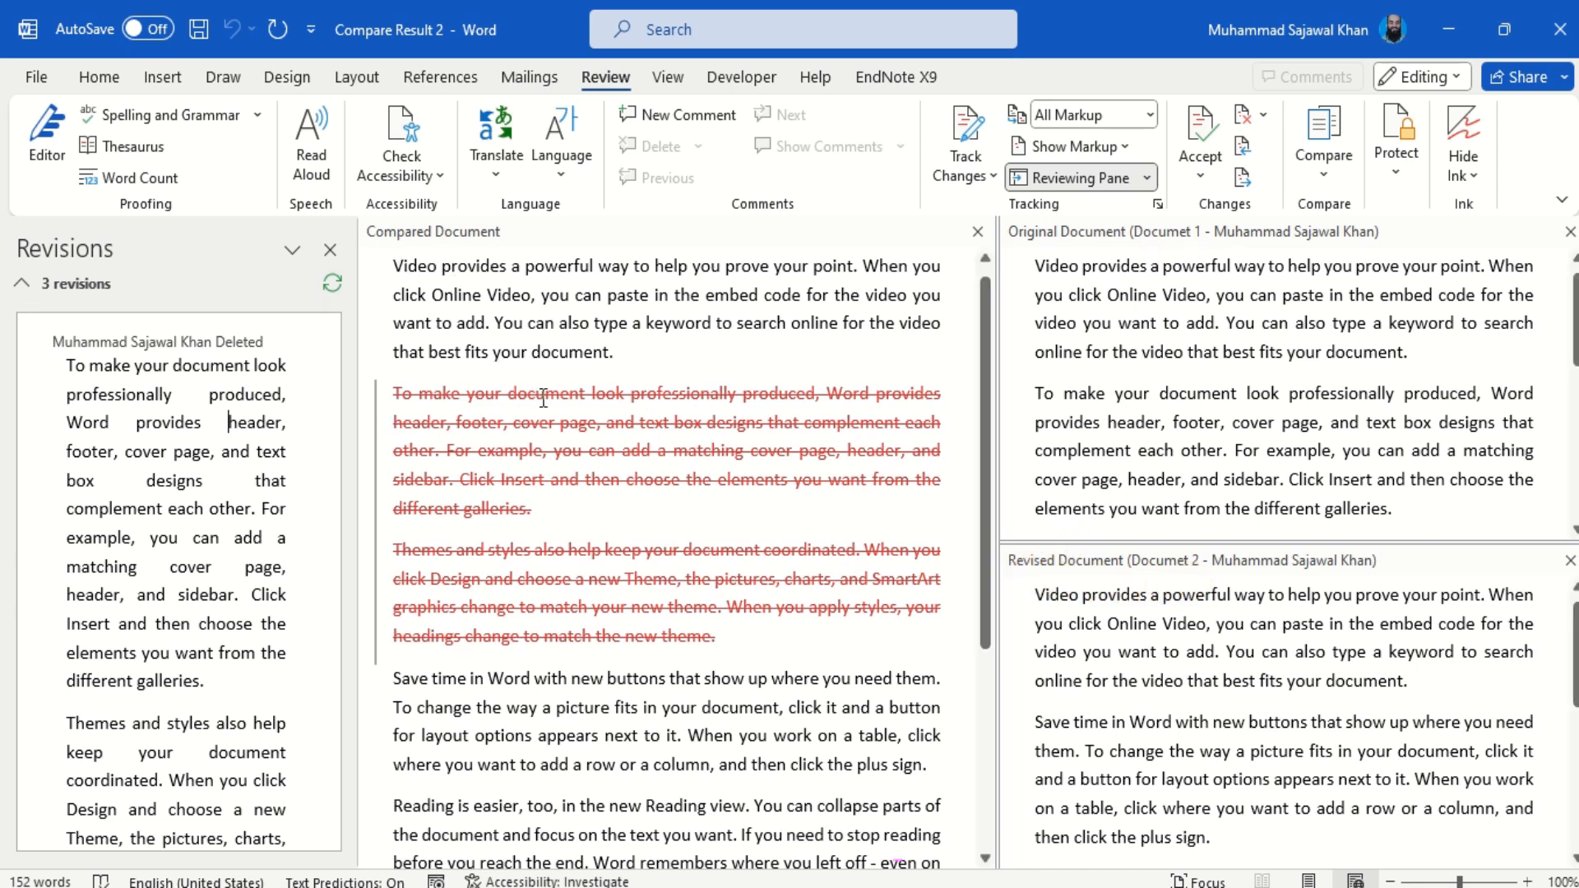
Step: Highlight in yellow the two Documet 1 paragraphs missing from Documet 2
{"action": "scroll", "scroll_direction": "down", "scroll_amount": 3}
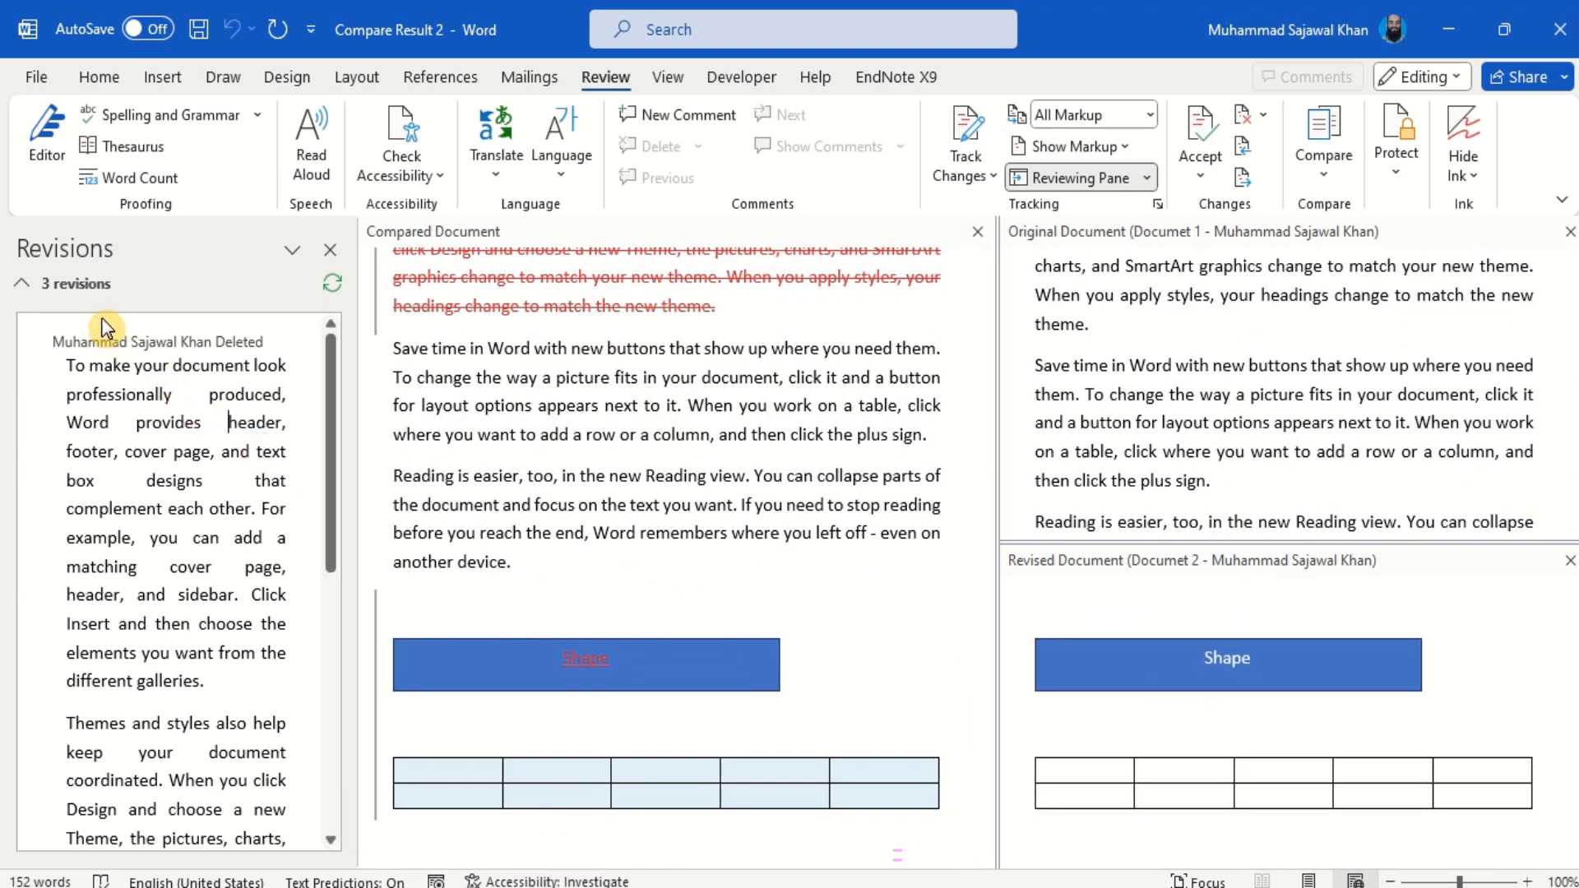
{"action": "scroll", "scroll_direction": "down", "scroll_amount": 3}
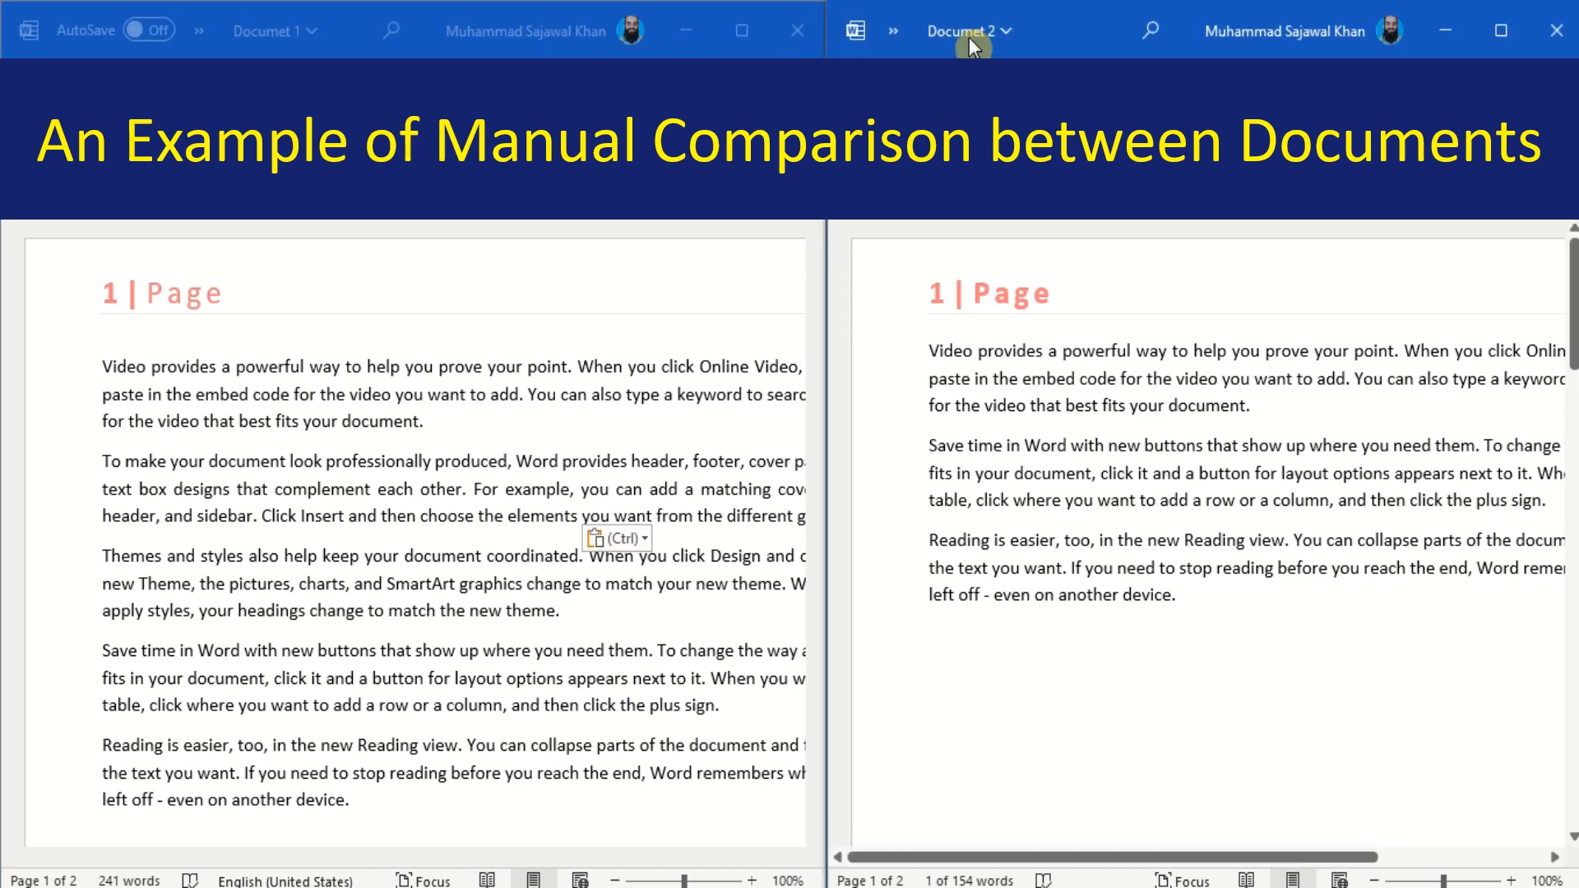
{"action": "left_click", "coordinate": [208, 380]}
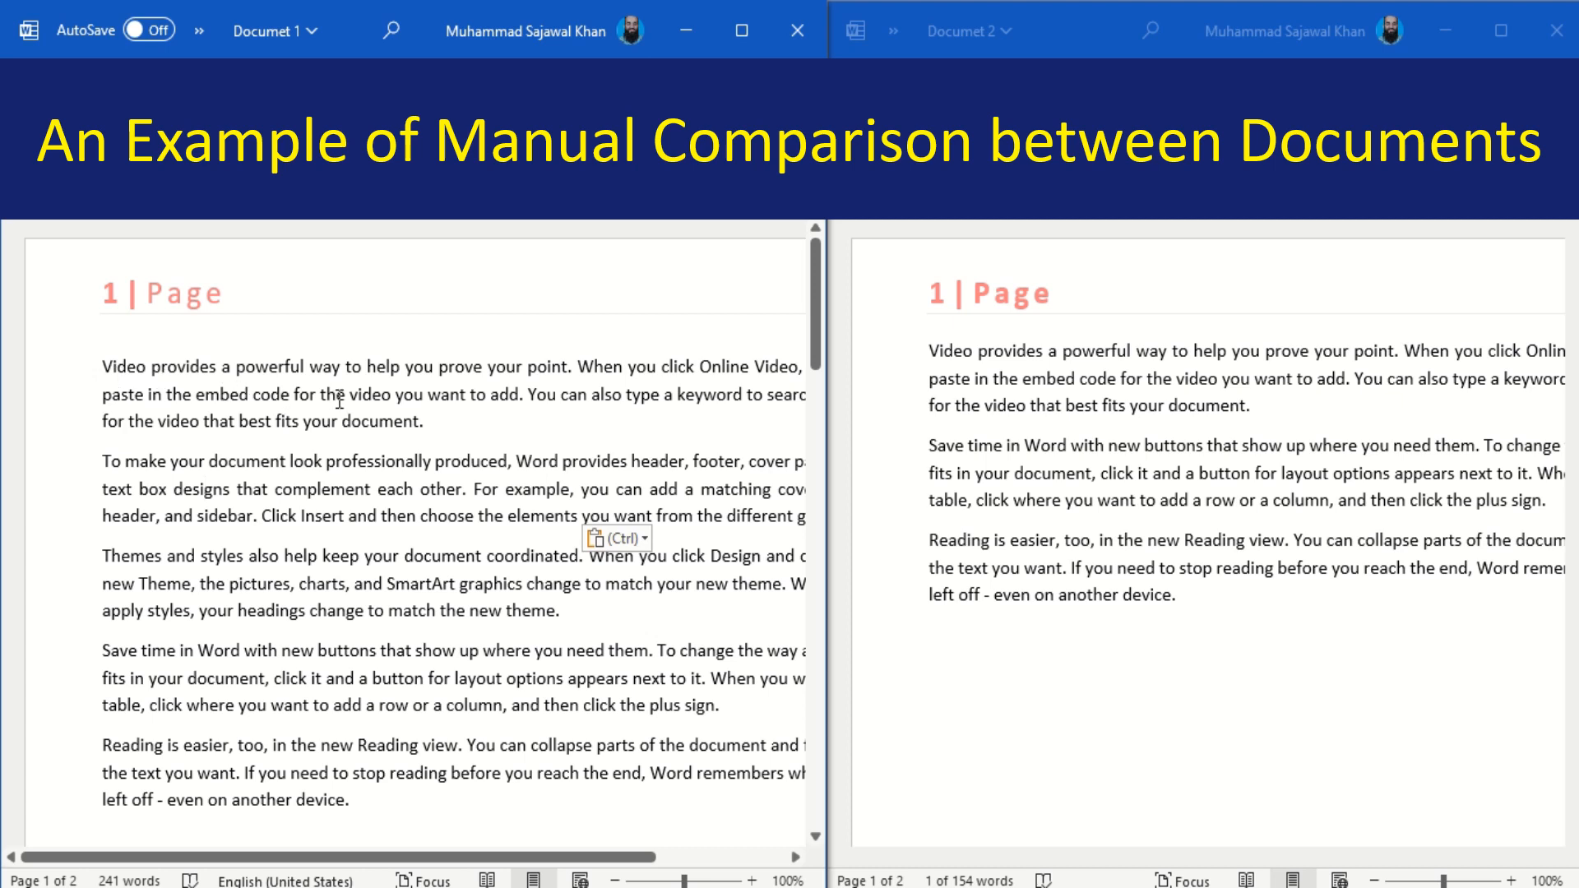
{"action": "mouse_move", "coordinate": [241, 466]}
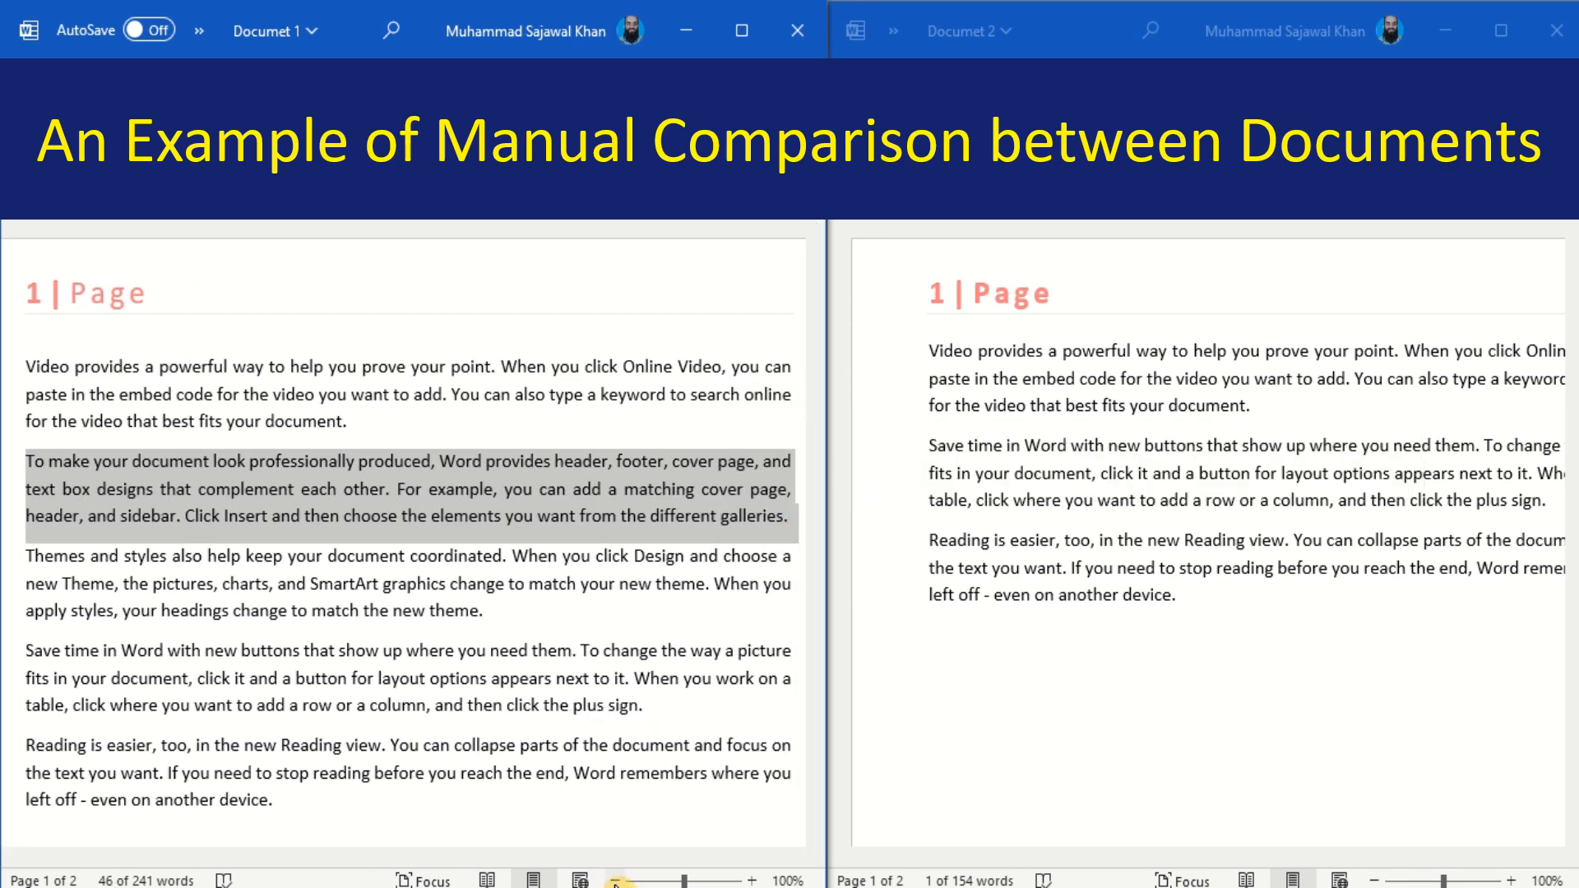
{"action": "left_click", "coordinate": [614, 880]}
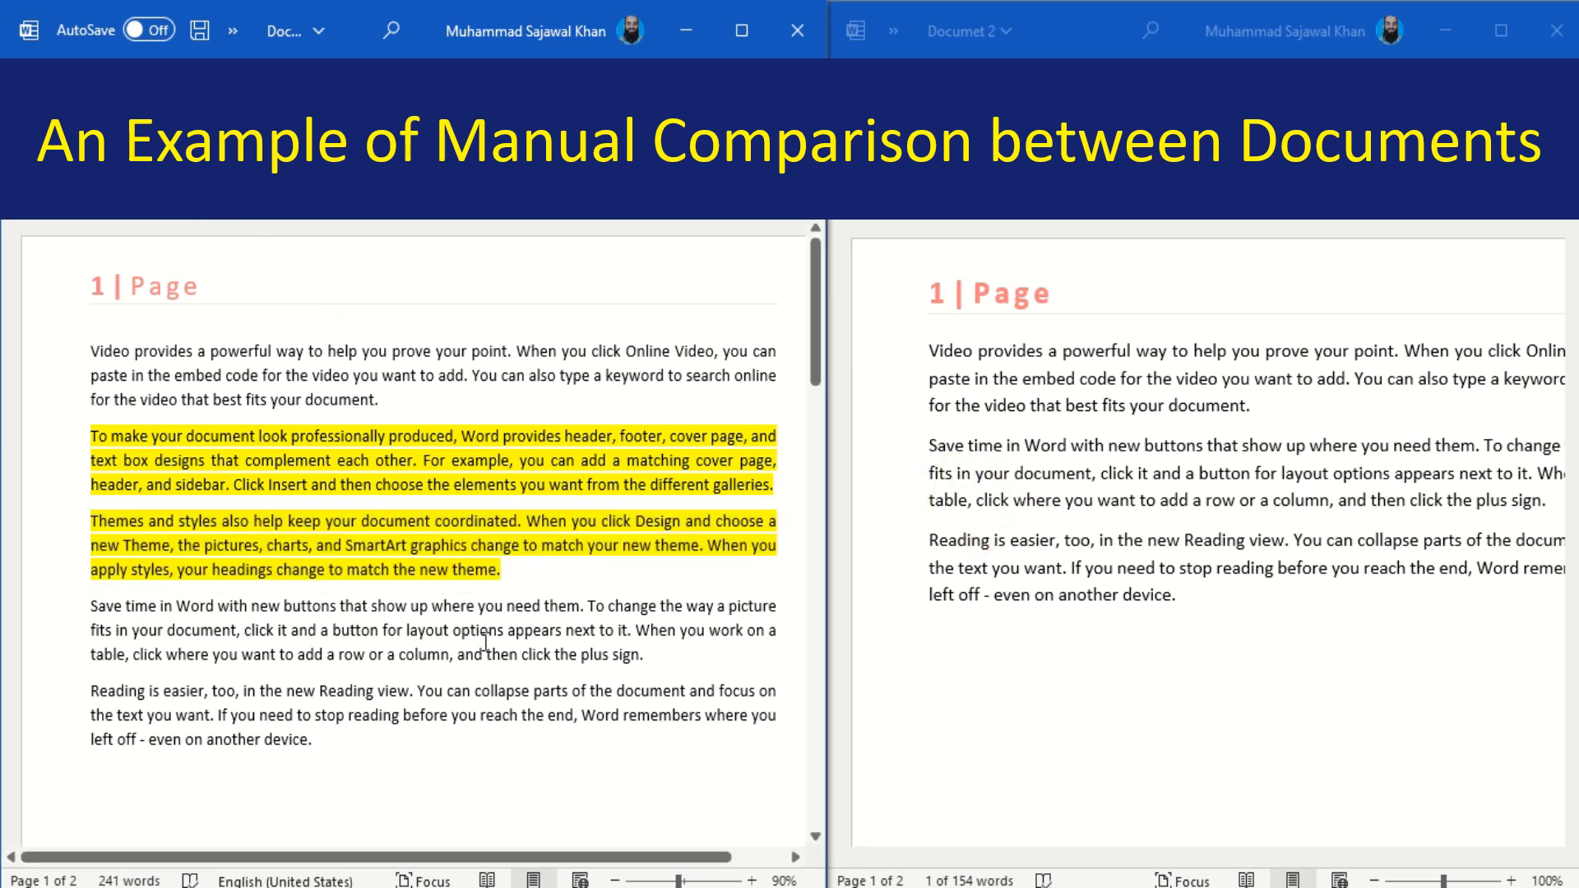
{"action": "mouse_move", "coordinate": [411, 607]}
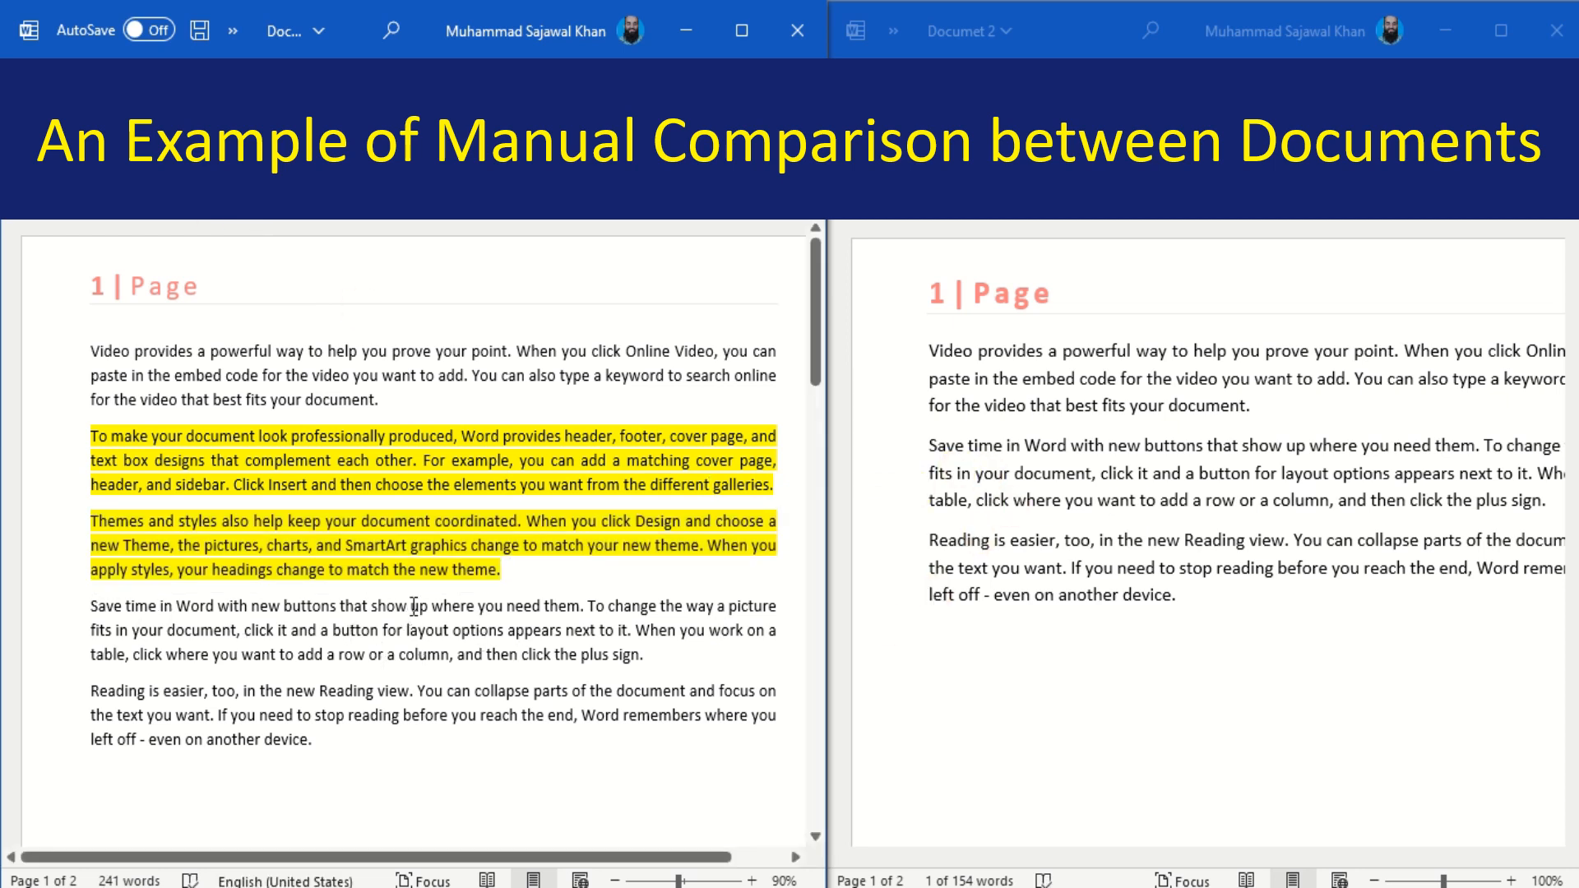
Step: Compare the shapes, noting the extra third shape in Documet 2, then close both windows
{"action": "scroll", "scroll_direction": "down", "scroll_amount": 3}
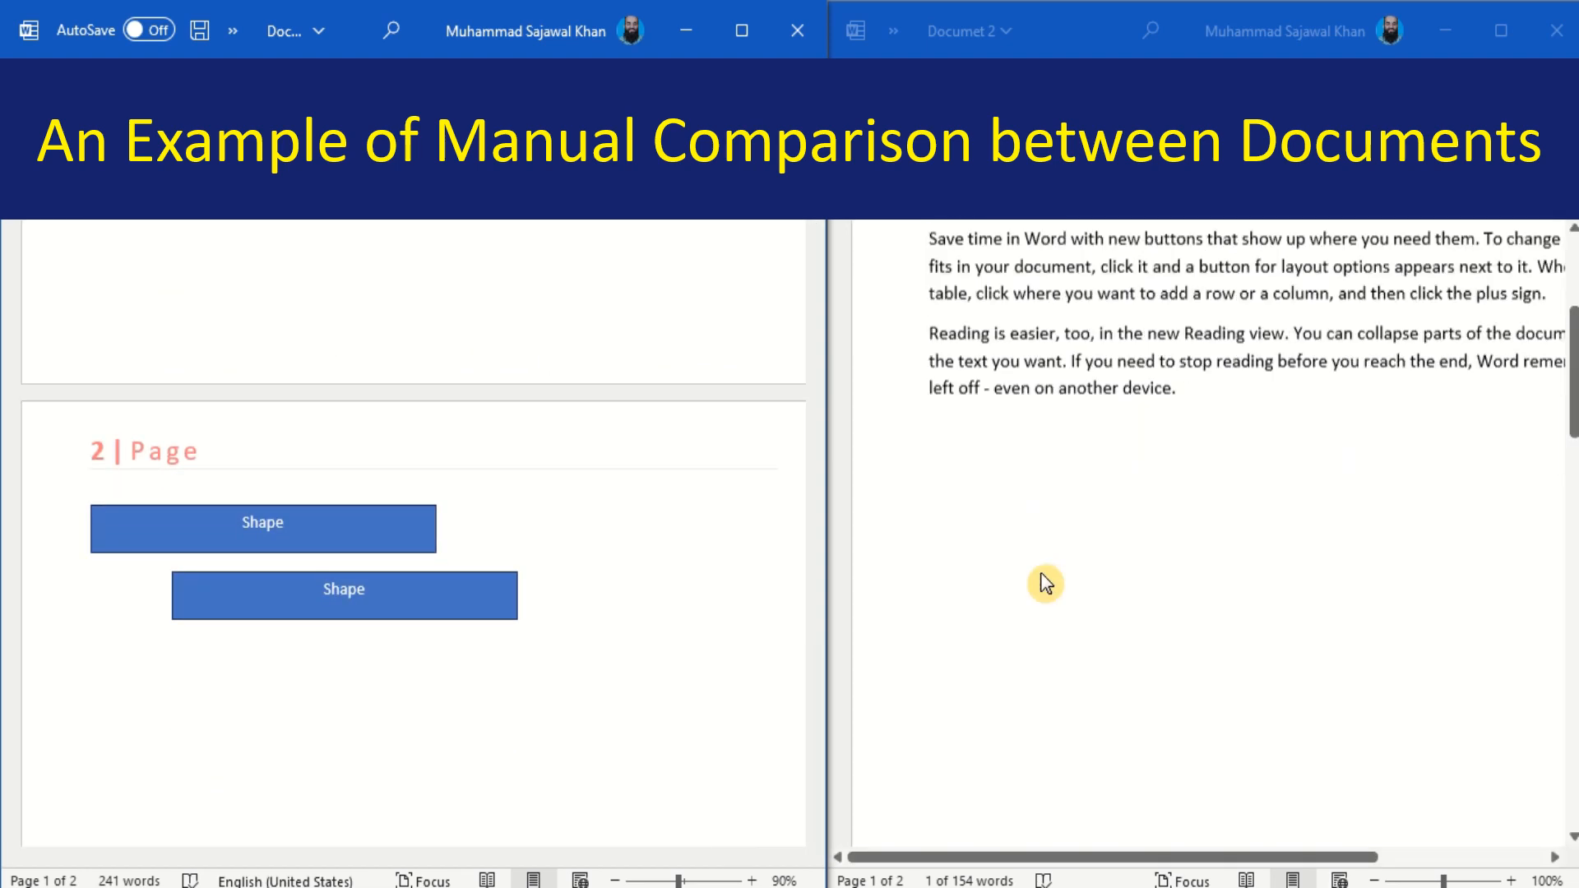
{"action": "scroll", "scroll_direction": "down", "scroll_amount": 3}
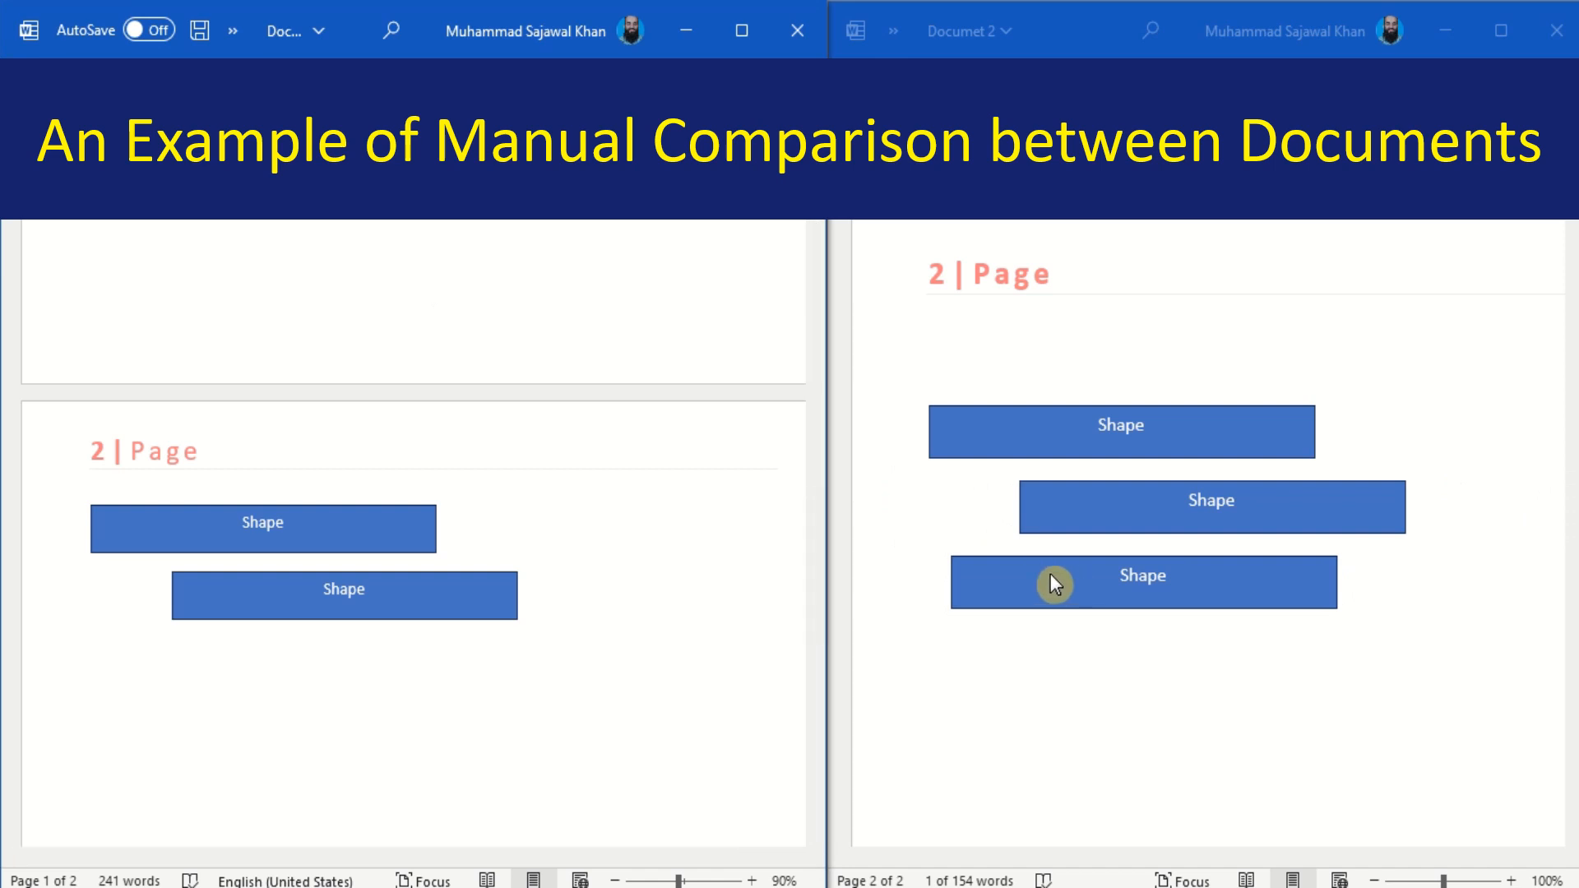
{"action": "left_click", "coordinate": [1143, 583]}
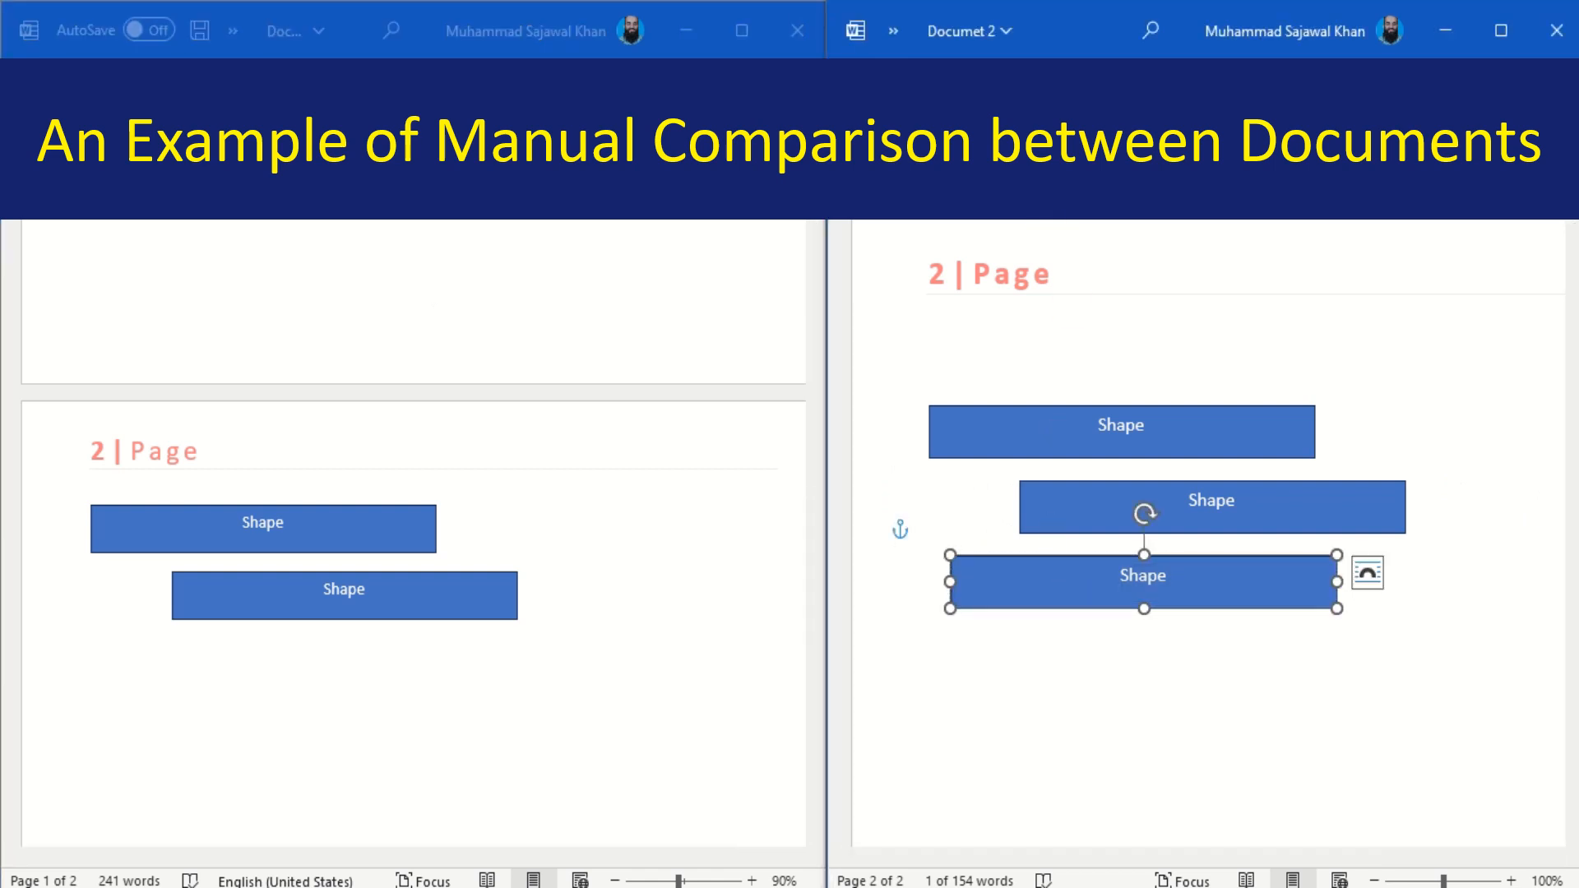
{"action": "double_click", "coordinate": [1143, 574]}
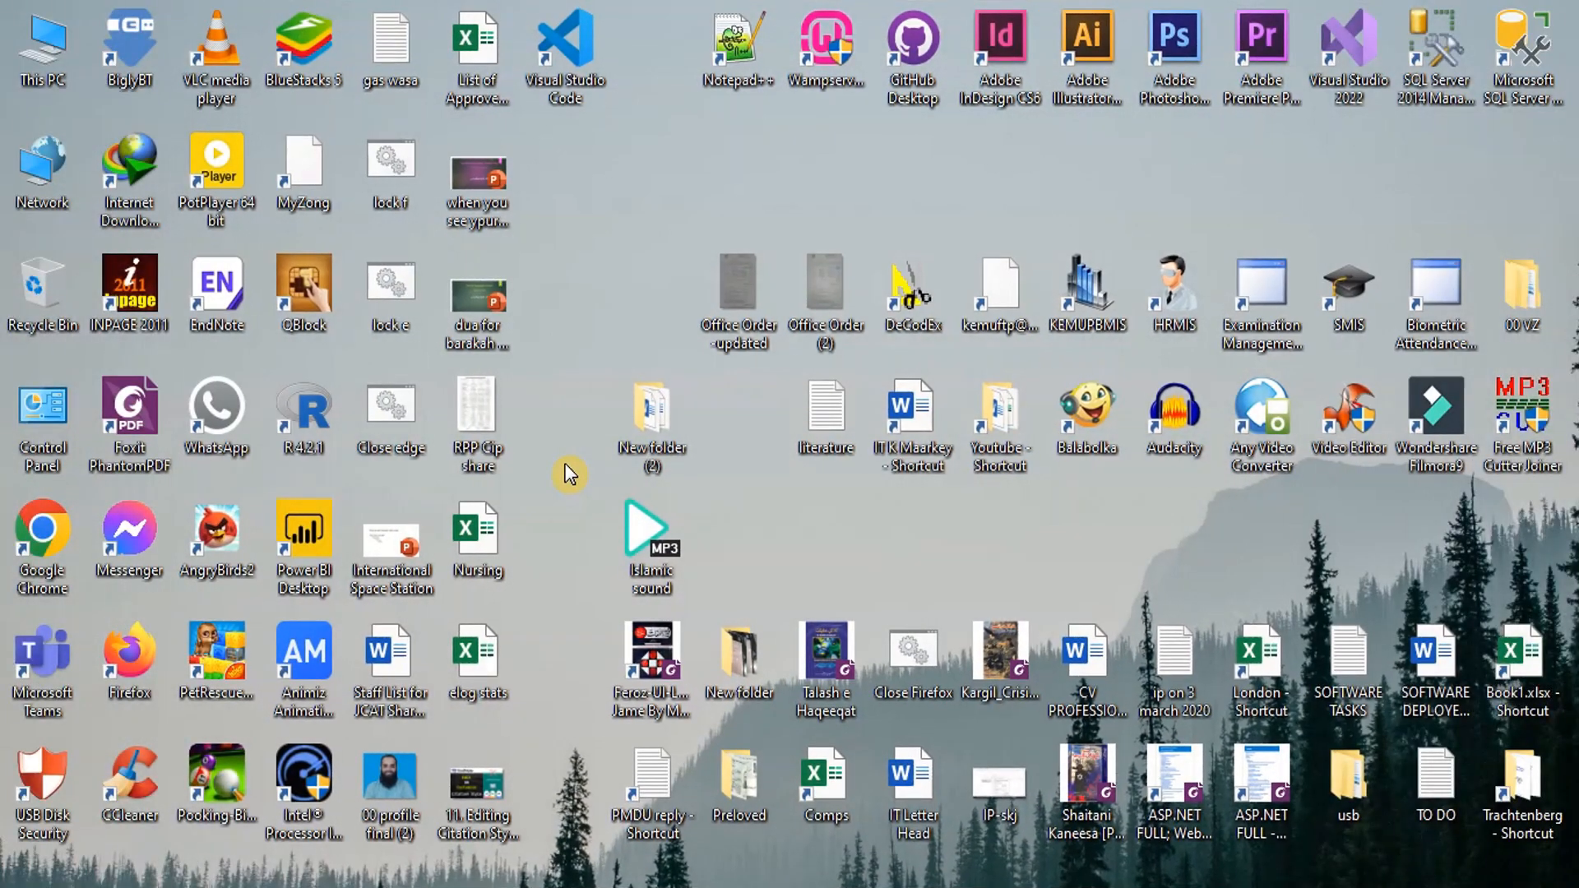
Step: Launch Word from Start search into a maximized blank document on the Review tab
{"action": "type", "text": "word"}
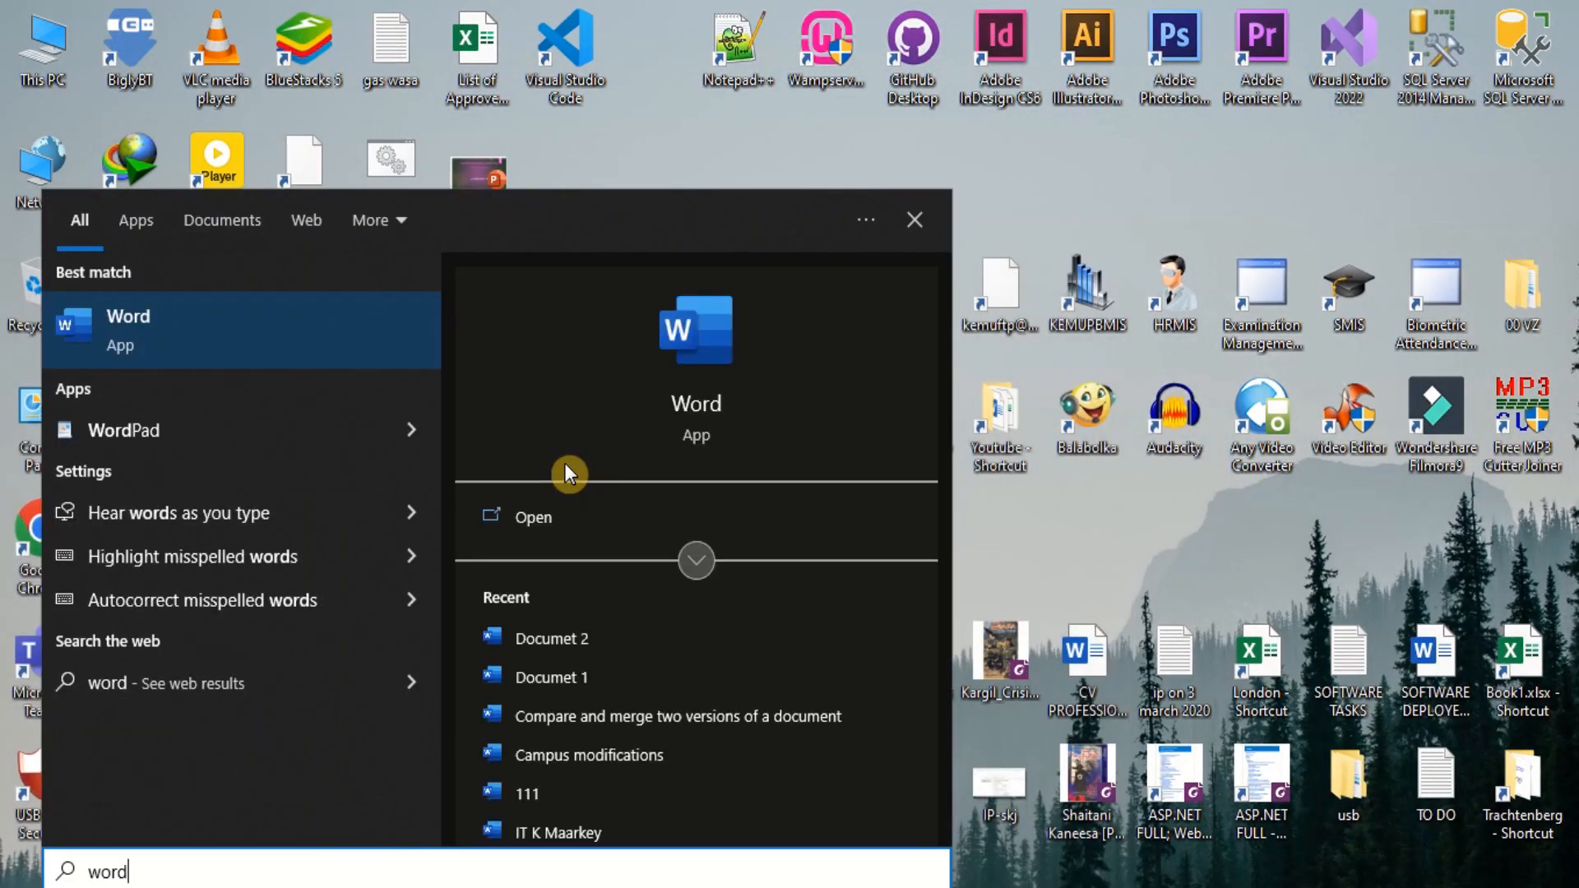
{"action": "left_click", "coordinate": [913, 219]}
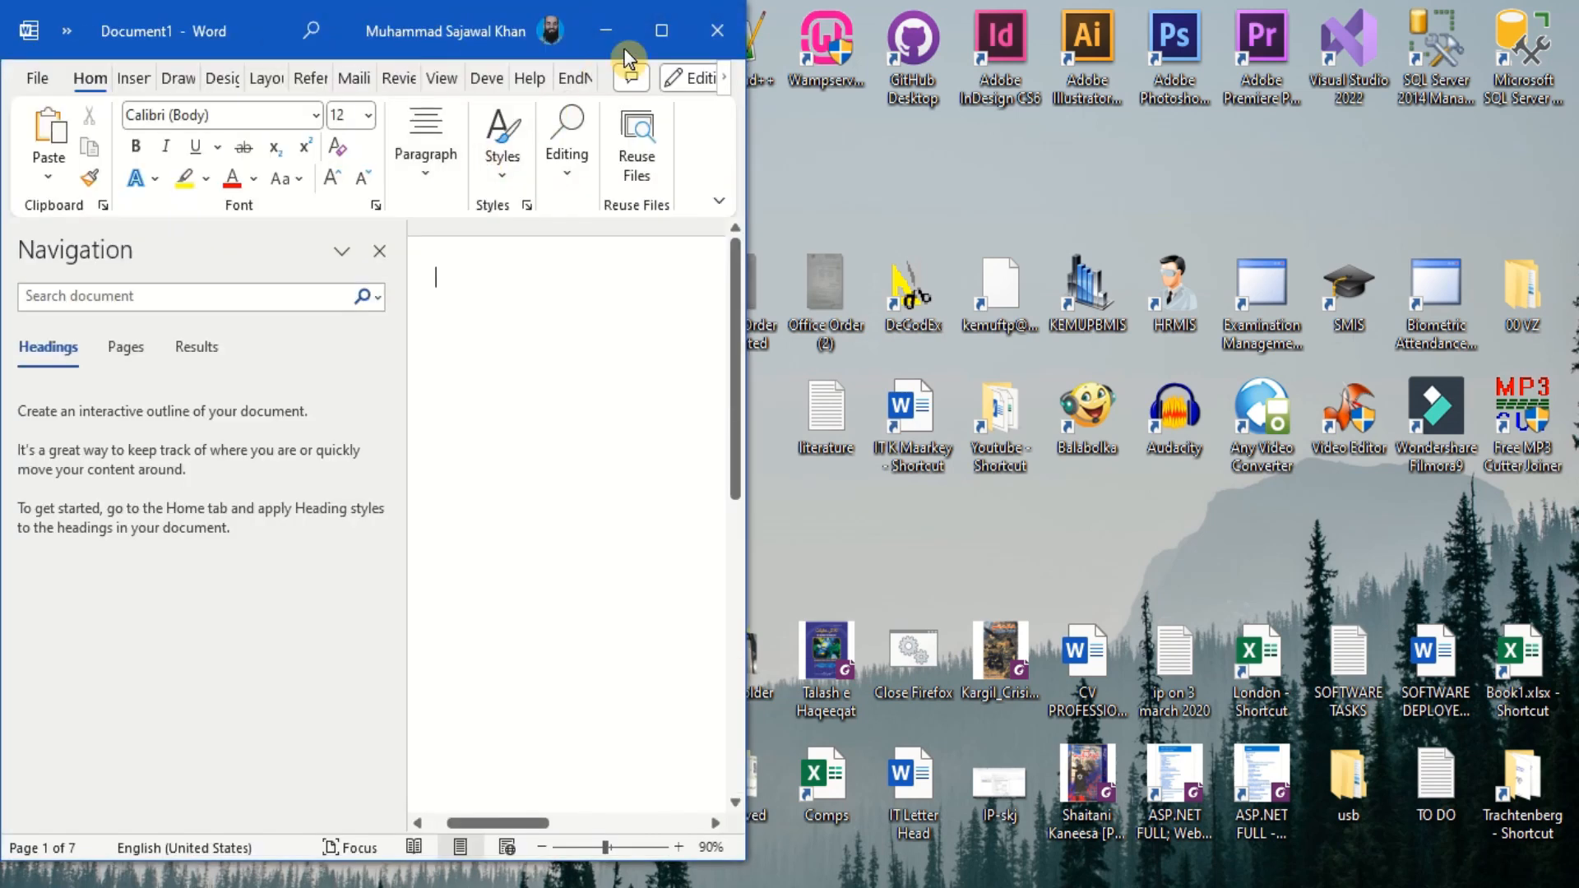
{"action": "left_click", "coordinate": [661, 29]}
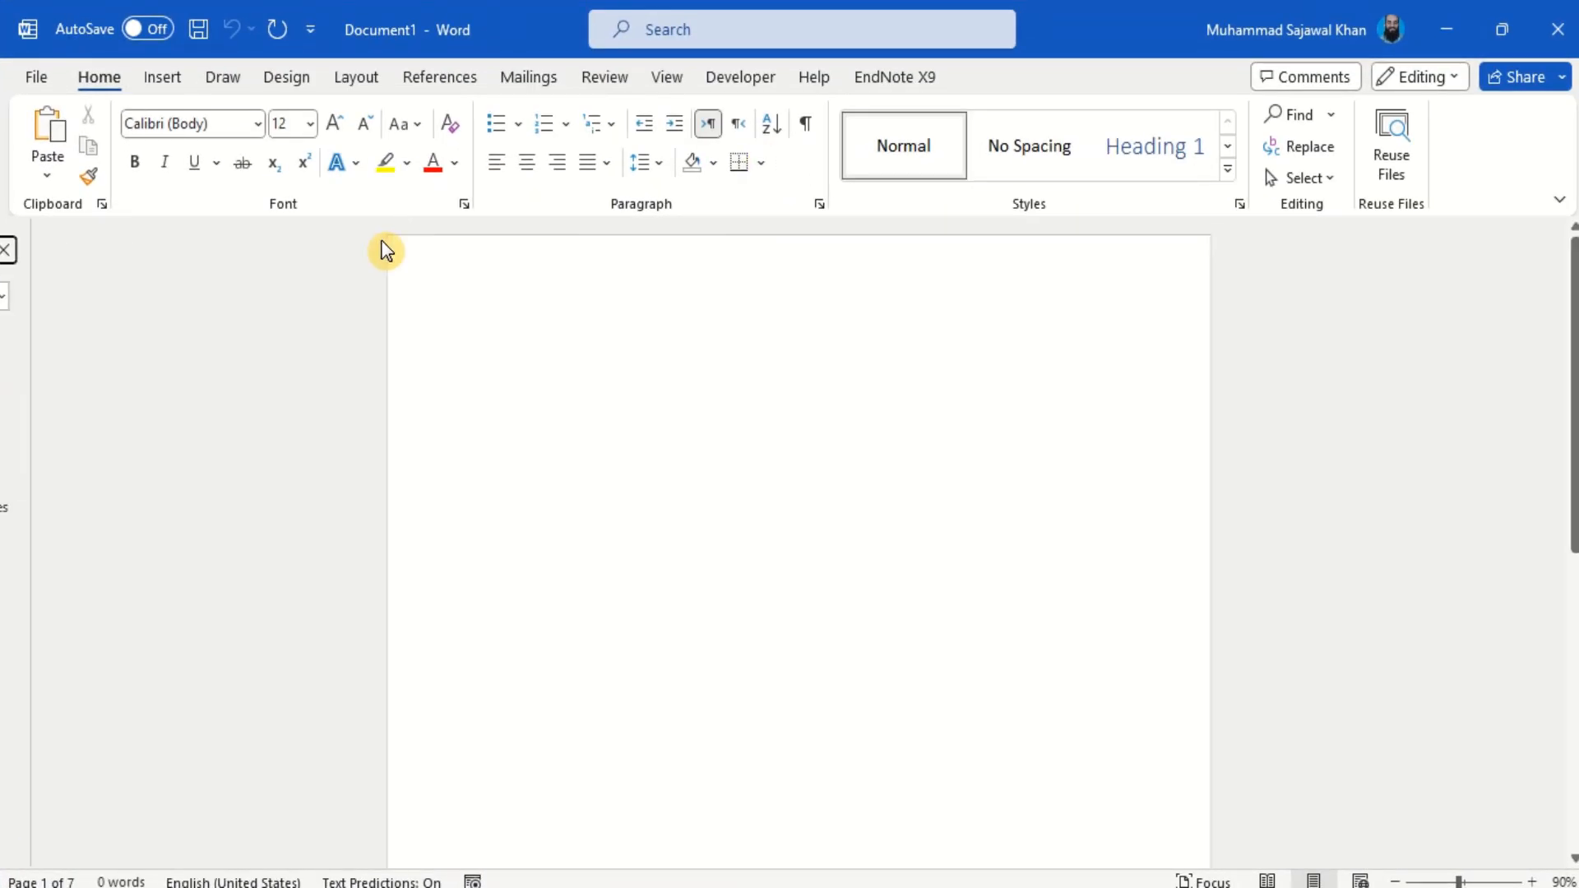
{"action": "left_click", "coordinate": [603, 77]}
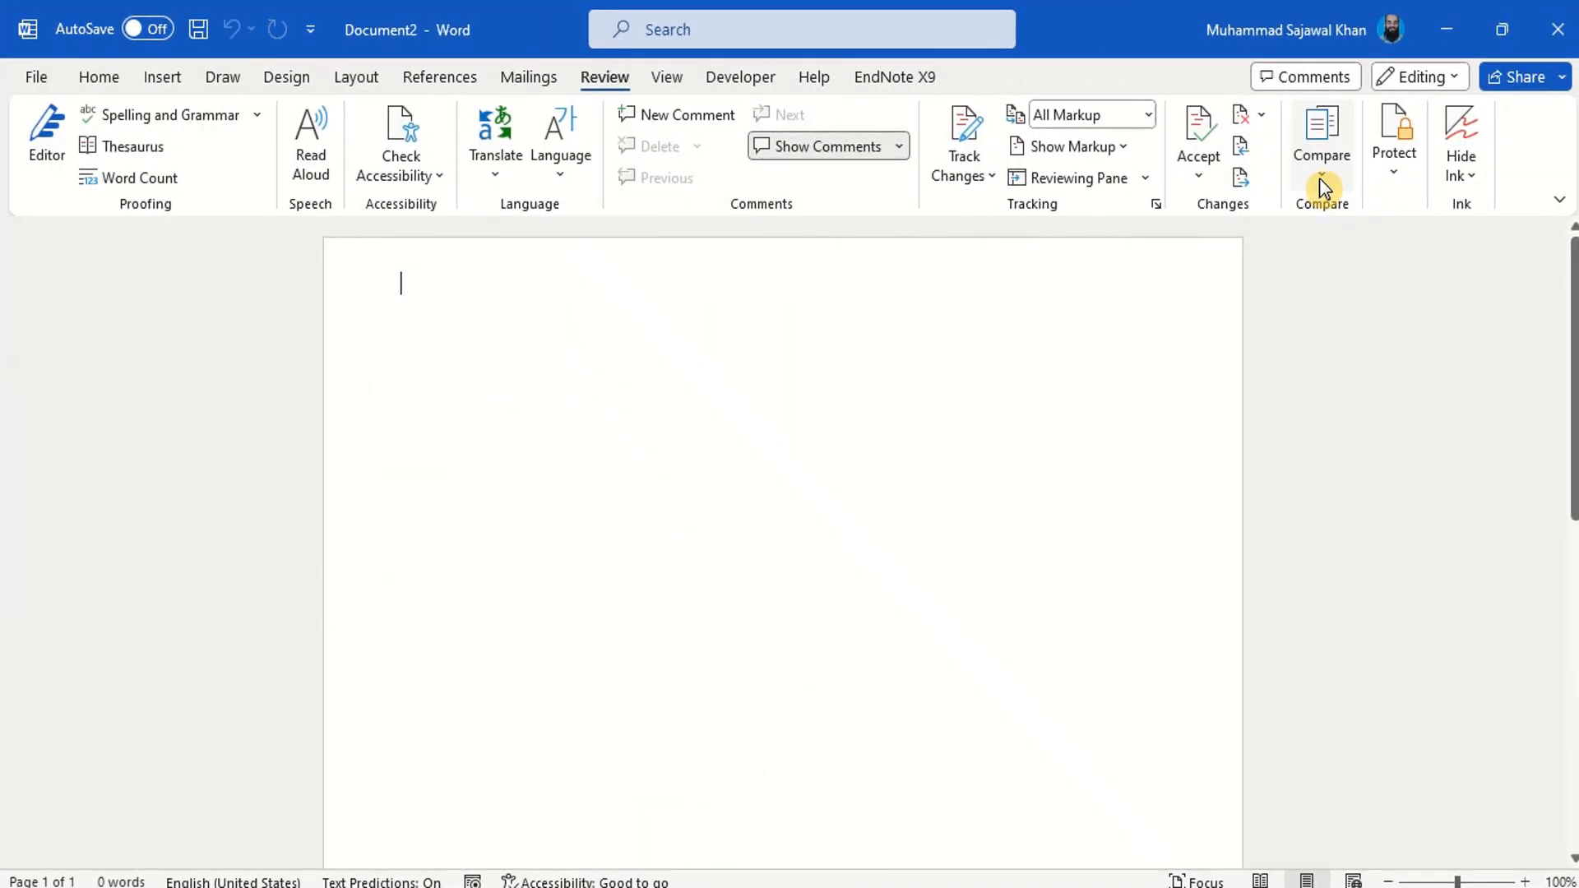
Step: Start a two-document comparison with Documet 1 from Desktop\New folder (2) as the original
{"action": "left_click", "coordinate": [1323, 142]}
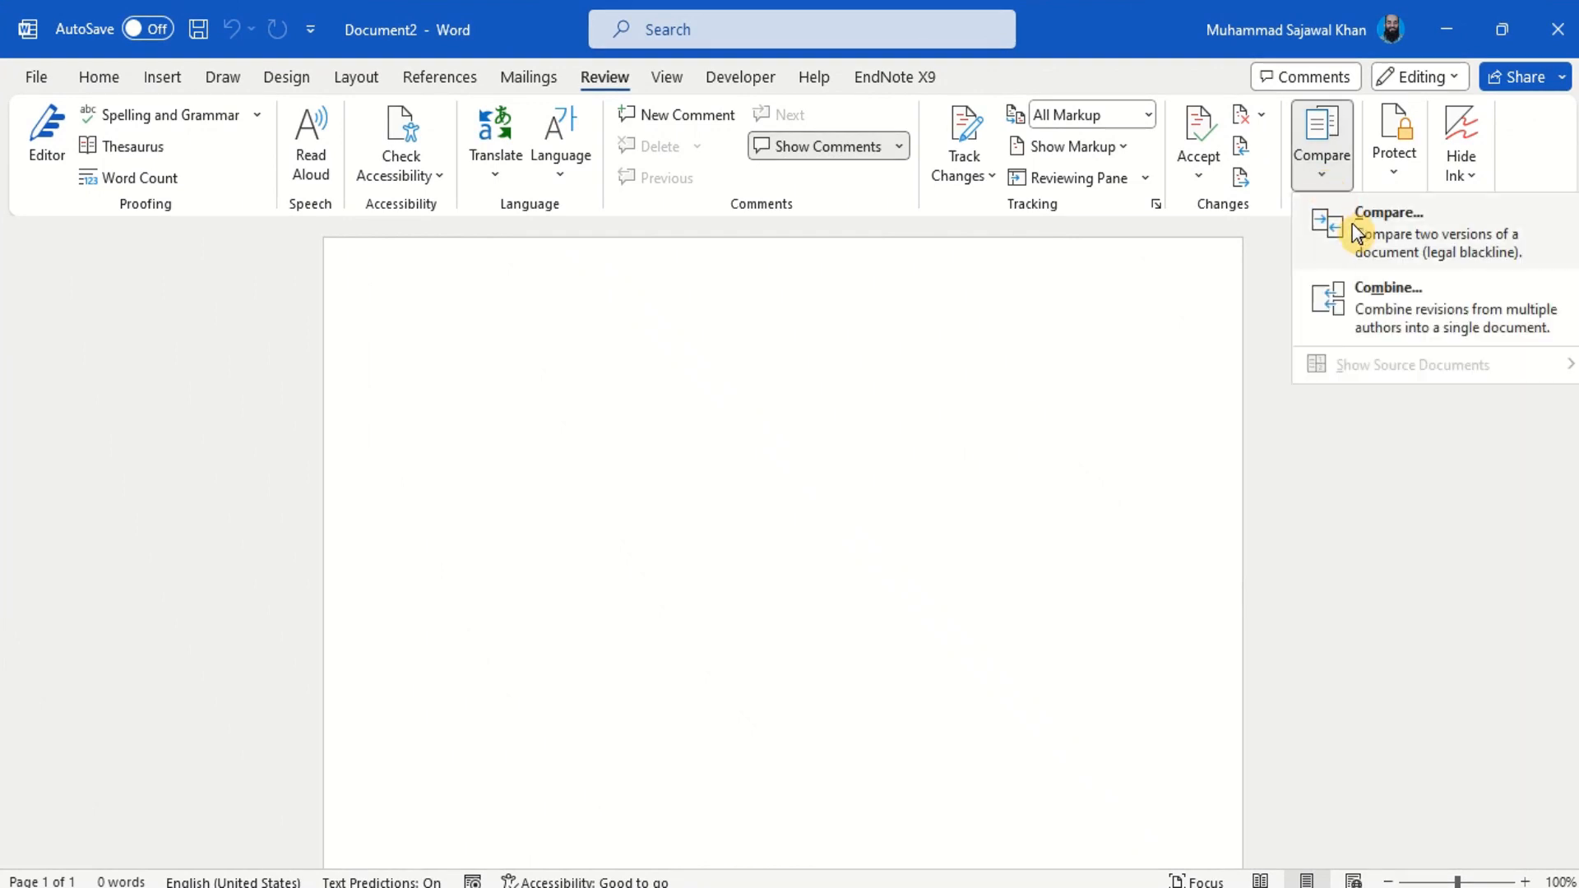
{"action": "left_click", "coordinate": [1389, 232]}
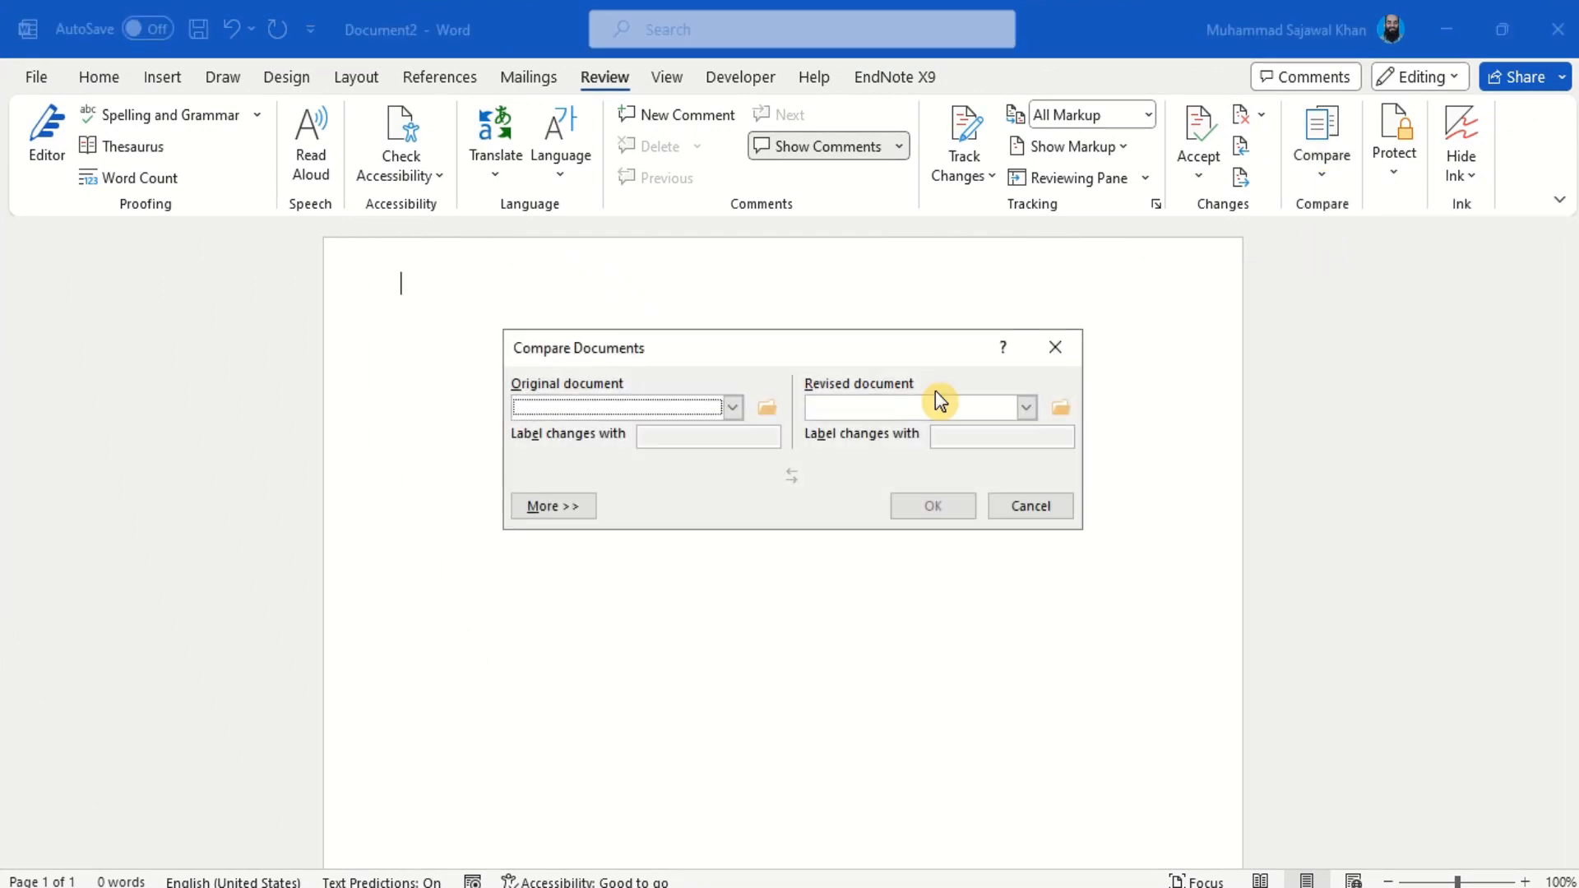
{"action": "mouse_move", "coordinate": [616, 393]}
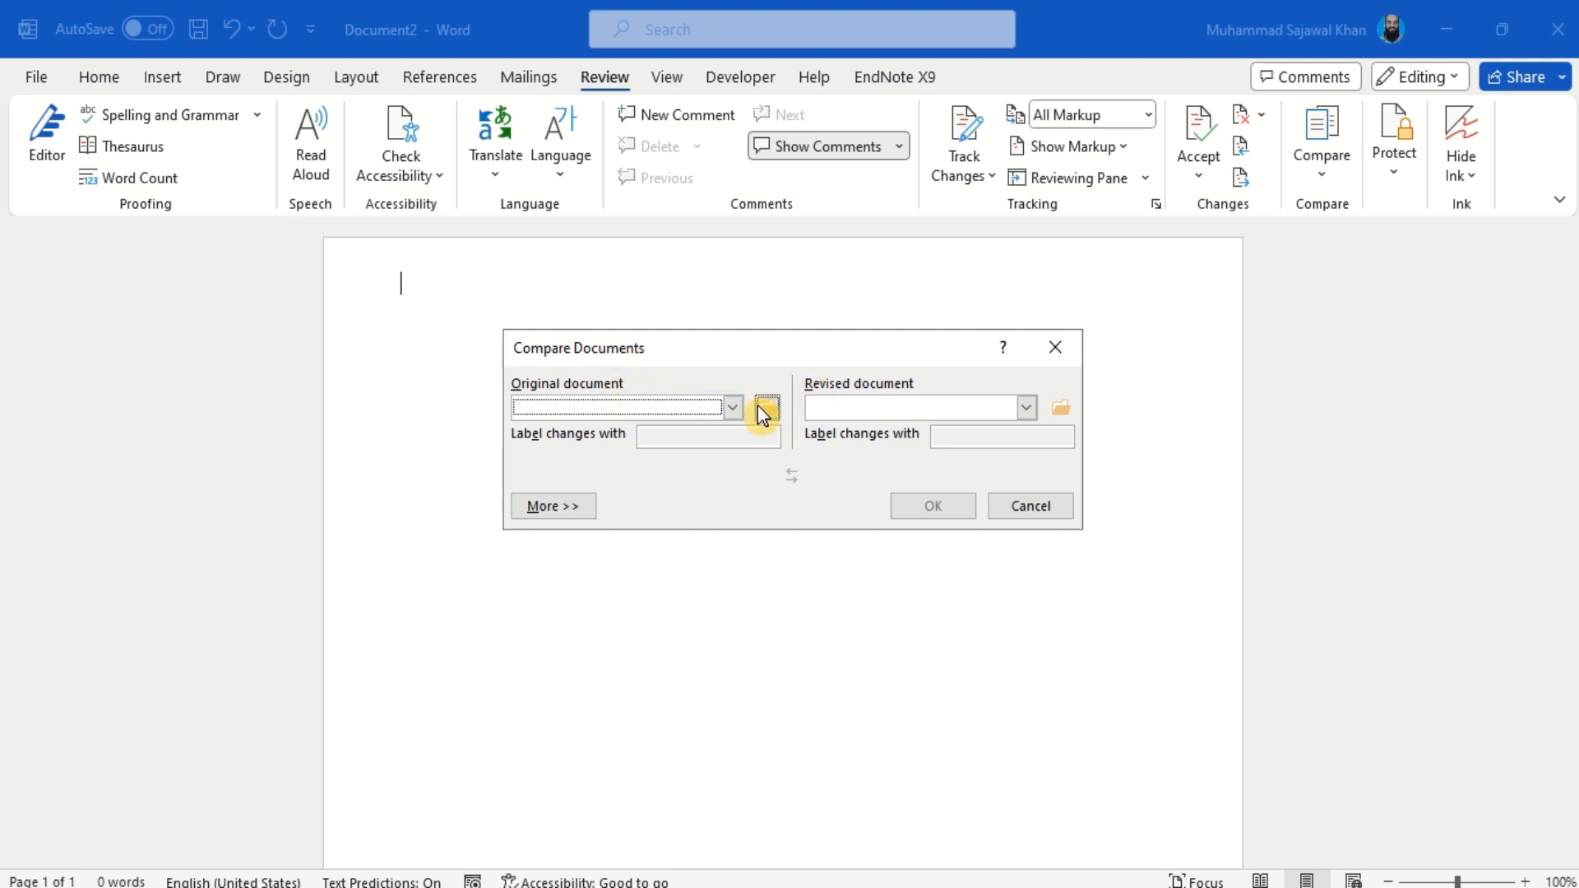
{"action": "left_click", "coordinate": [767, 407]}
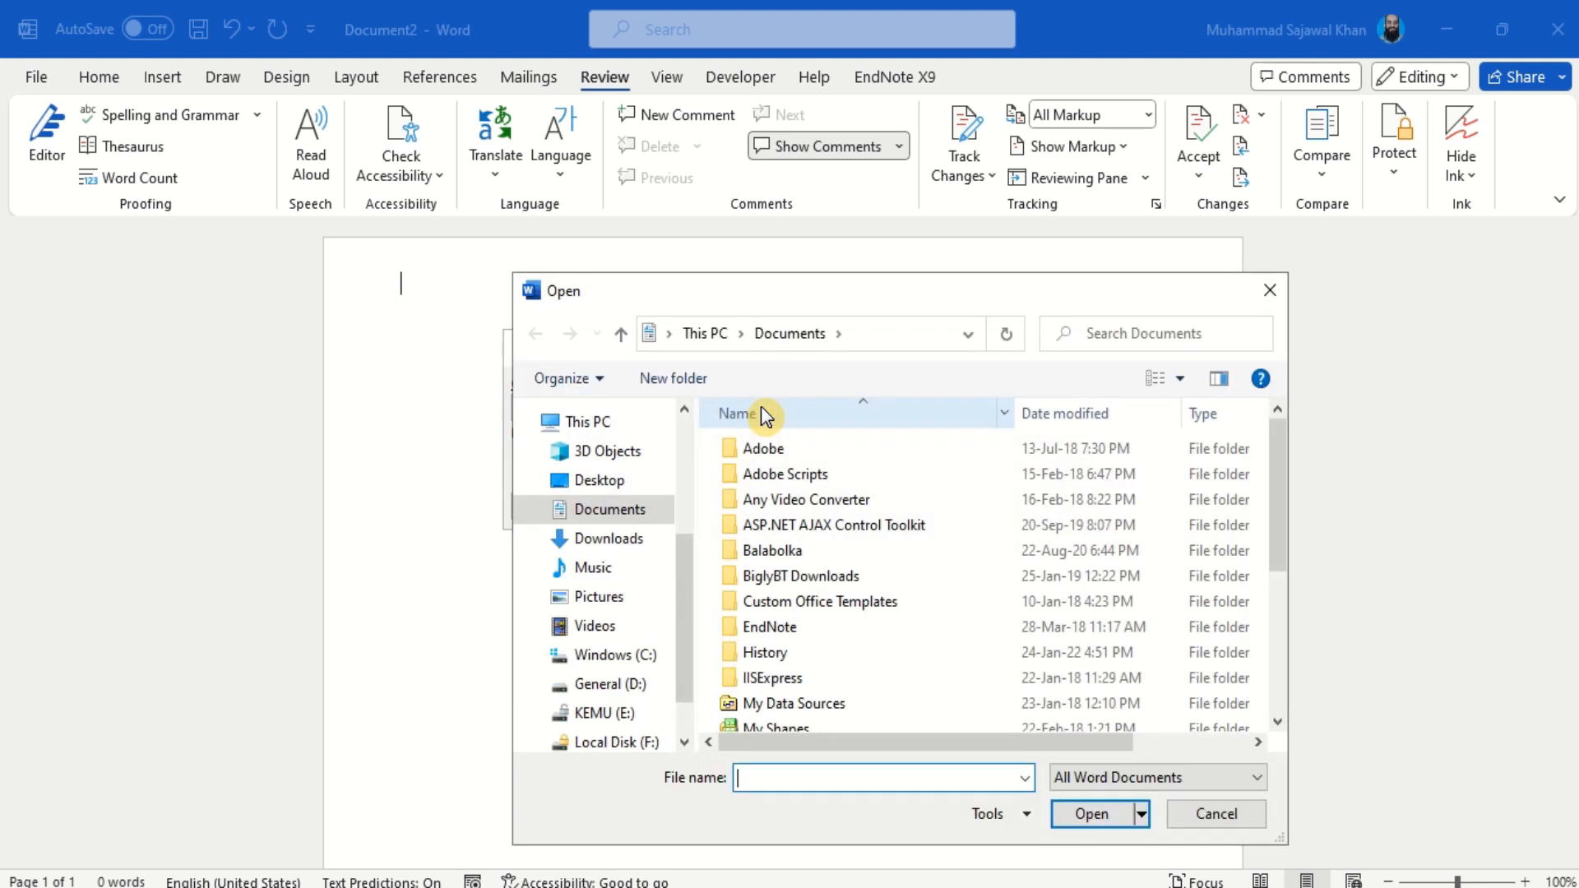
{"action": "left_click", "coordinate": [599, 478]}
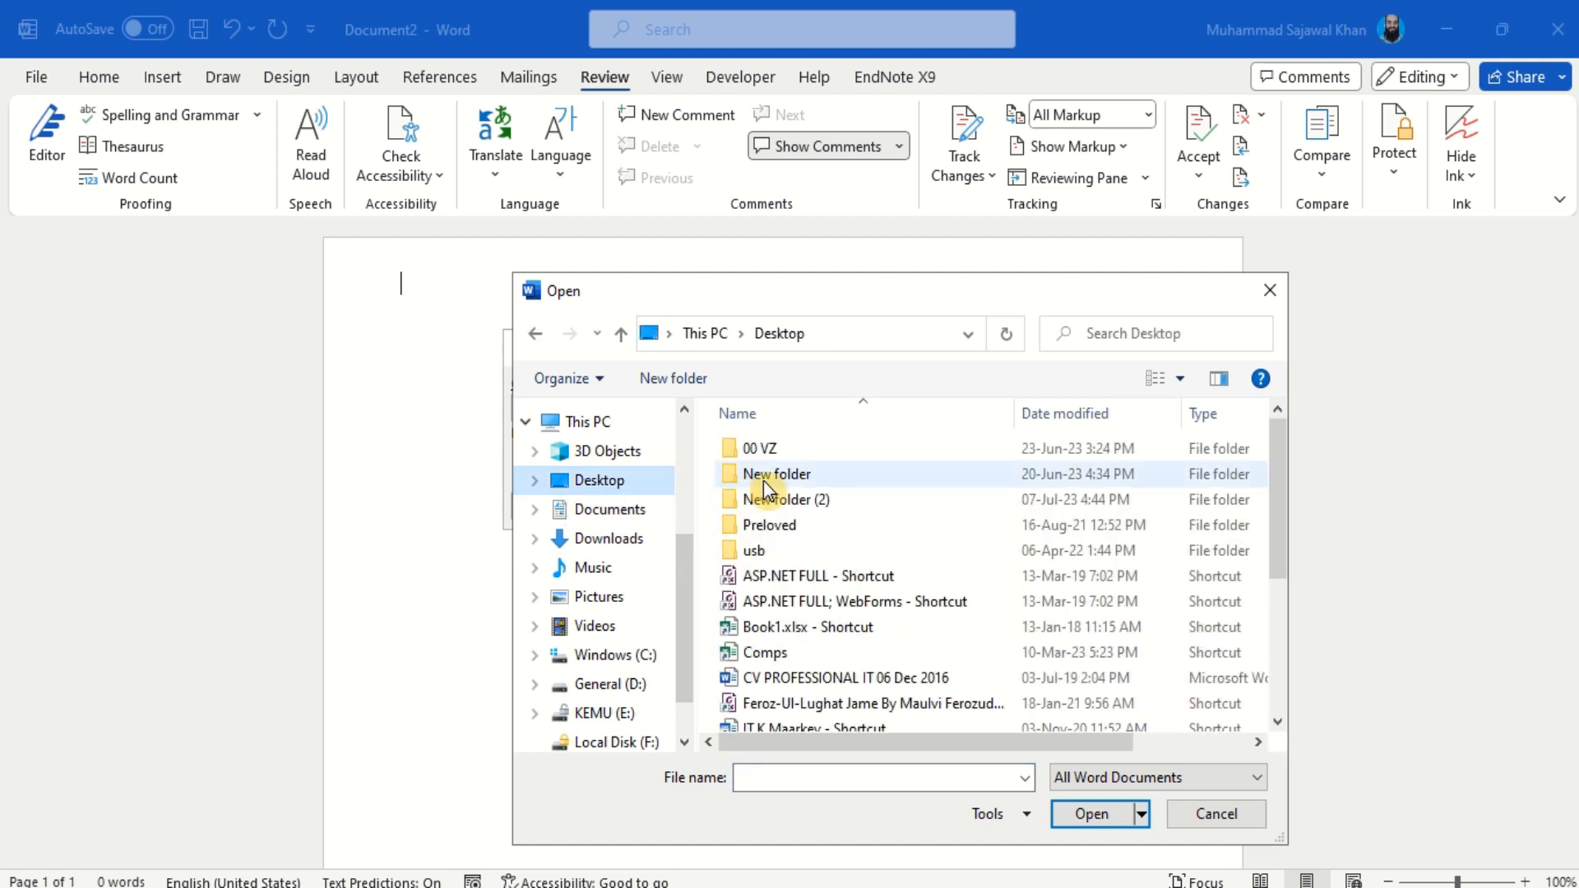
{"action": "double_click", "coordinate": [784, 500]}
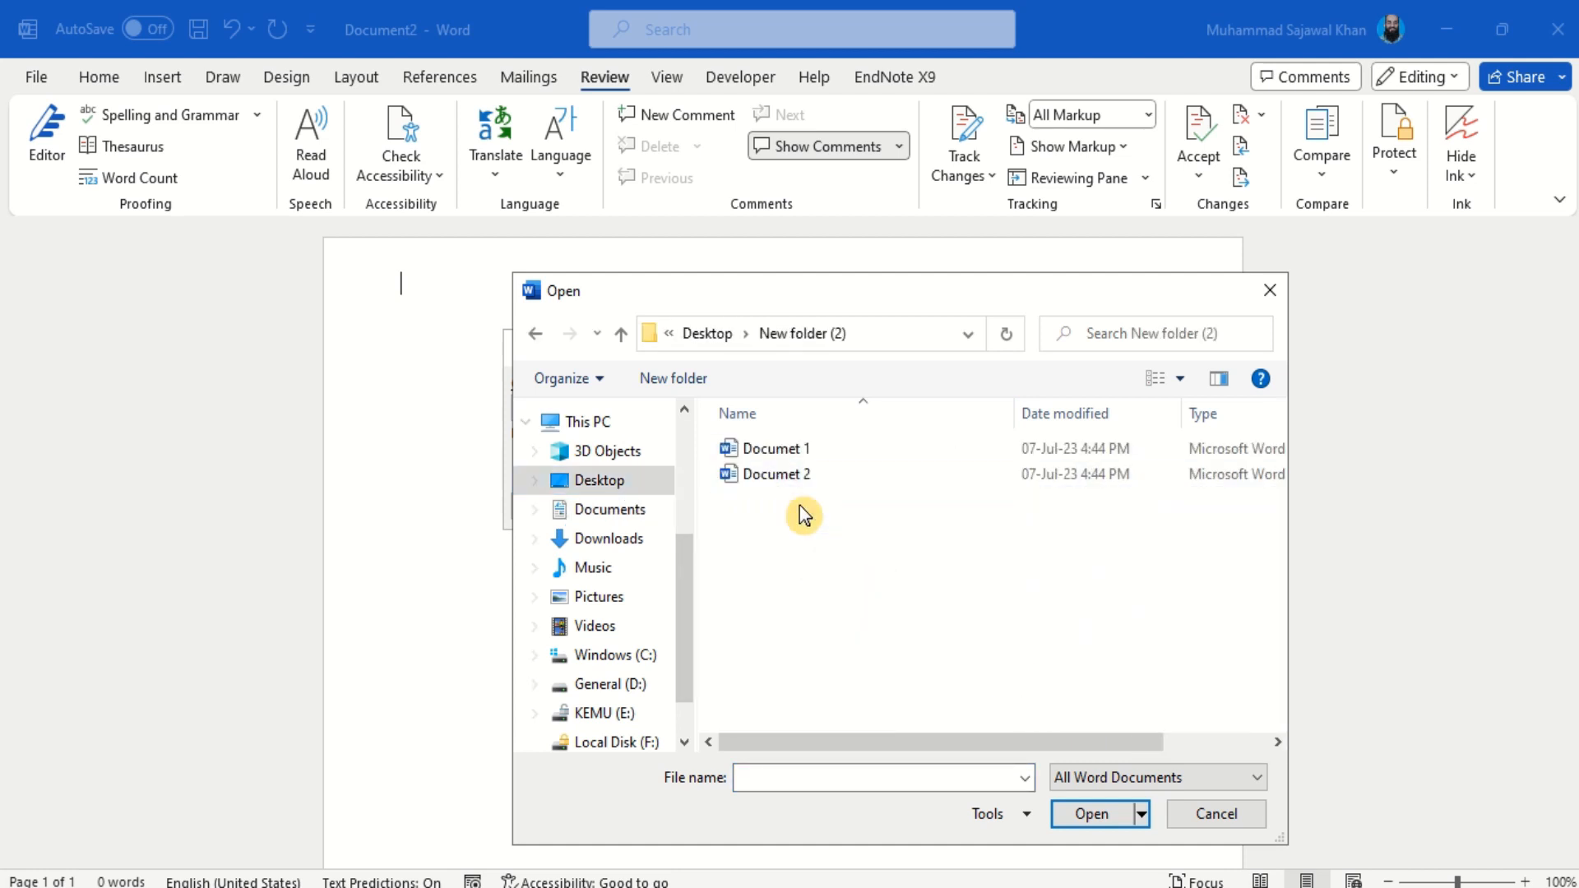
{"action": "left_click", "coordinate": [774, 447]}
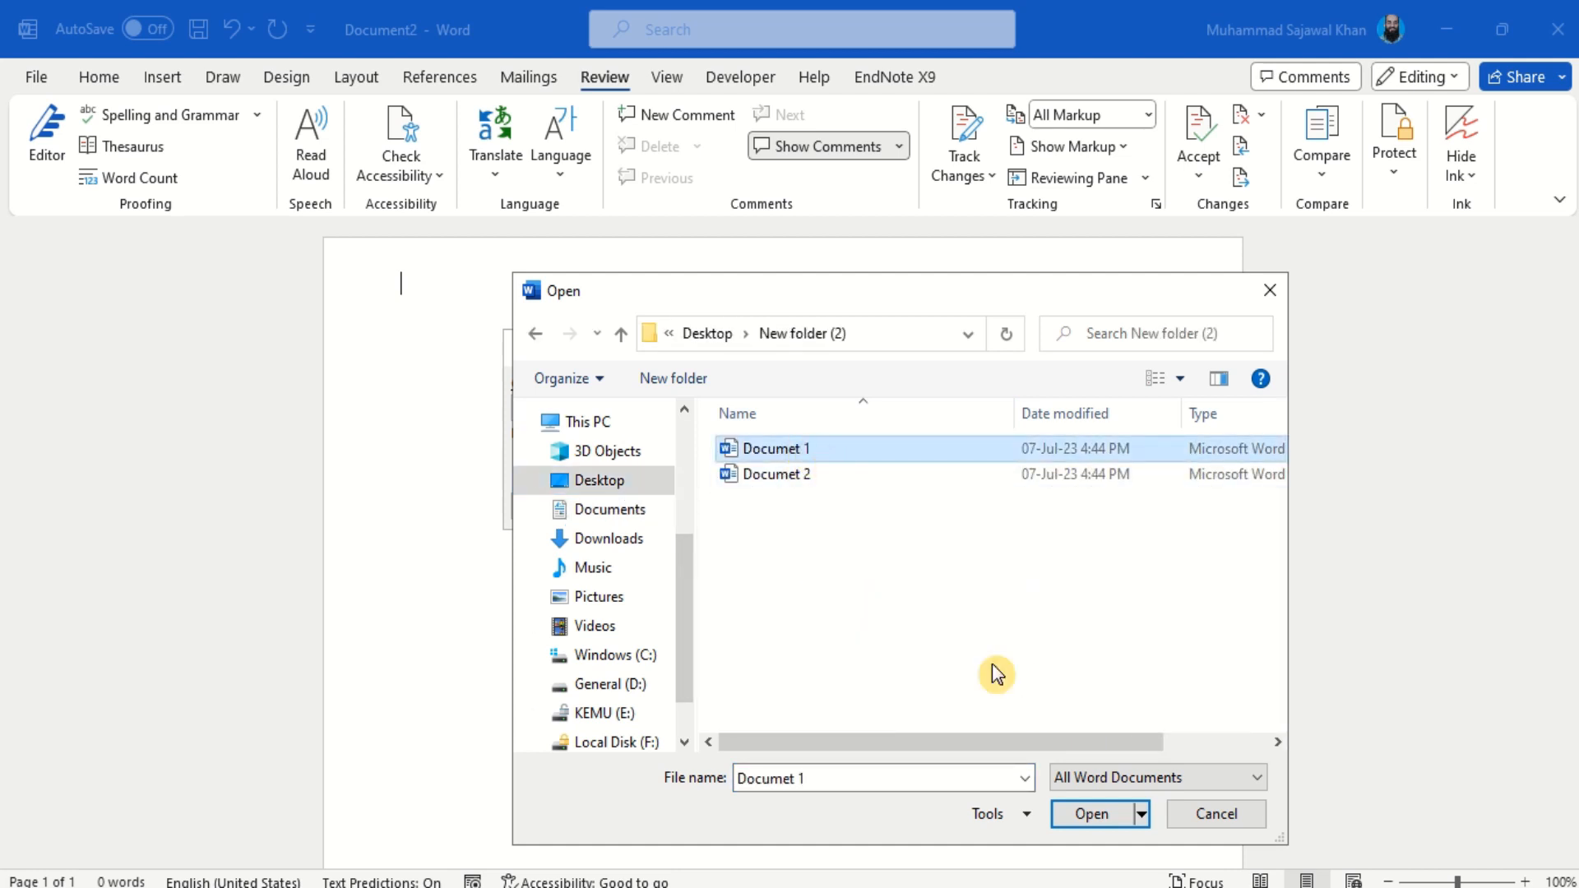
{"action": "left_click", "coordinate": [1089, 814]}
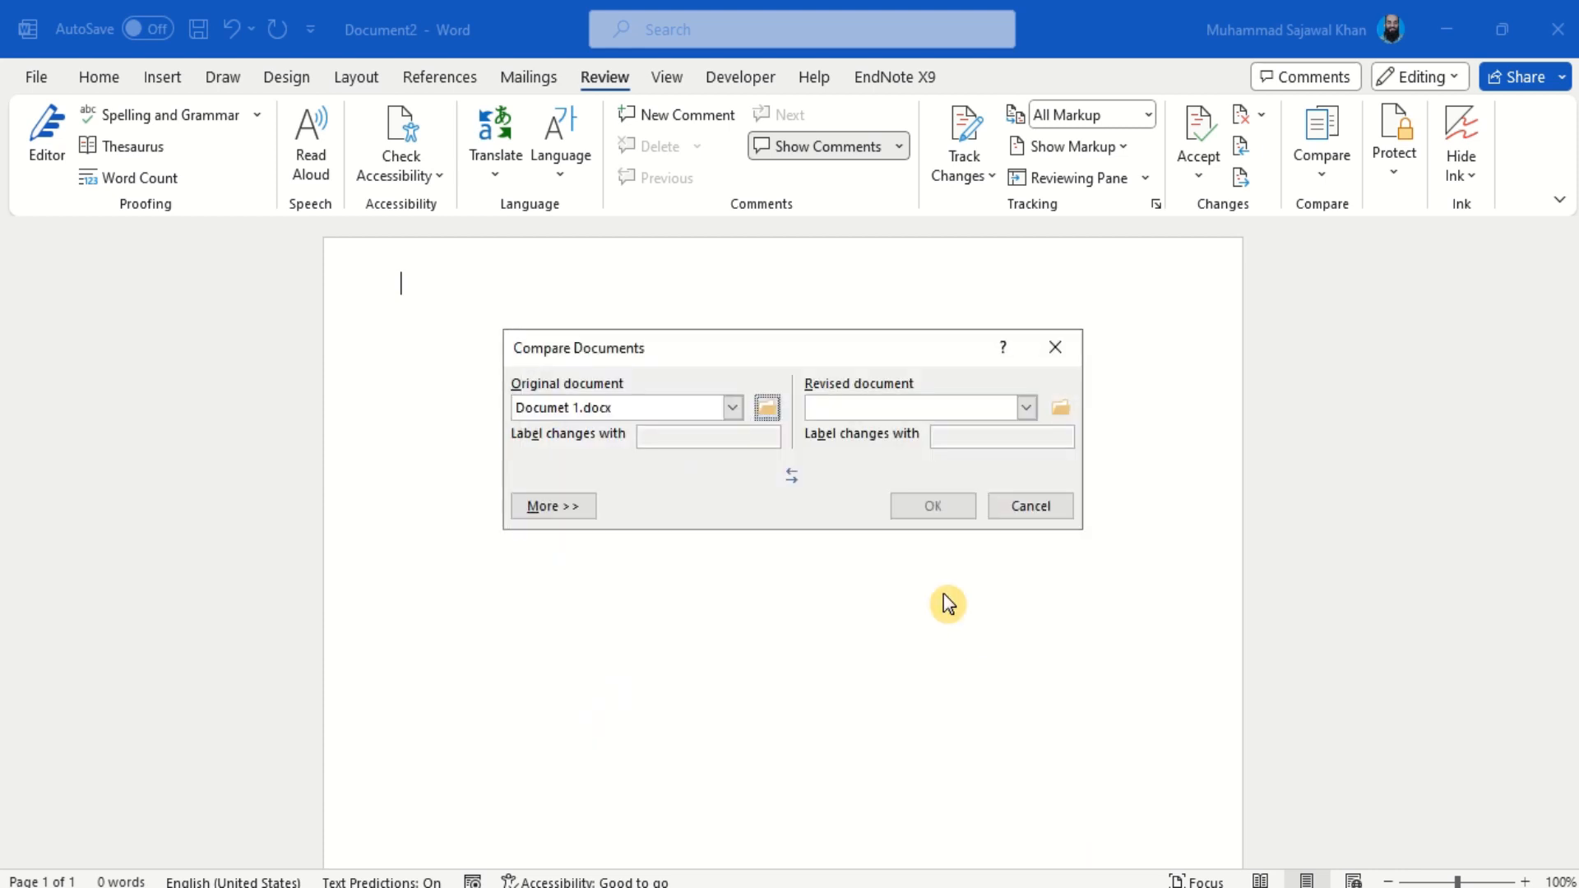
Step: Set Documet 2 as the revised document and run the comparison
{"action": "left_click", "coordinate": [1059, 406]}
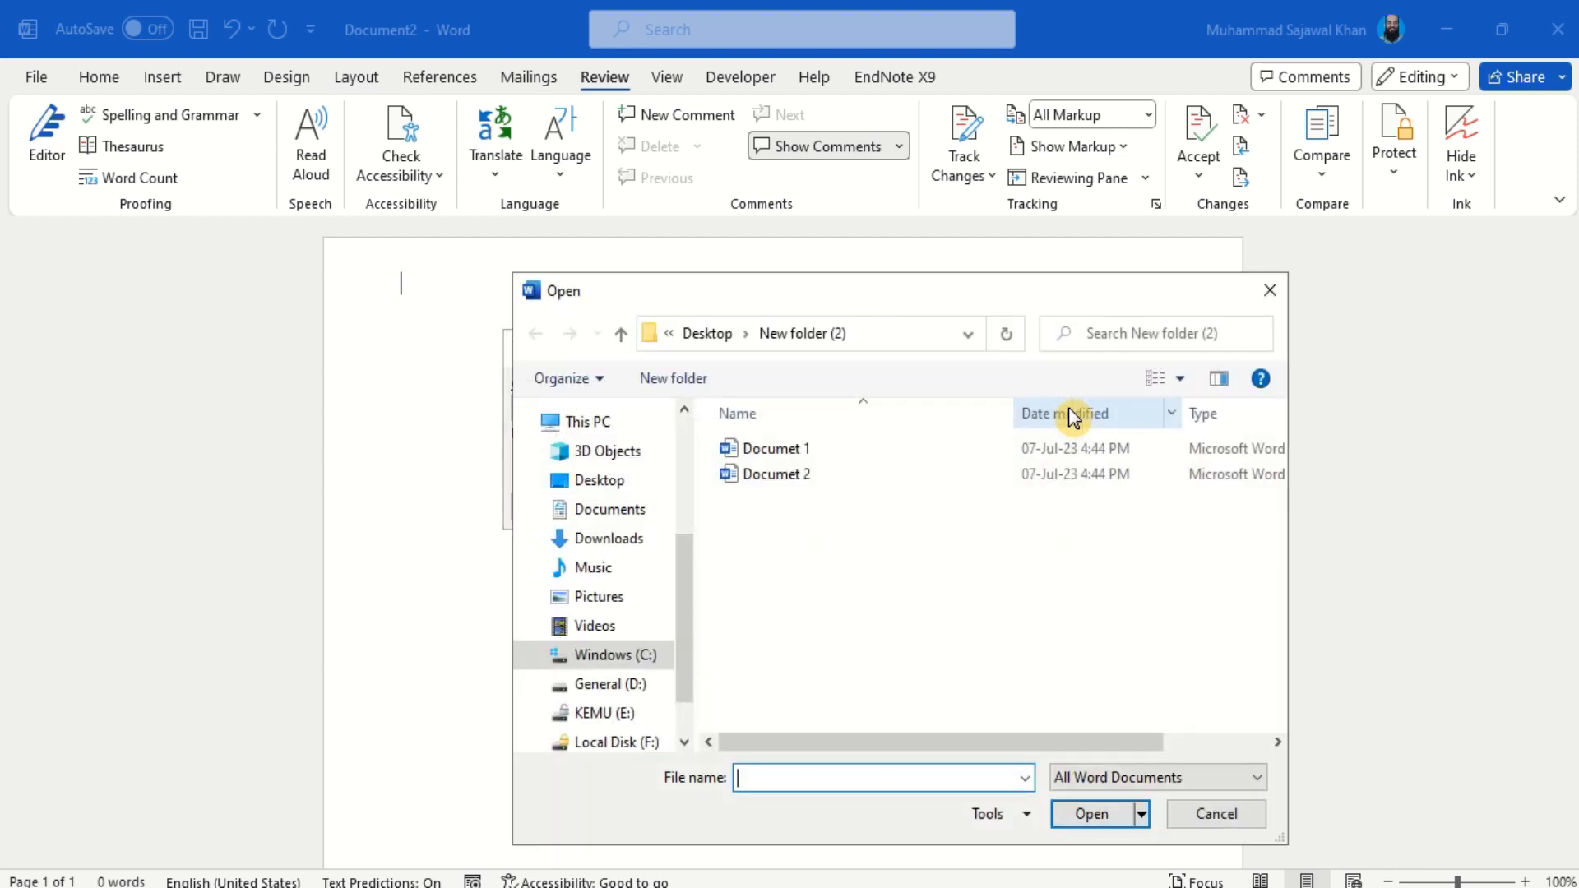
{"action": "left_click", "coordinate": [775, 474]}
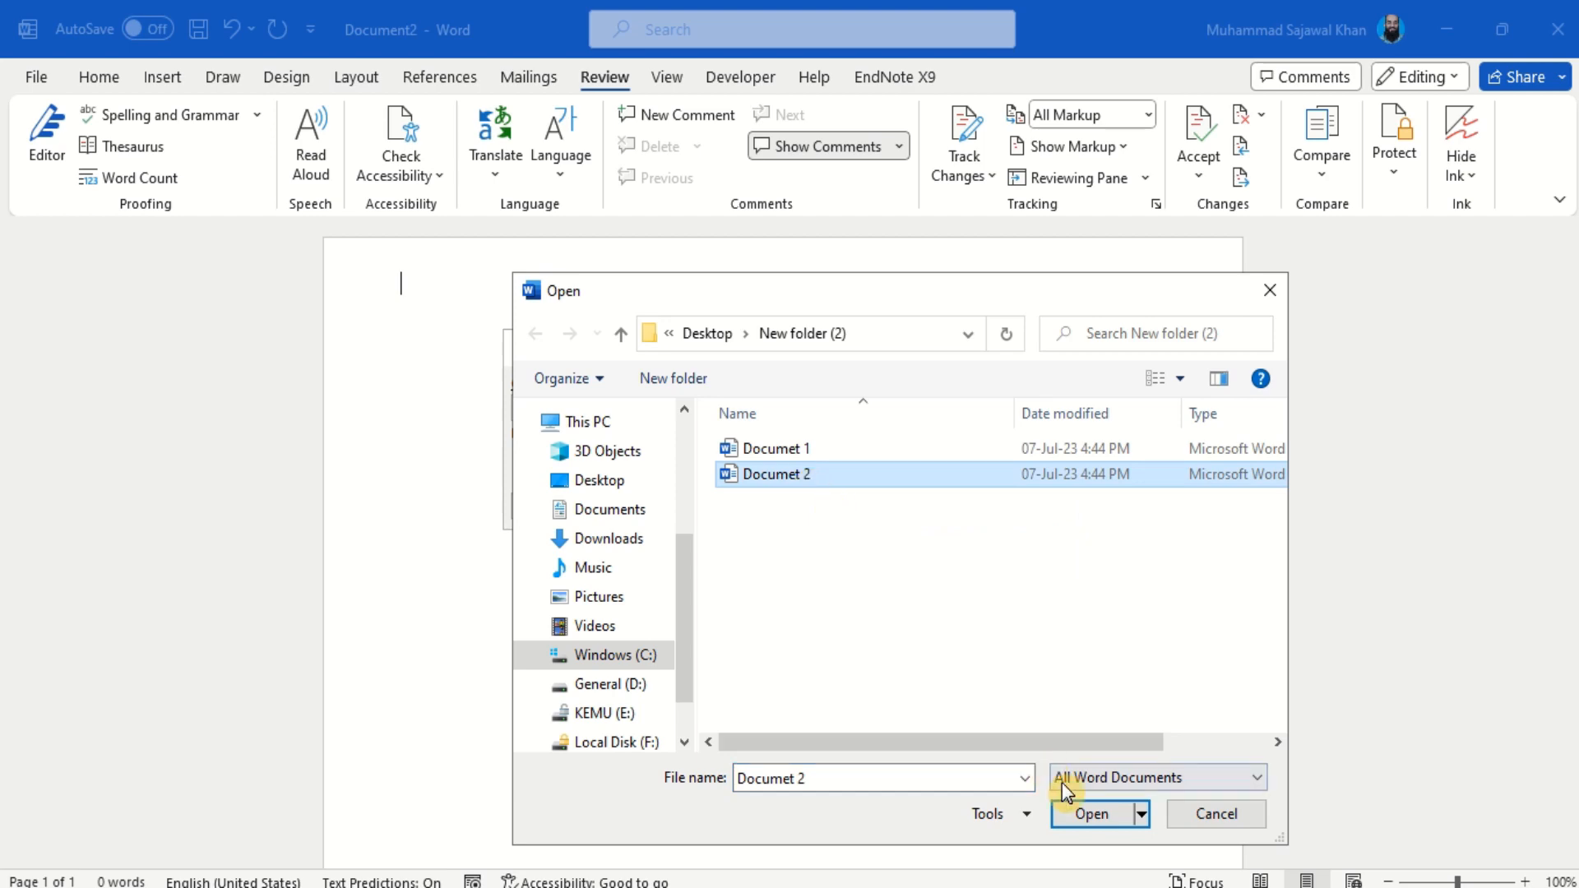
{"action": "left_click", "coordinate": [1088, 815]}
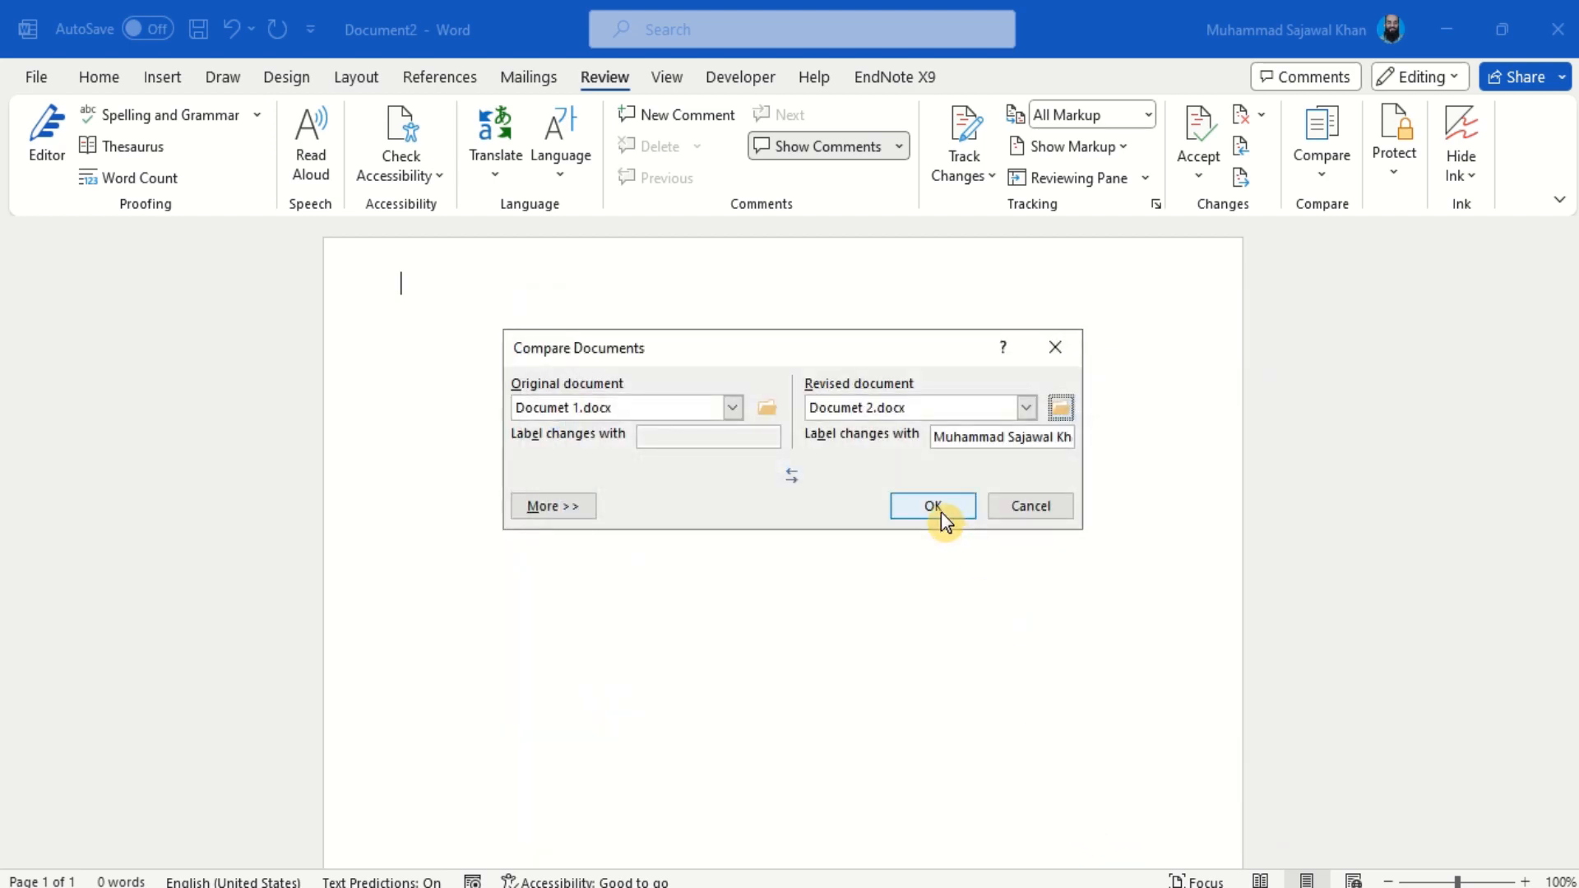
{"action": "left_click", "coordinate": [931, 505]}
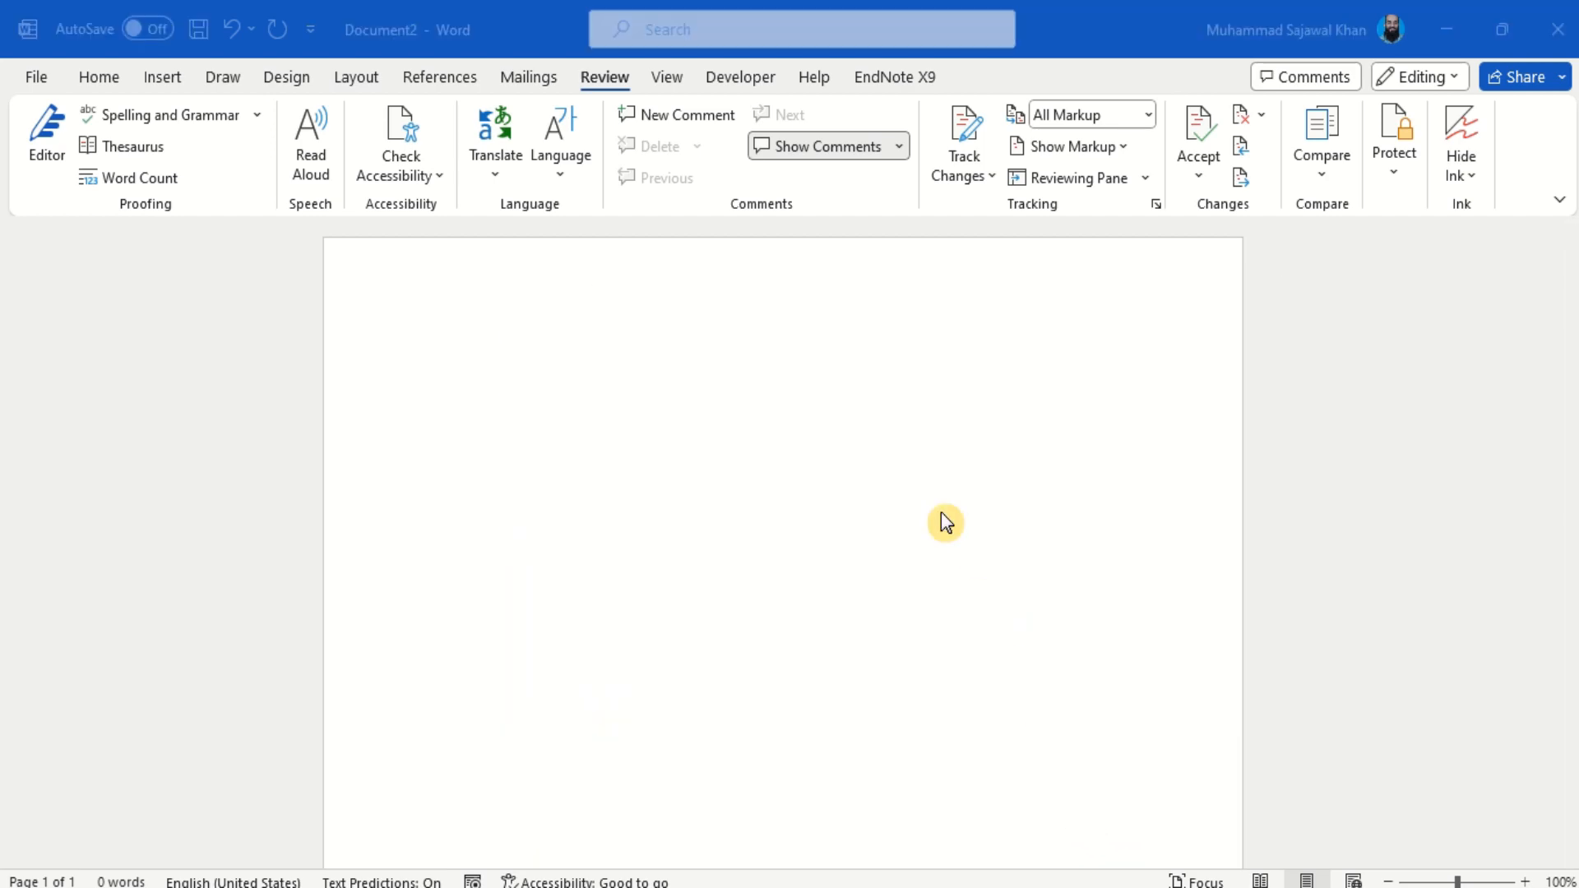
Step: Scroll through Compare Result 3 and replace the first struck-out paragraph with 'Added'
{"action": "left_click", "coordinate": [1321, 141]}
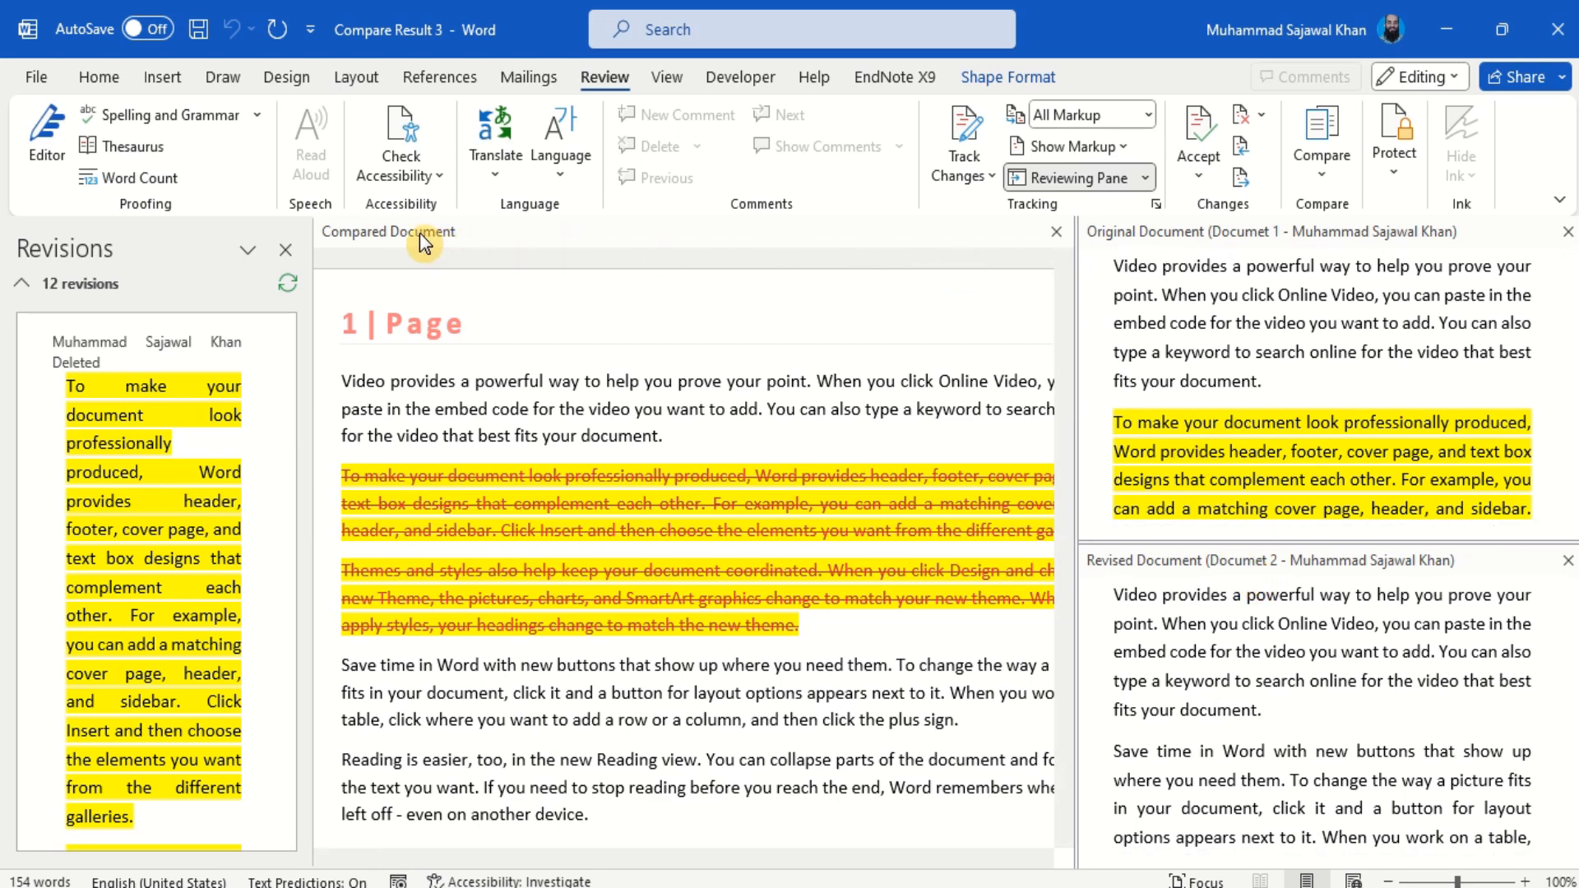
{"action": "scroll", "scroll_direction": "down", "scroll_amount": 3}
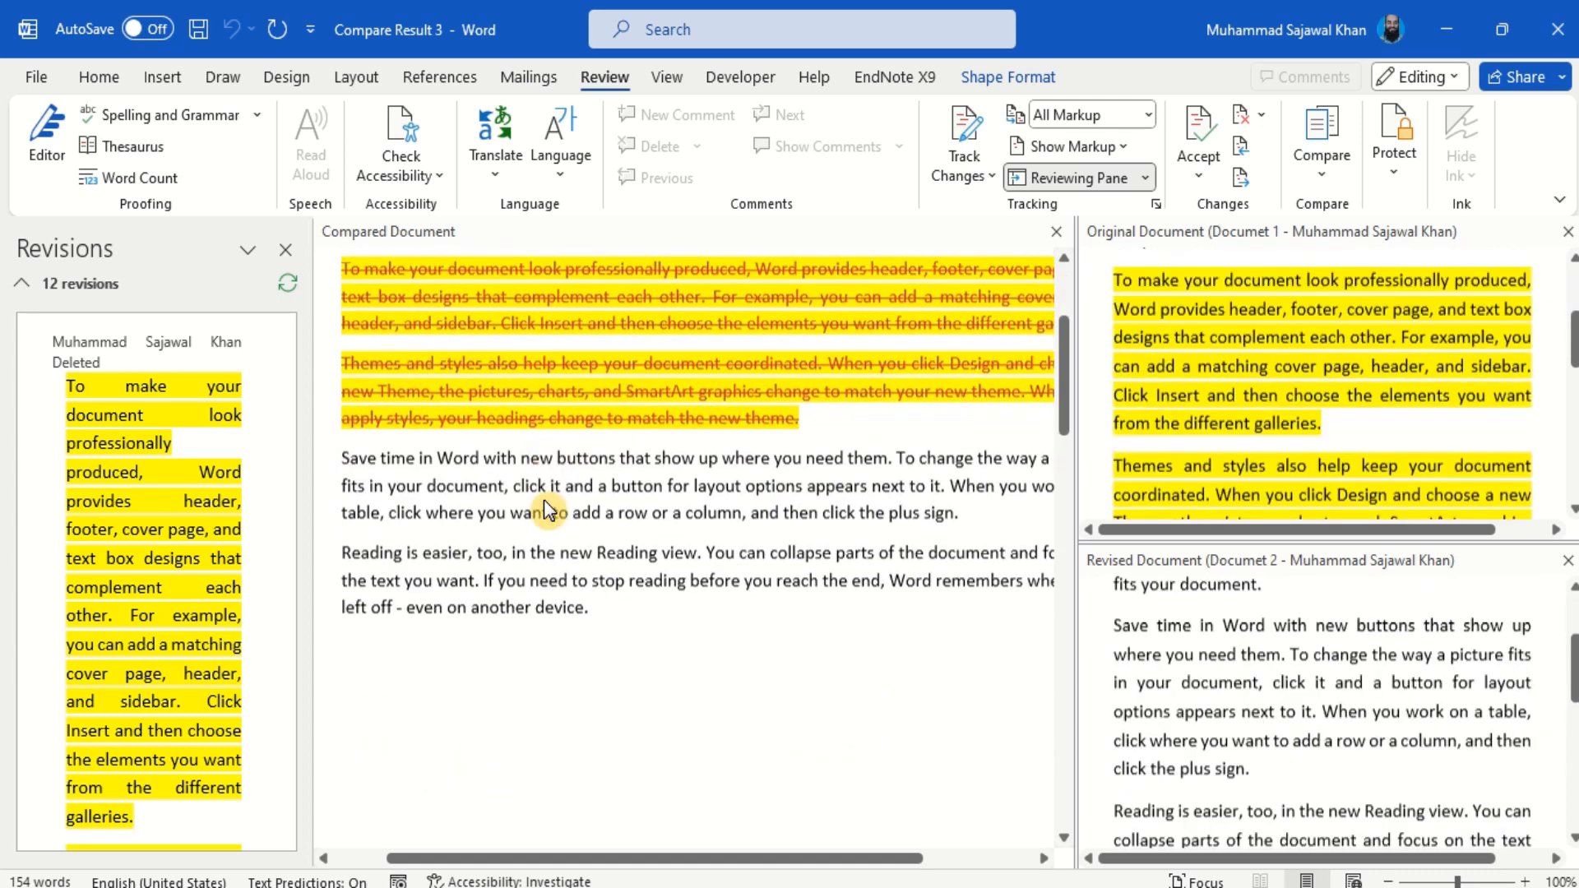
{"action": "scroll", "scroll_direction": "down", "scroll_amount": 3}
{"action": "type", "text": "Added"}
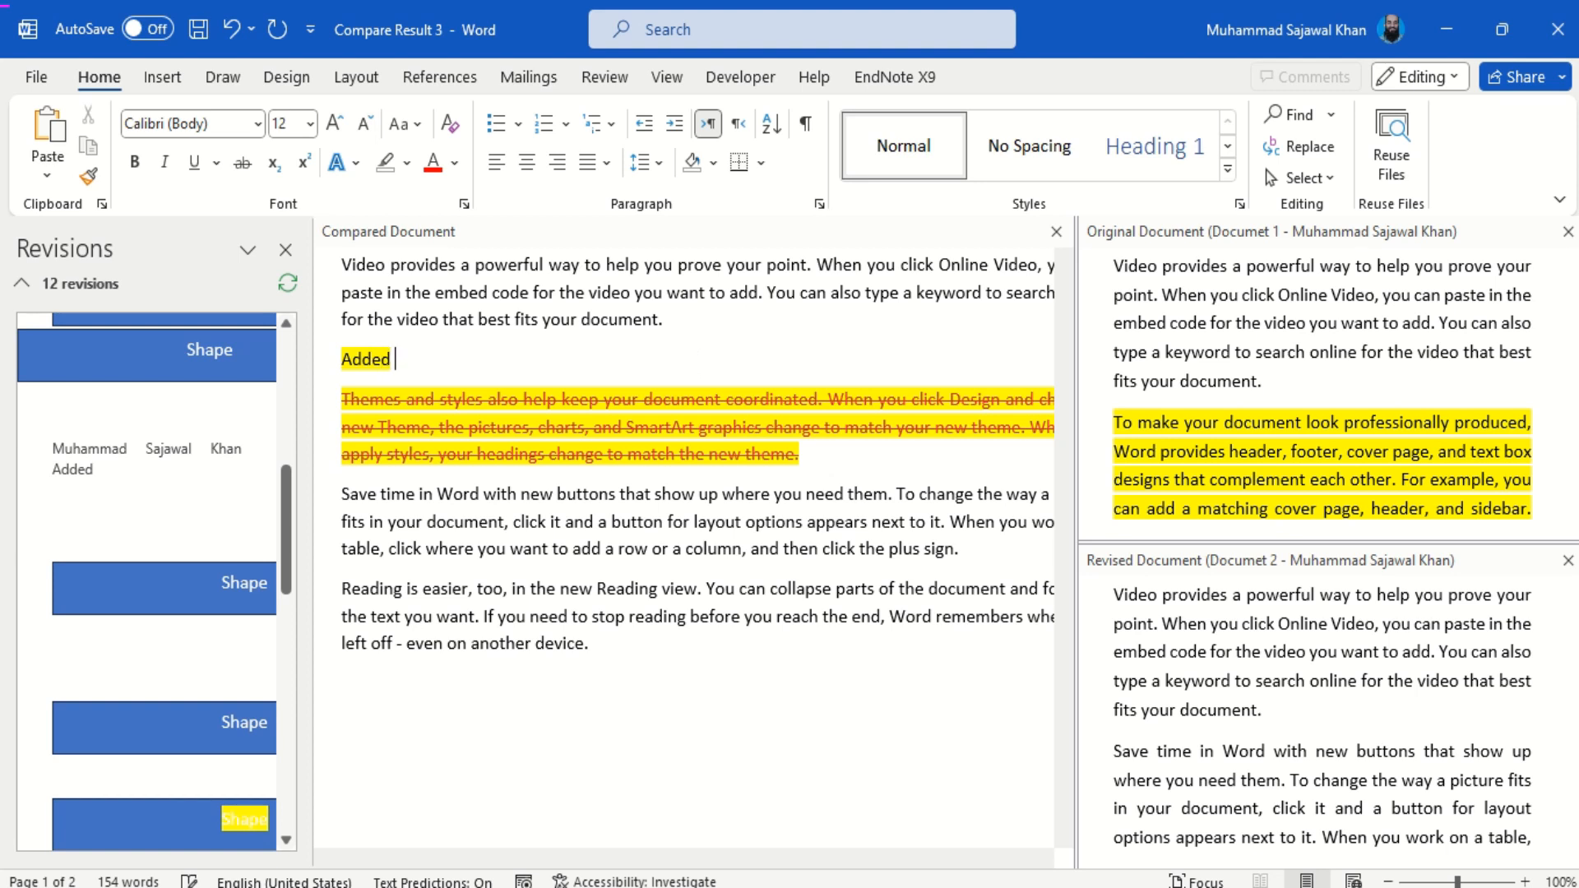
Step: Finish the text 'Added some new text here' and delete two stacked shapes on page 2
{"action": "type", "text": "some new t"}
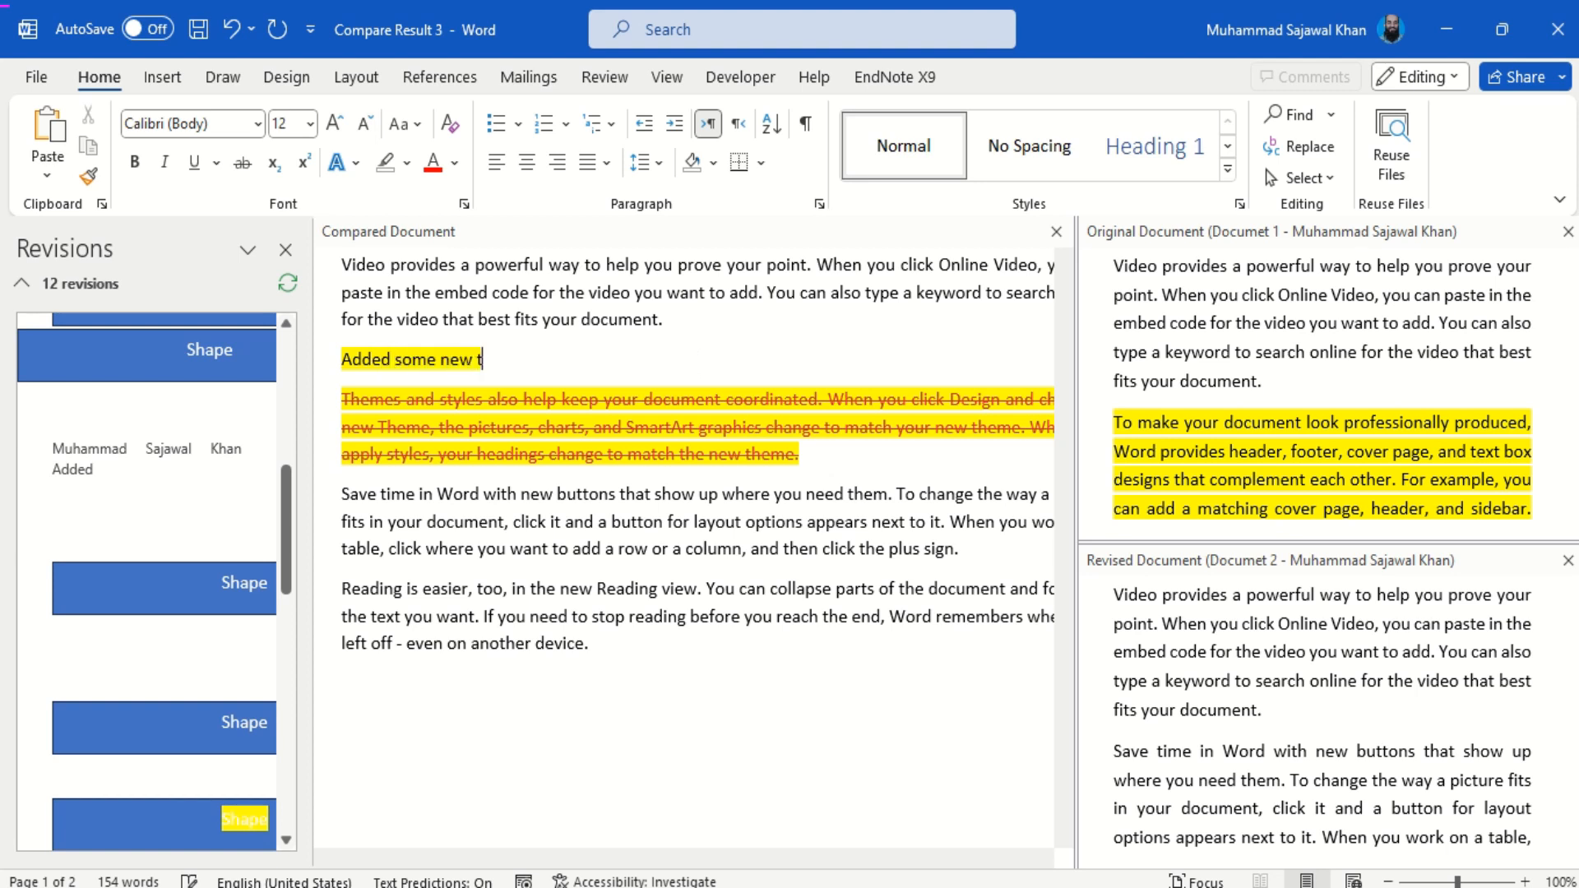
{"action": "type", "text": "ext here"}
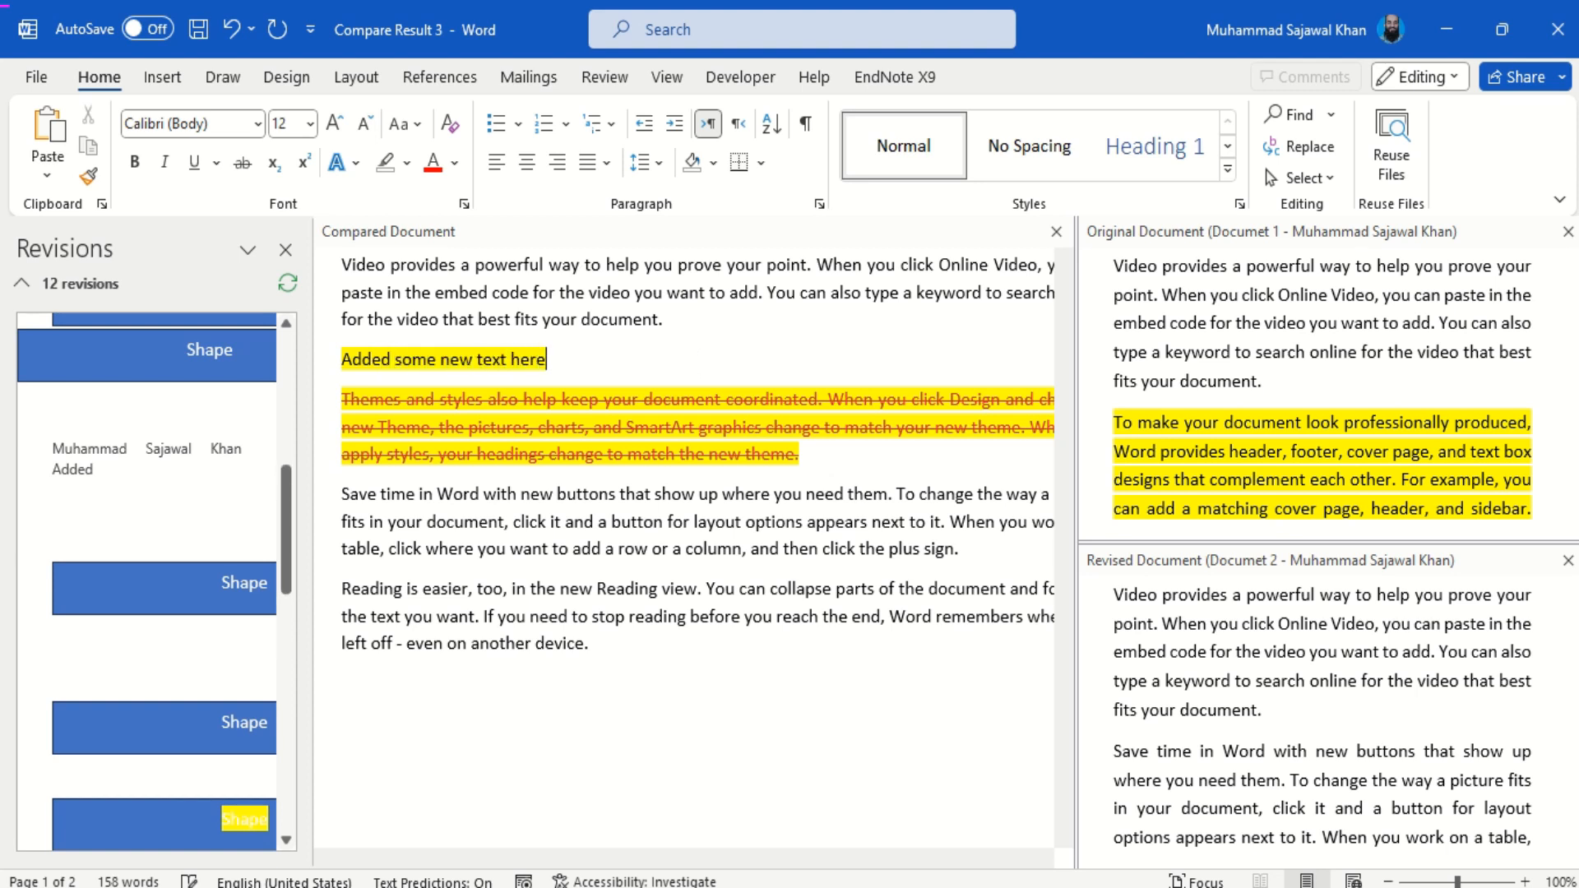
{"action": "scroll", "scroll_direction": "down", "scroll_amount": 3}
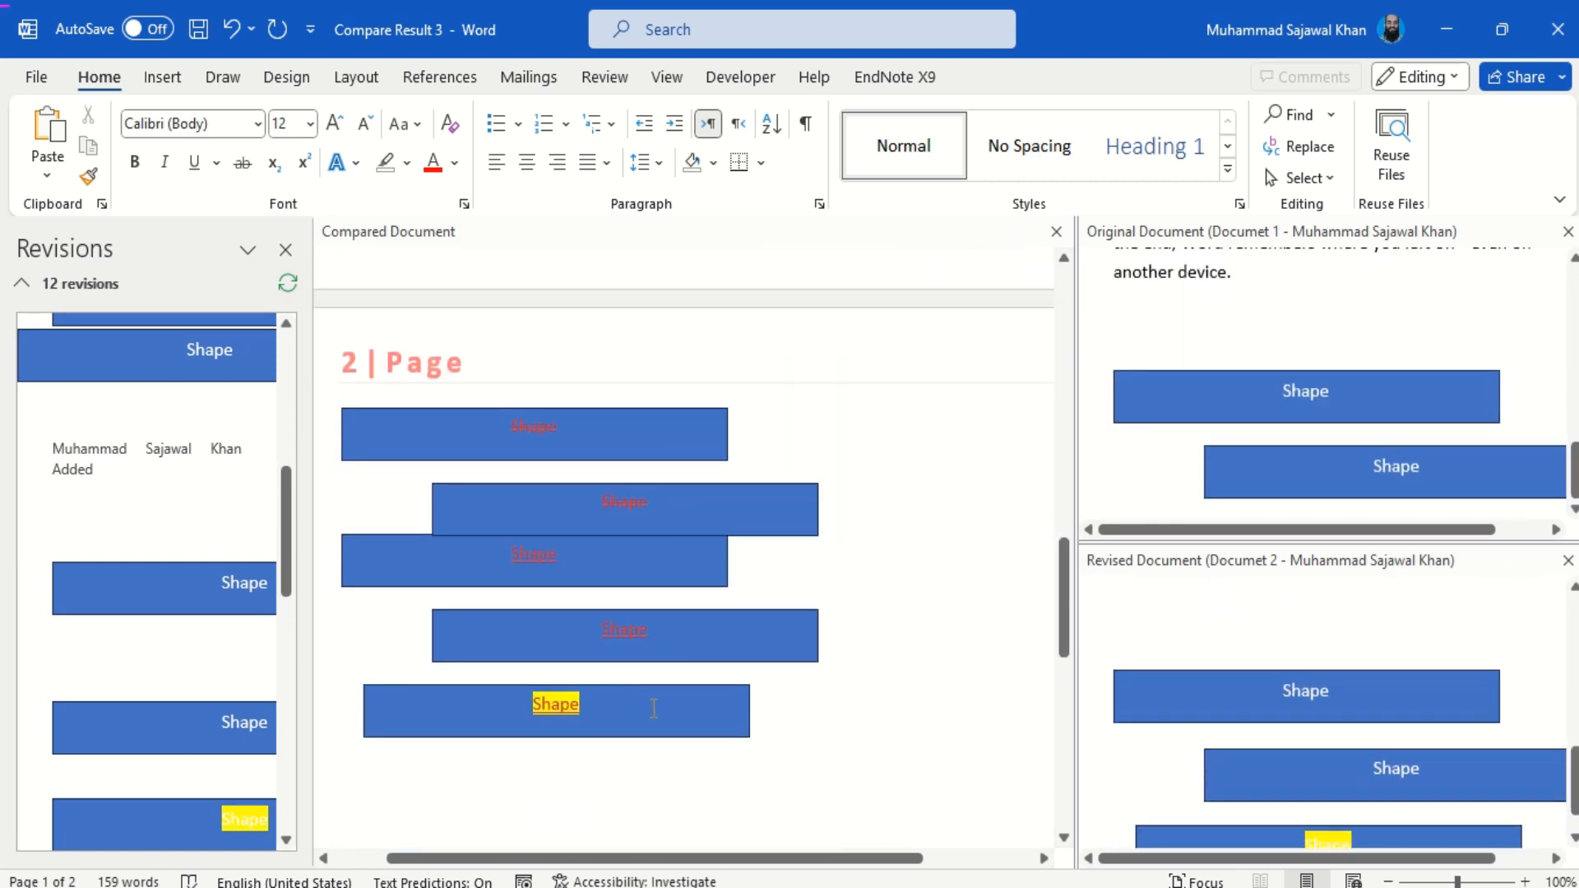
{"action": "left_click", "coordinate": [554, 710]}
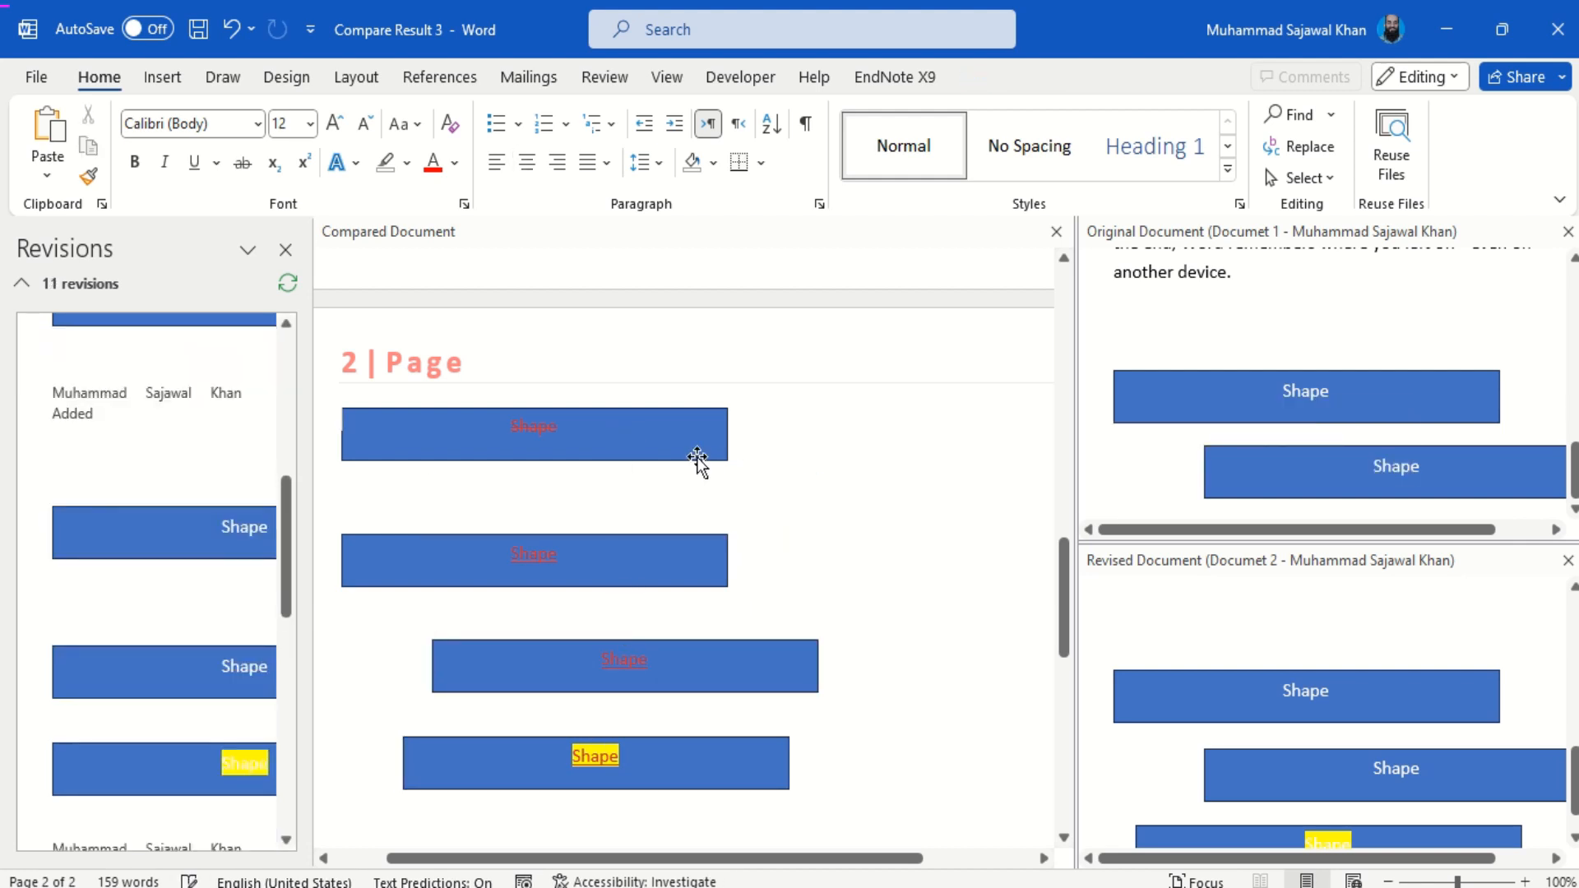
{"action": "left_click", "coordinate": [532, 434]}
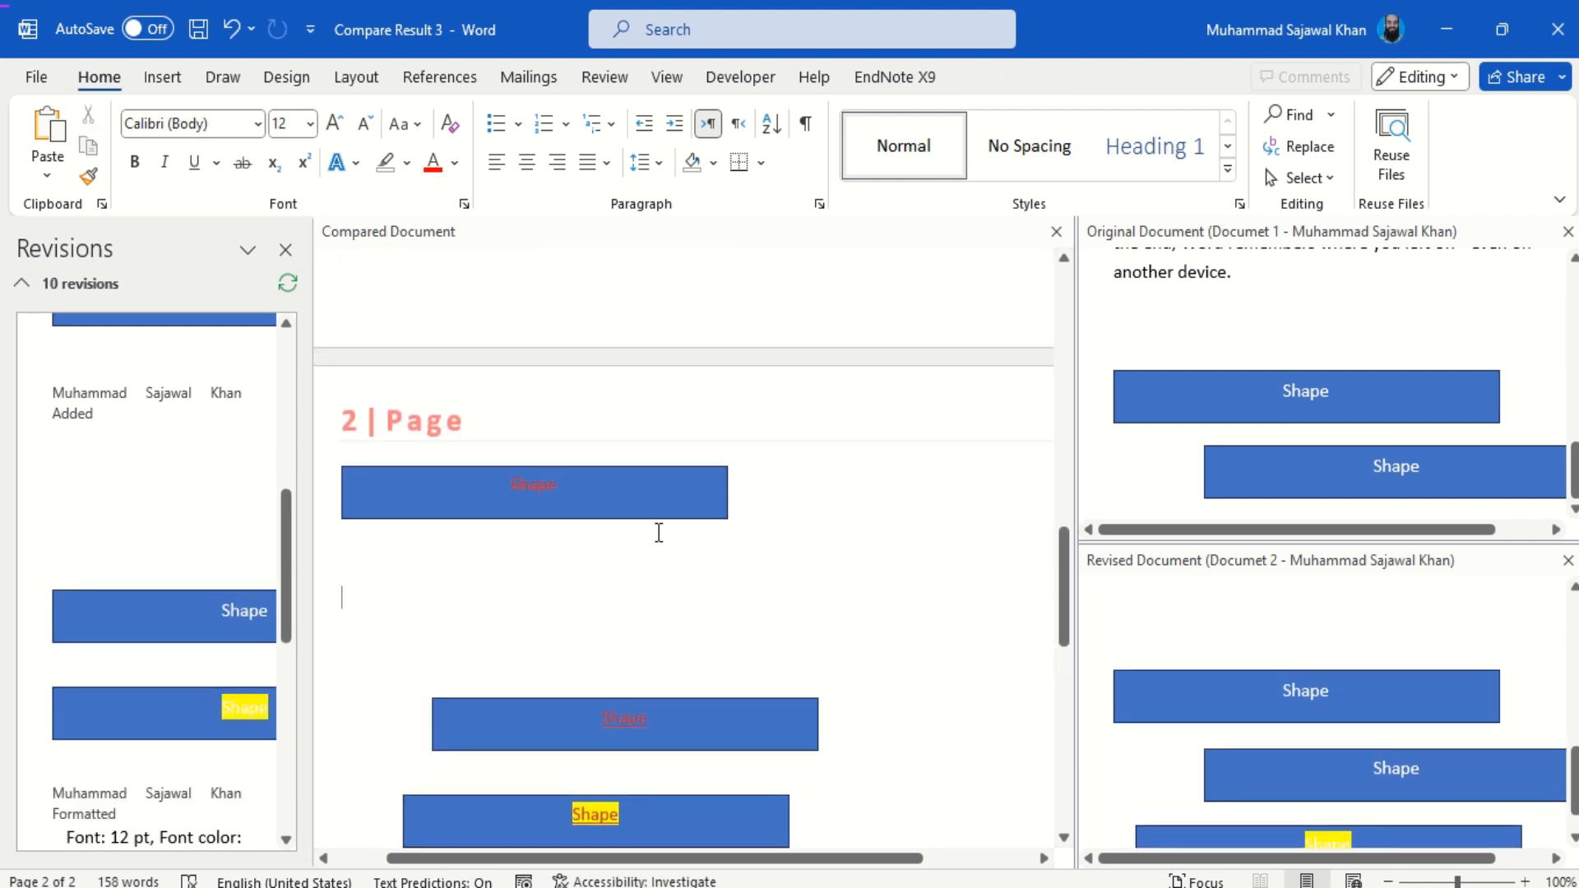
Step: Cancel the Save this file prompt without saving and scroll back up
{"action": "left_click", "coordinate": [199, 28]}
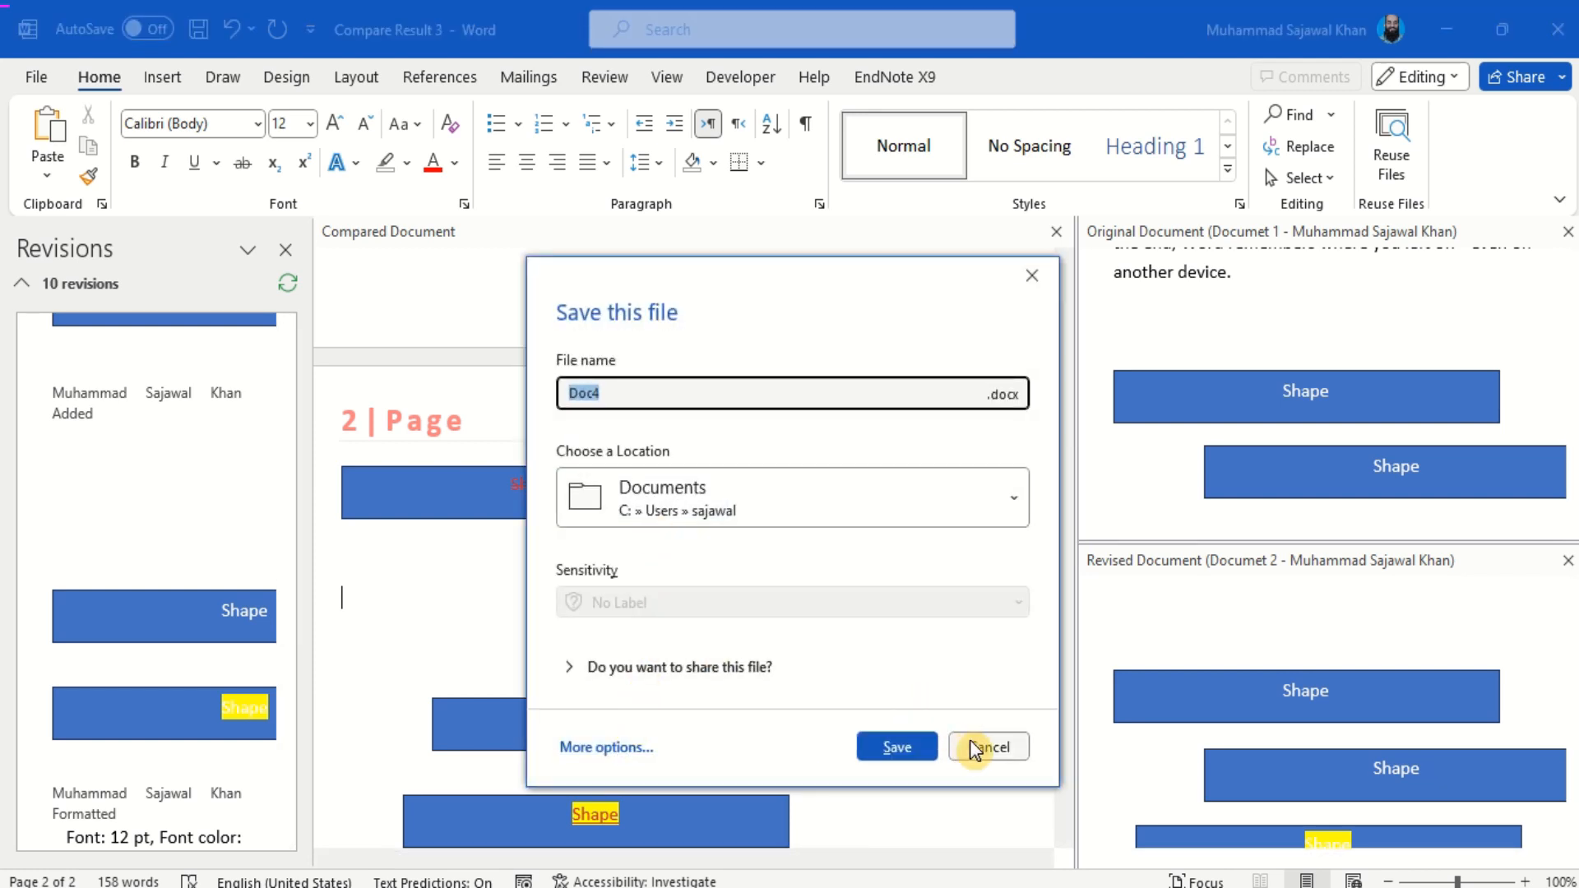
{"action": "left_click", "coordinate": [989, 747]}
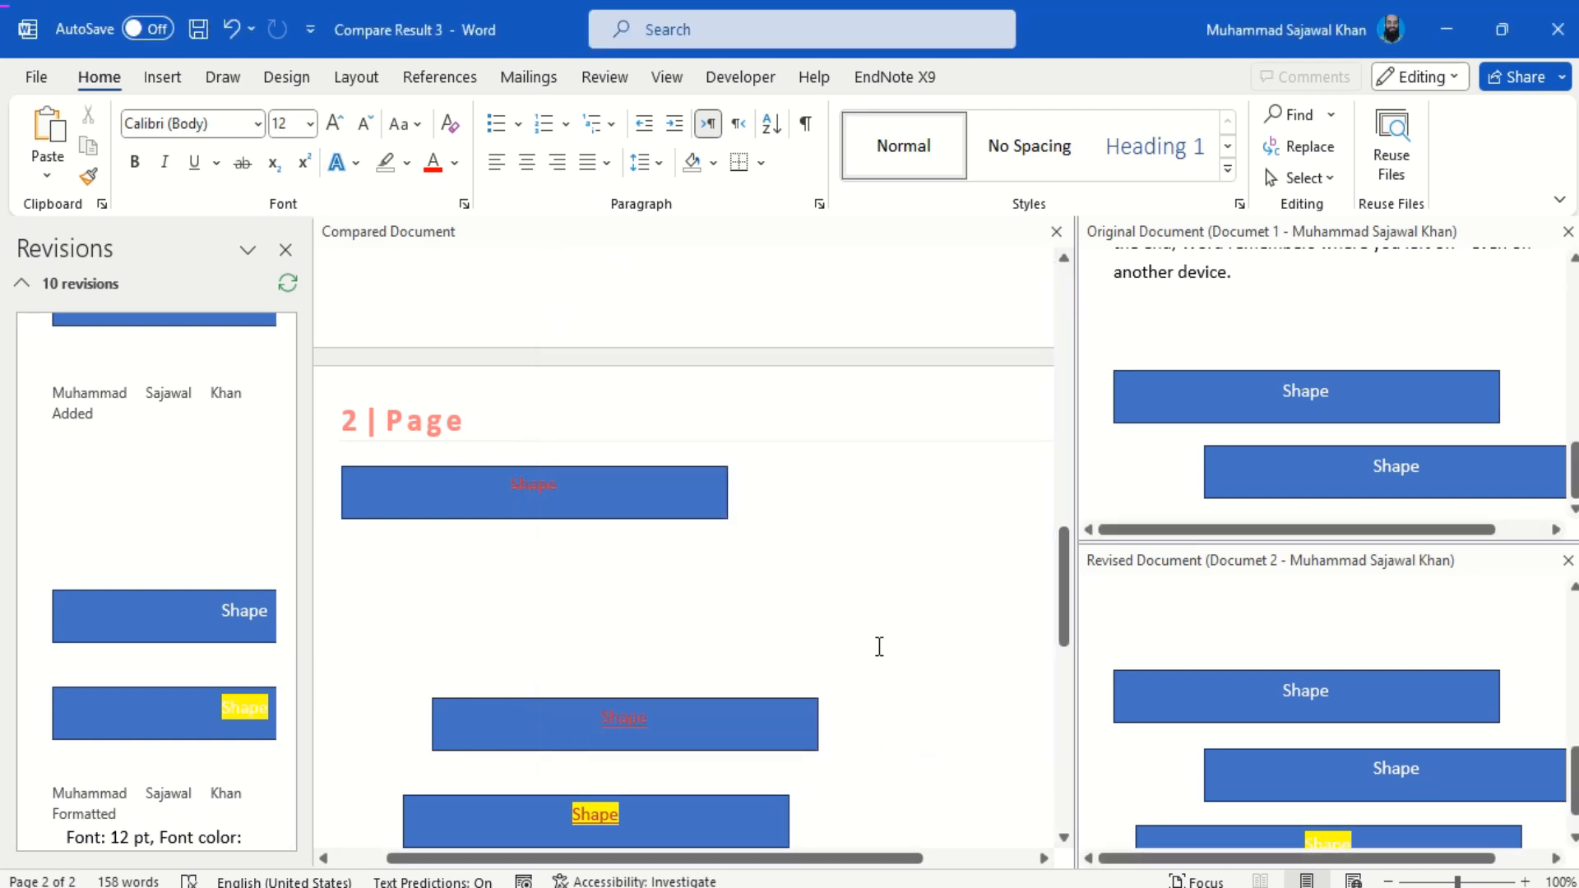
{"action": "scroll", "scroll_direction": "up", "scroll_amount": 3}
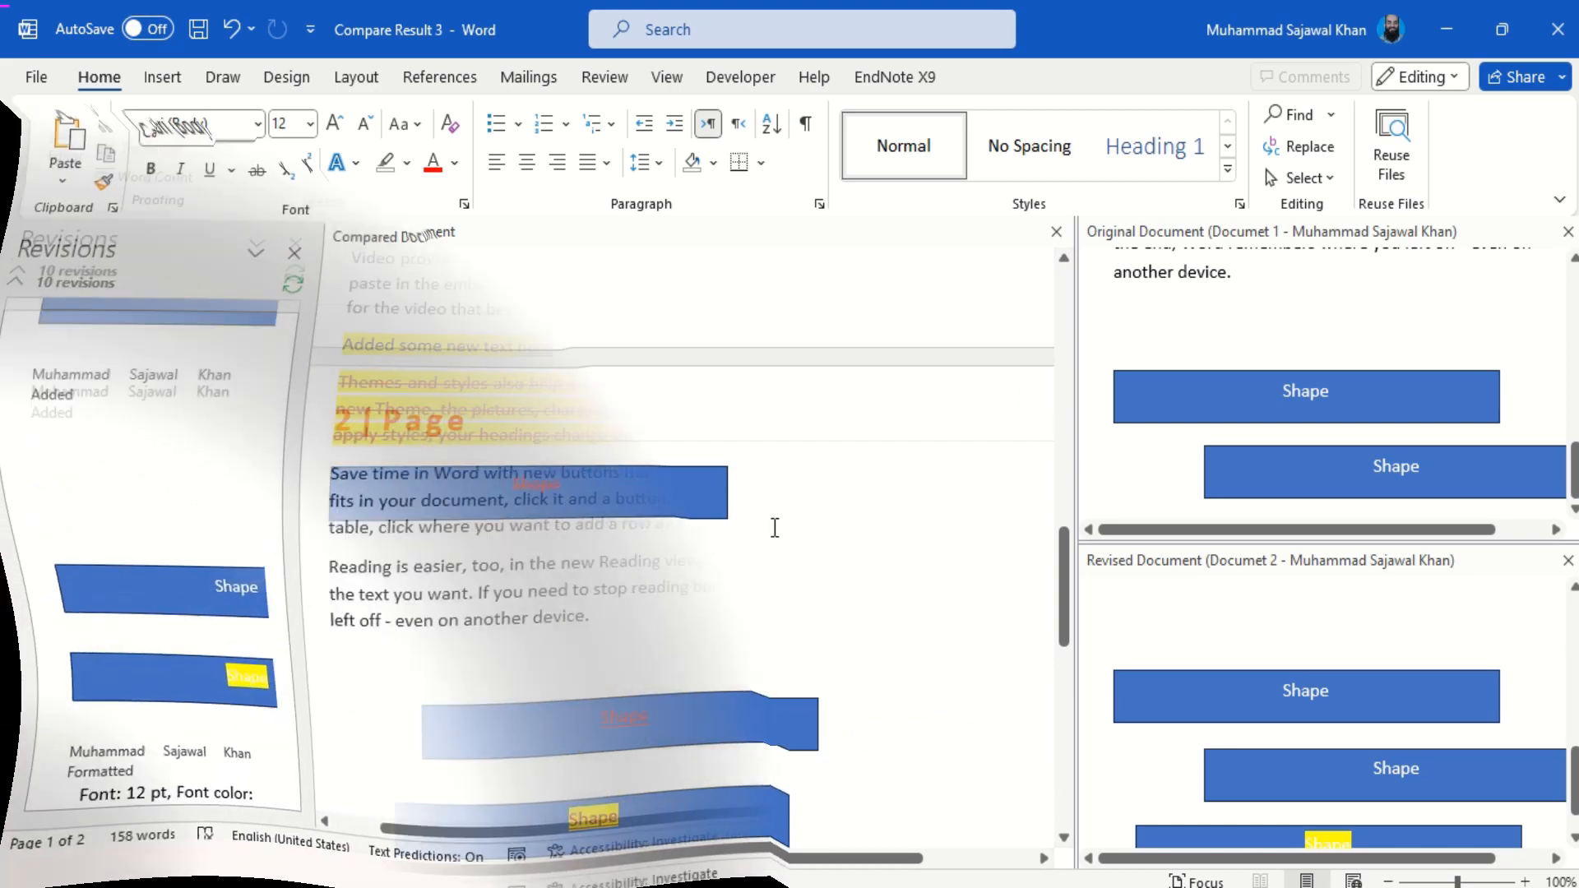
Step: Accept the deleted paragraph with Accept and Move to Next
{"action": "left_click", "coordinate": [604, 74]}
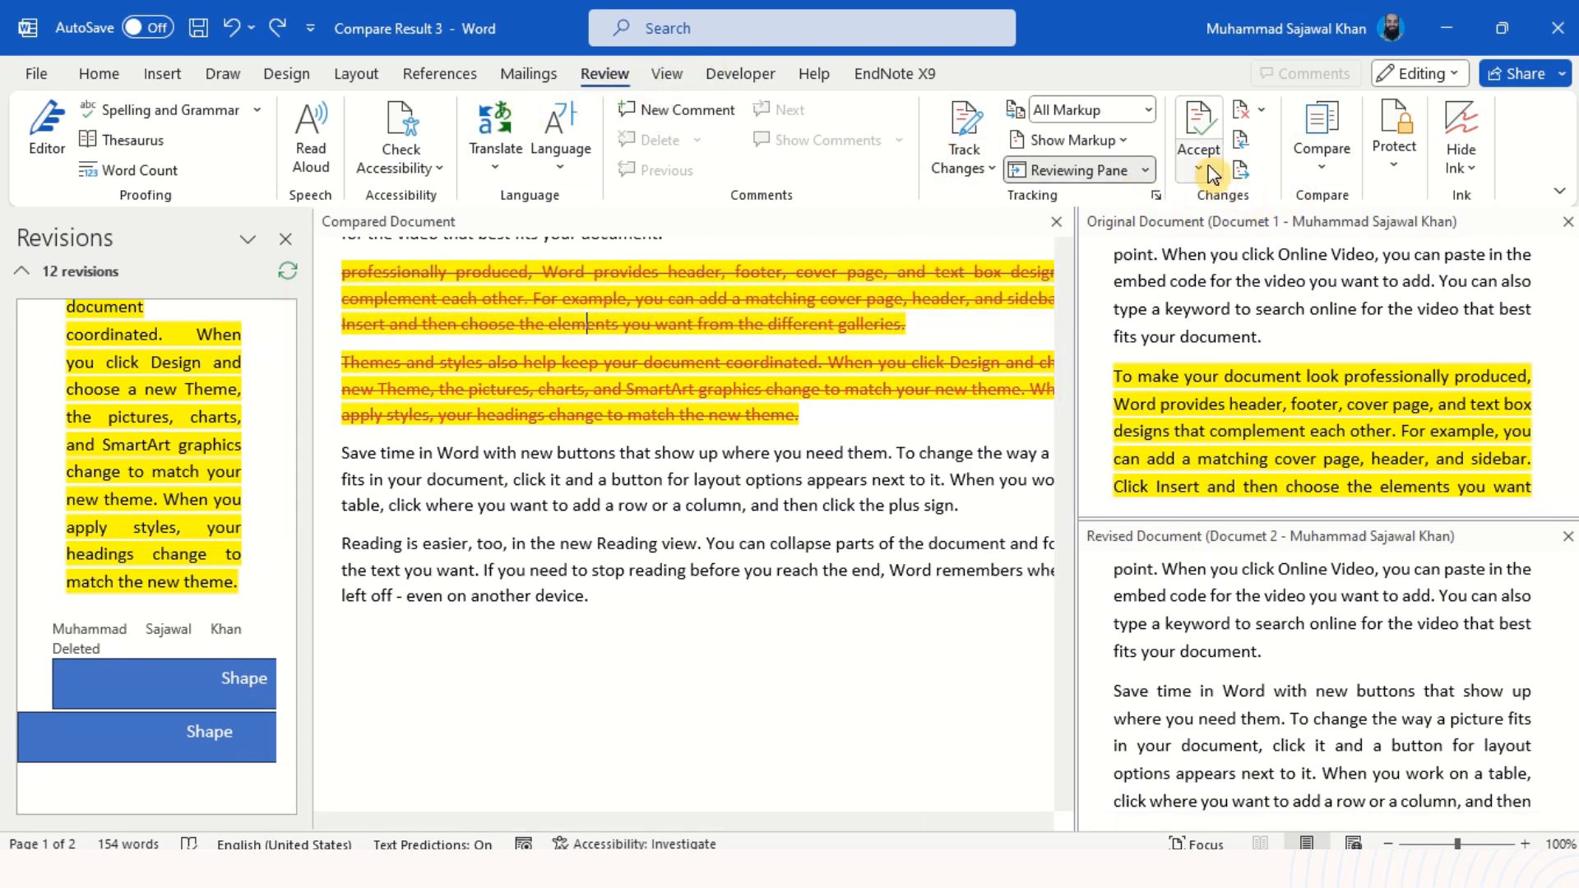
{"action": "left_click", "coordinate": [1197, 168]}
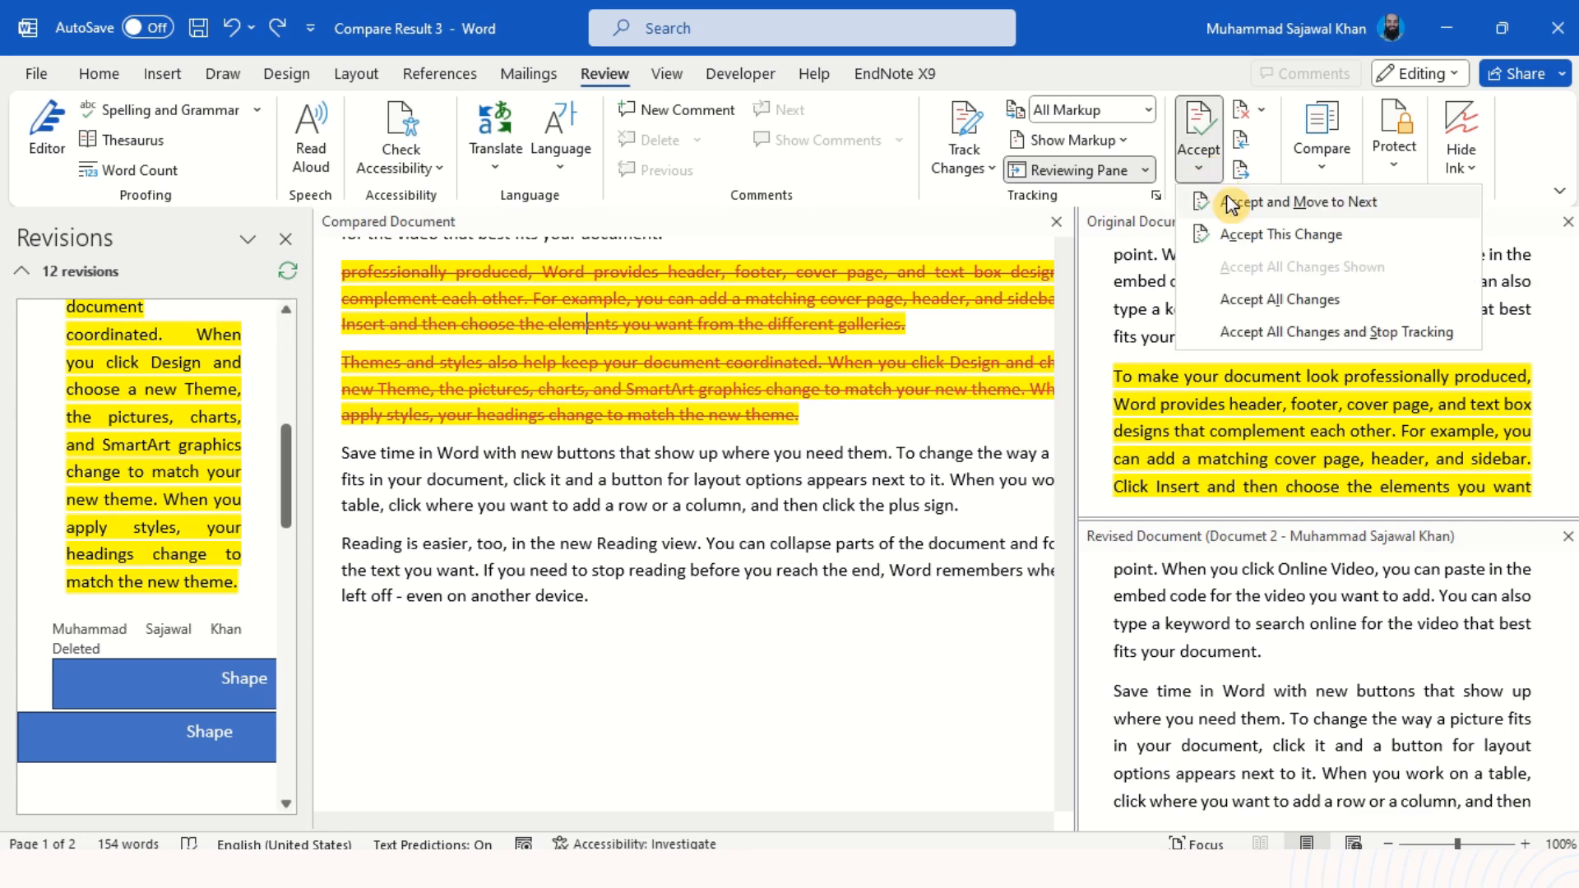
{"action": "left_click", "coordinate": [1303, 201]}
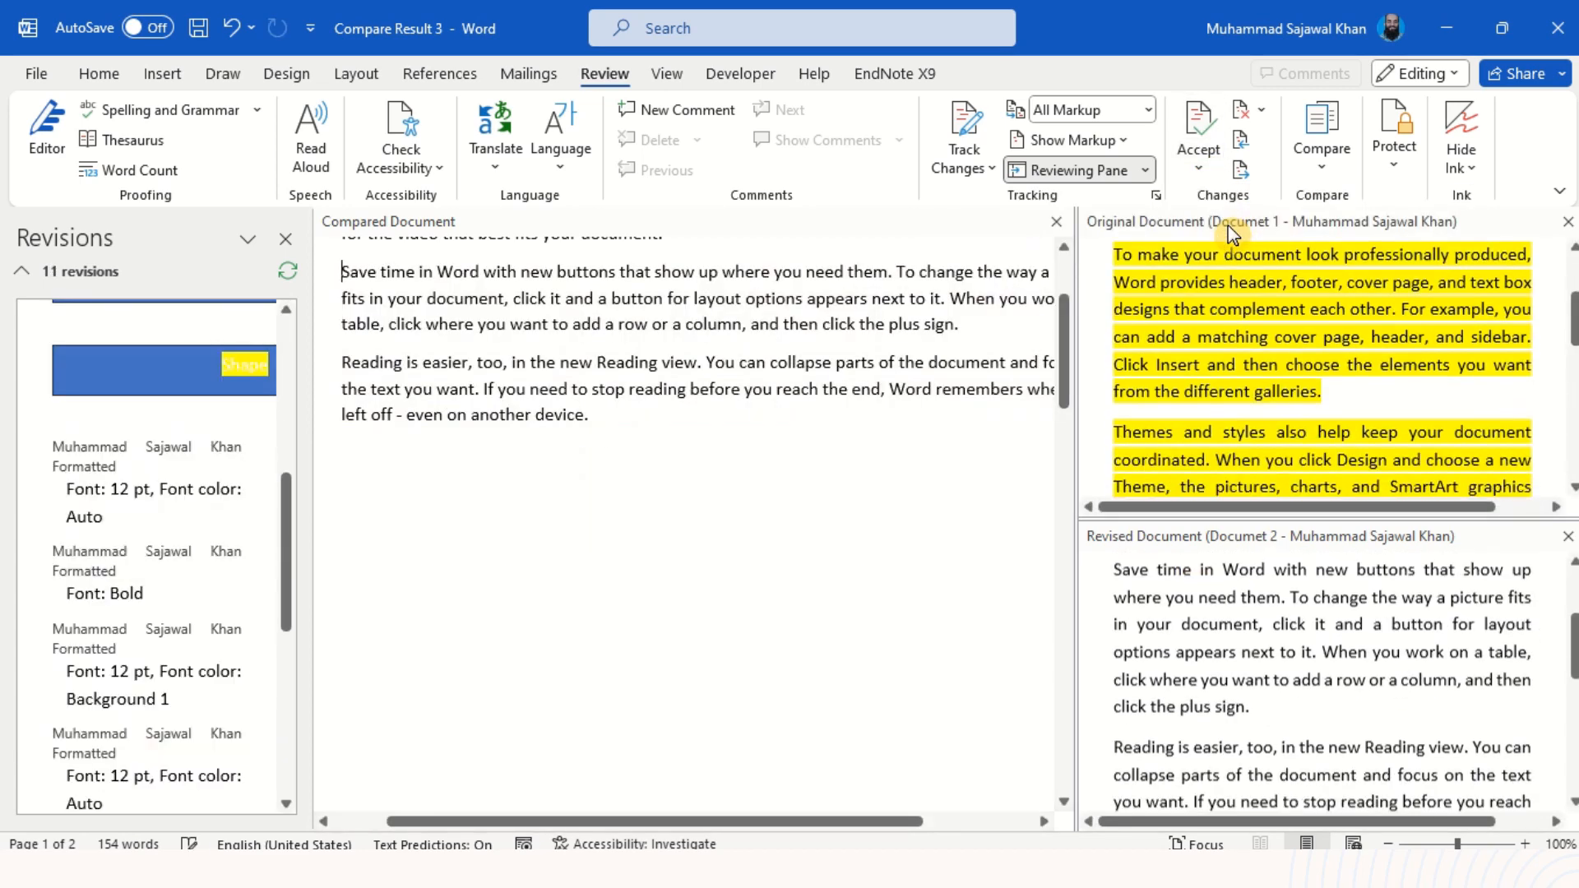
{"action": "scroll", "scroll_direction": "up", "scroll_amount": 3}
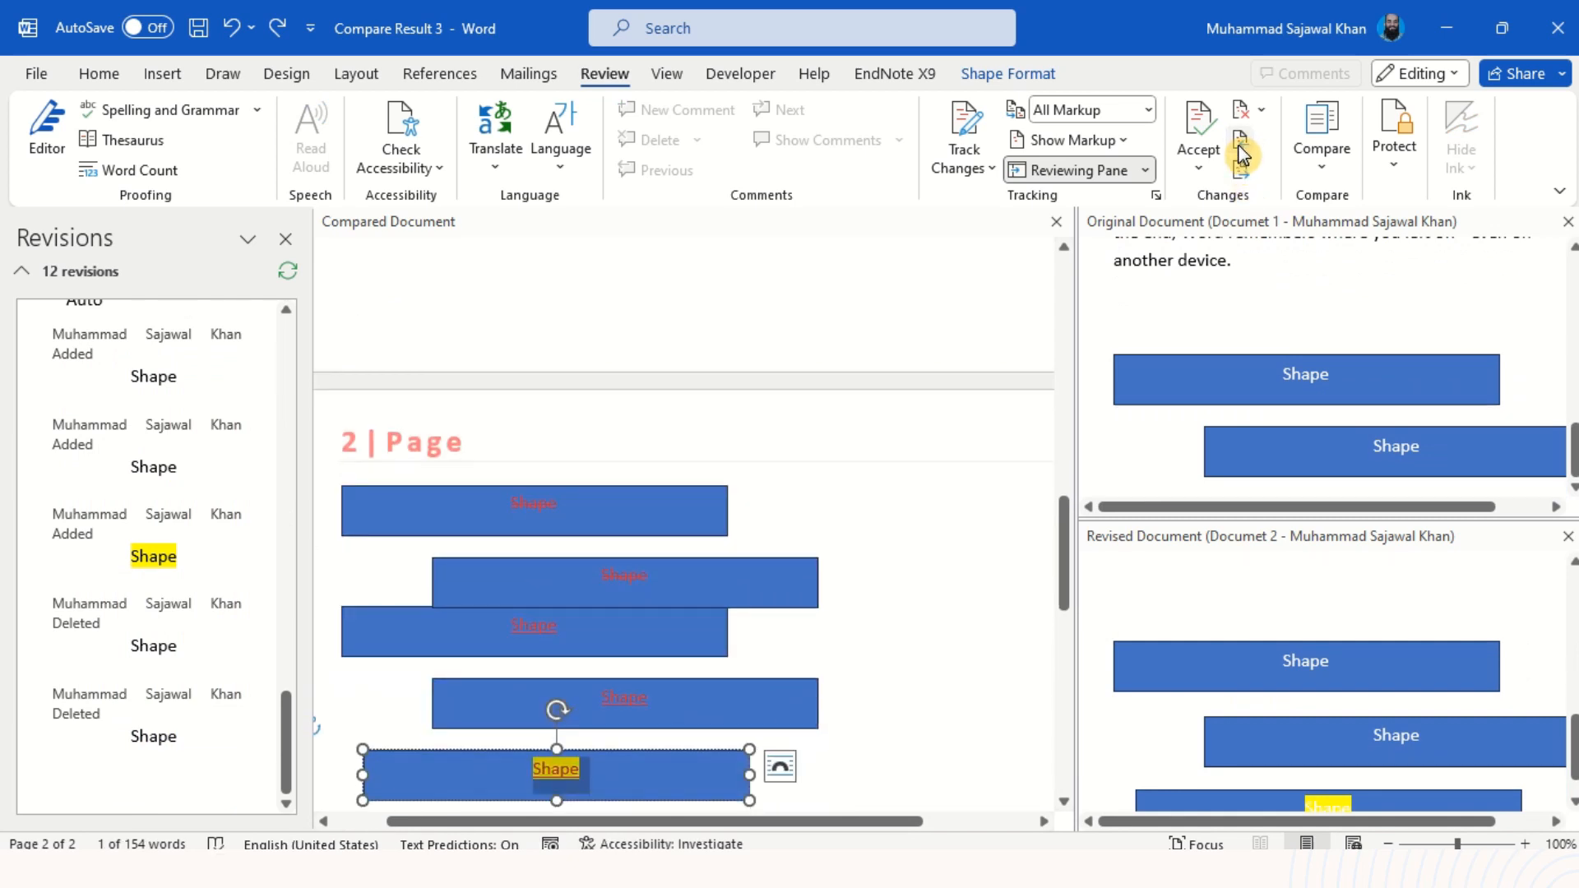
Step: Accept the shape label deletion and another tracked change, ending on a blank document
{"action": "left_click", "coordinate": [1262, 110]}
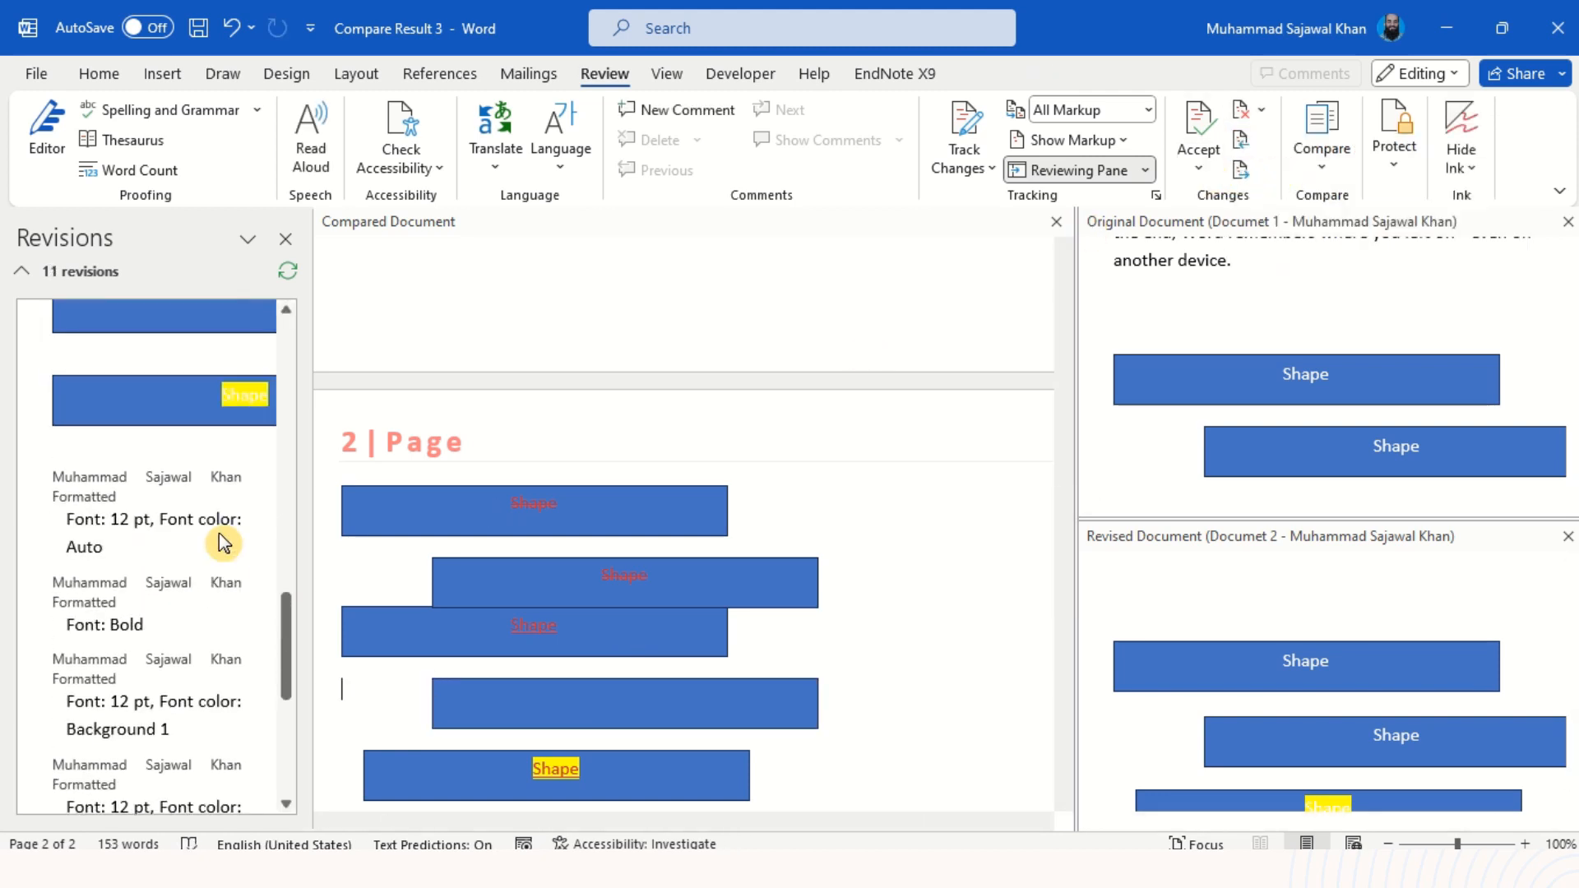
{"action": "scroll", "scroll_direction": "up", "scroll_amount": 3}
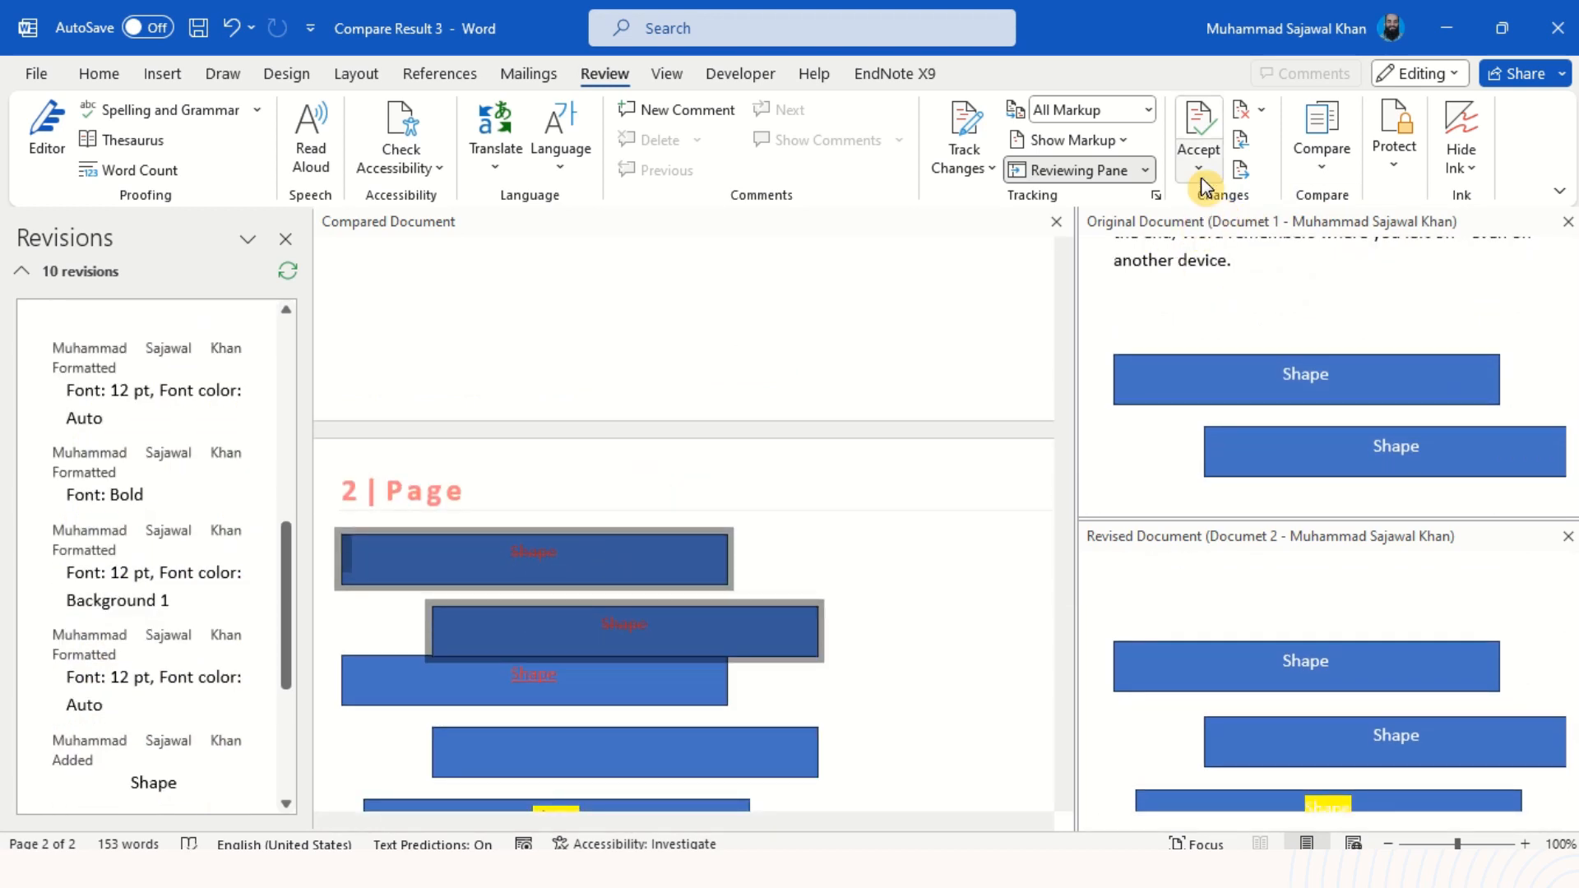
{"action": "left_click", "coordinate": [1198, 136]}
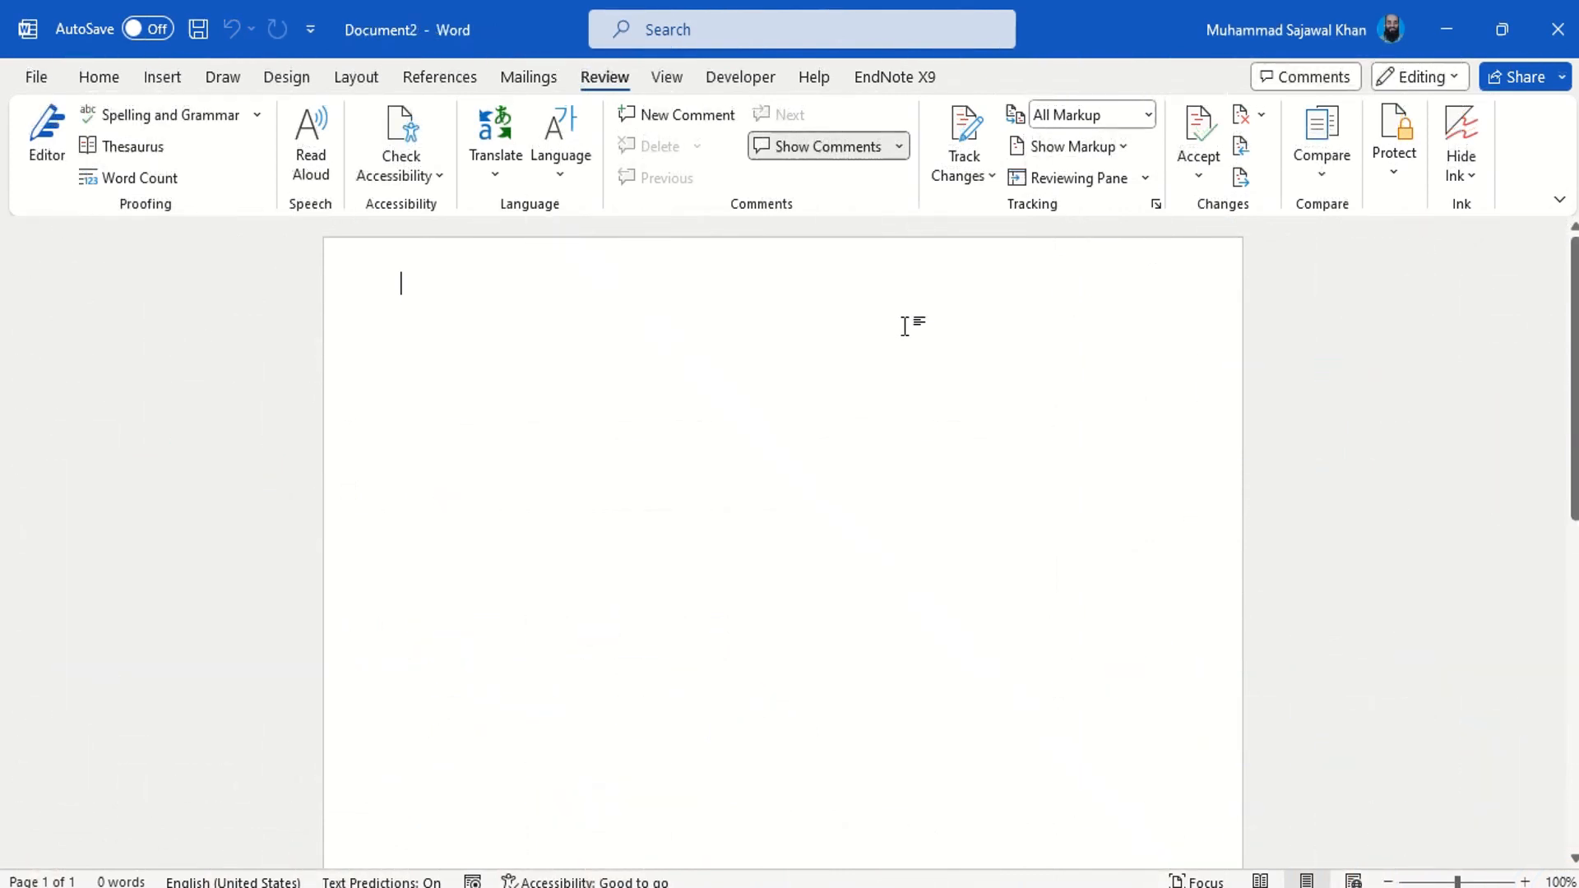
{"action": "left_click", "coordinate": [1321, 142]}
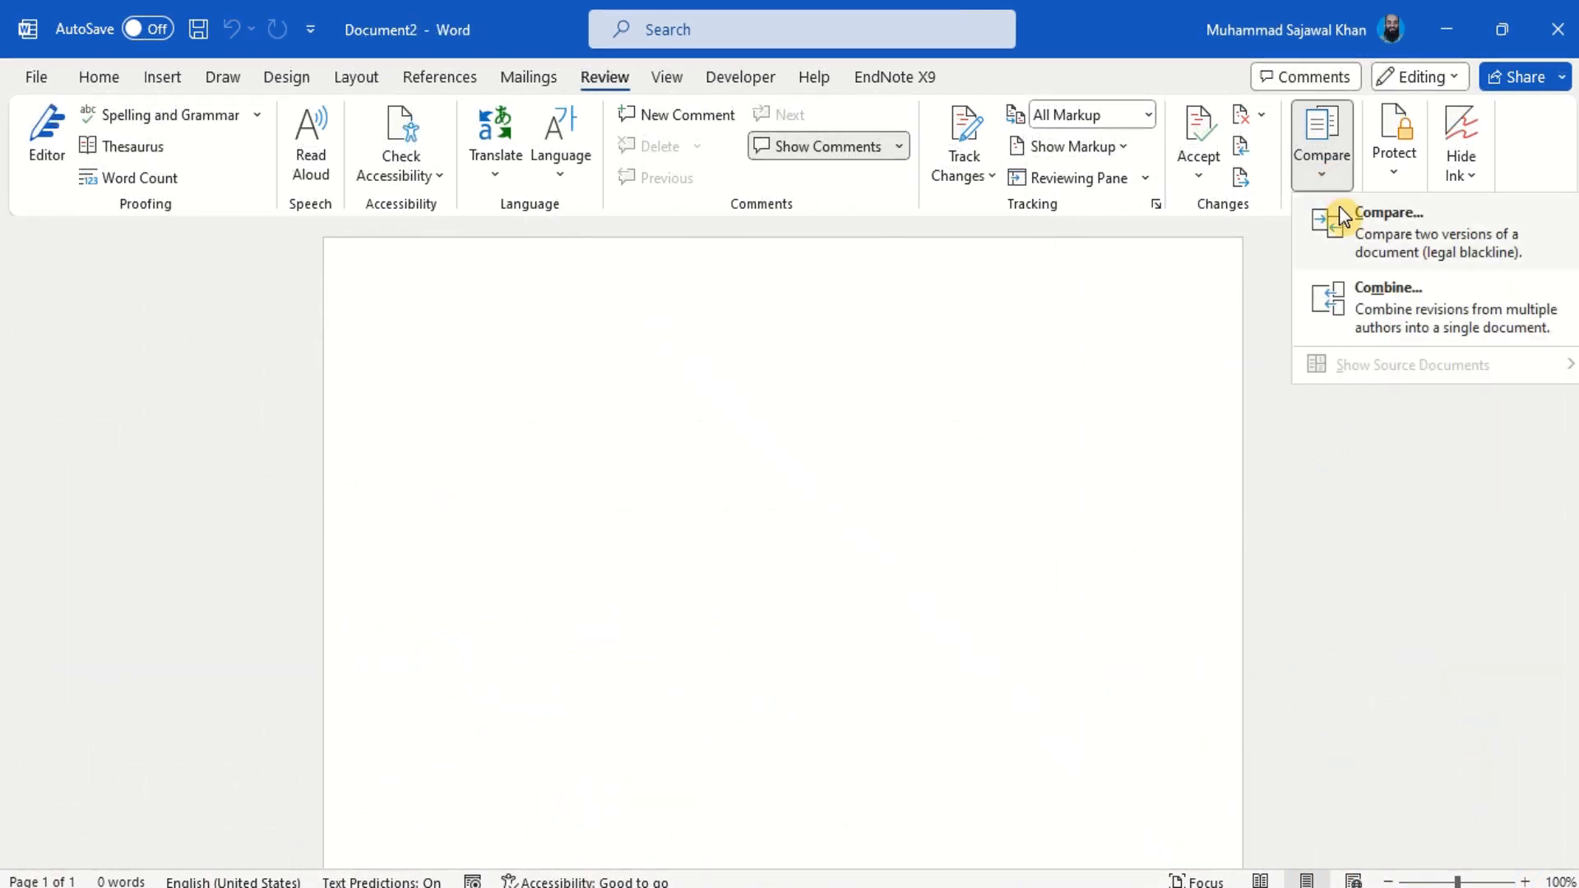
{"action": "left_click", "coordinate": [1388, 231]}
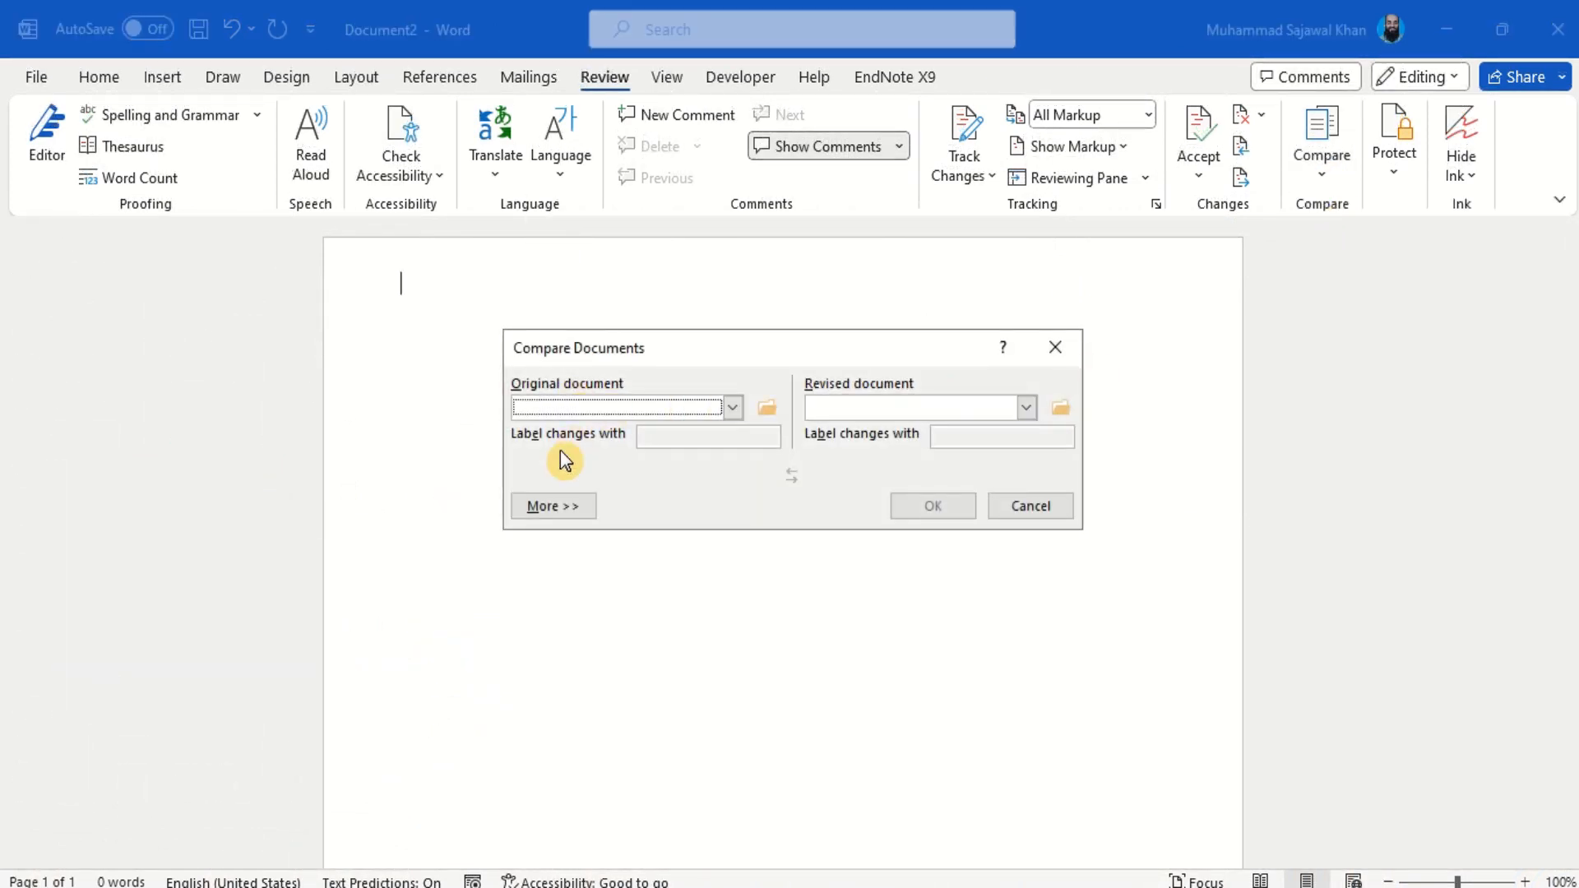
{"action": "left_click", "coordinate": [553, 505]}
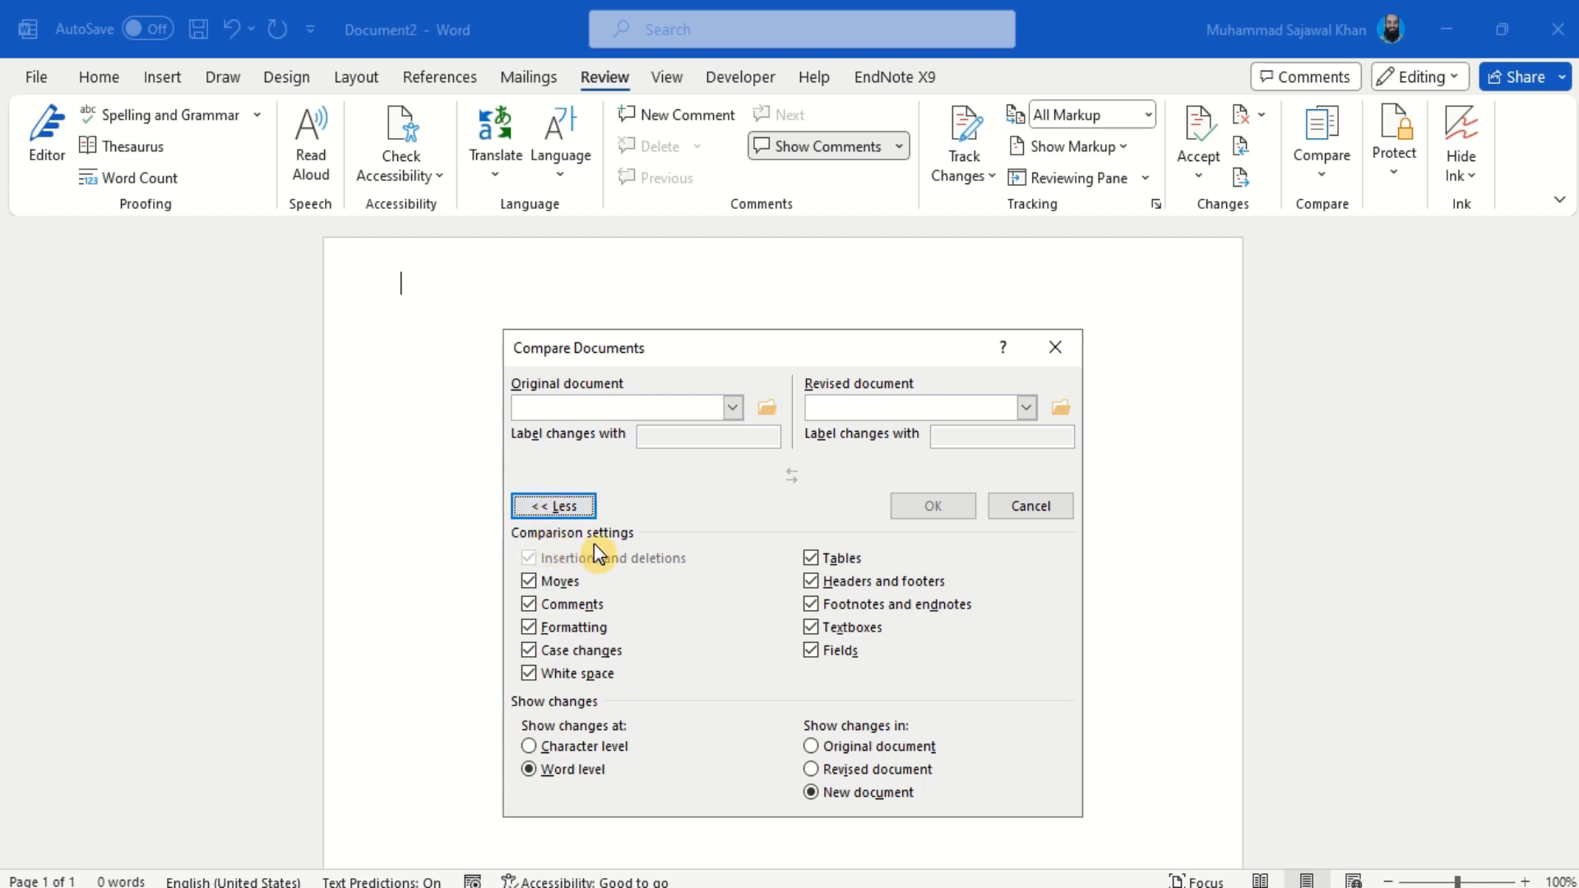
{"action": "mouse_move", "coordinate": [575, 719]}
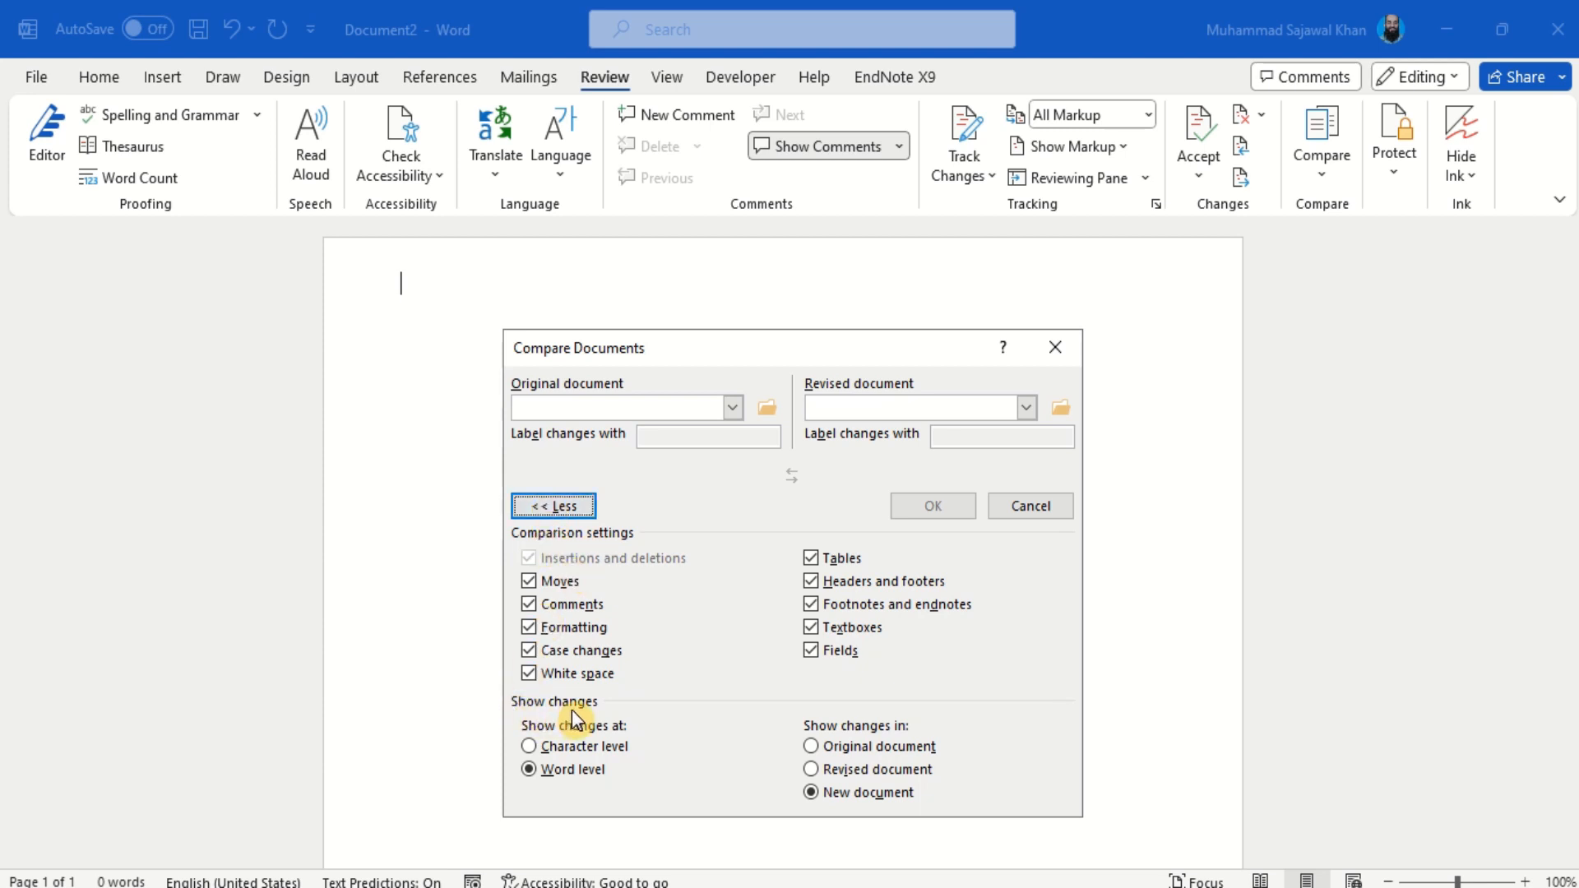
{"action": "mouse_move", "coordinate": [650, 778]}
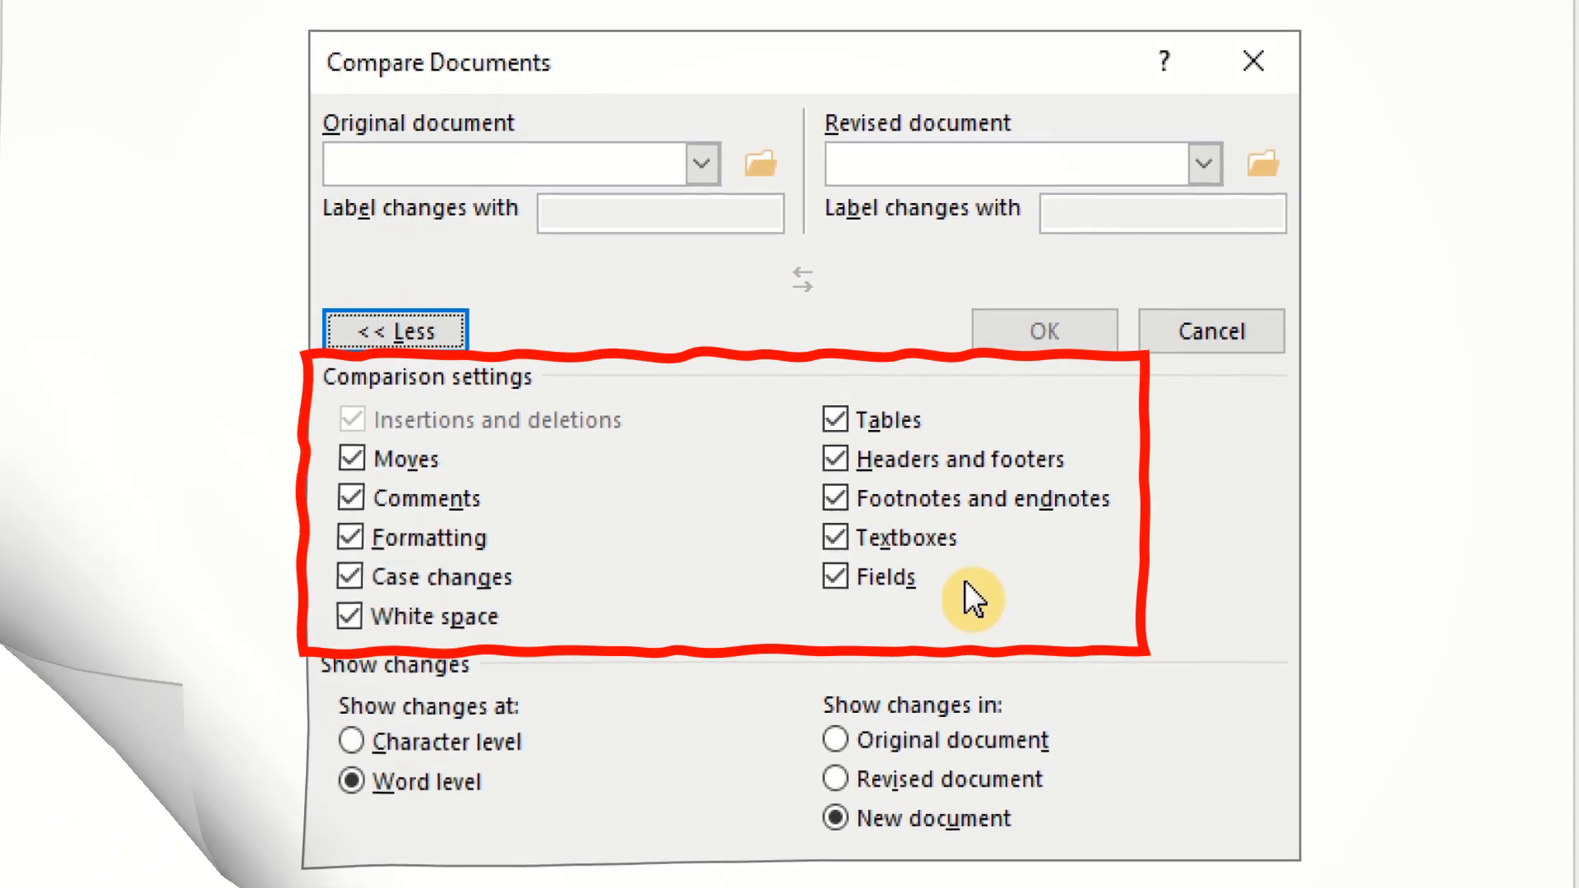
{"action": "mouse_move", "coordinate": [352, 731]}
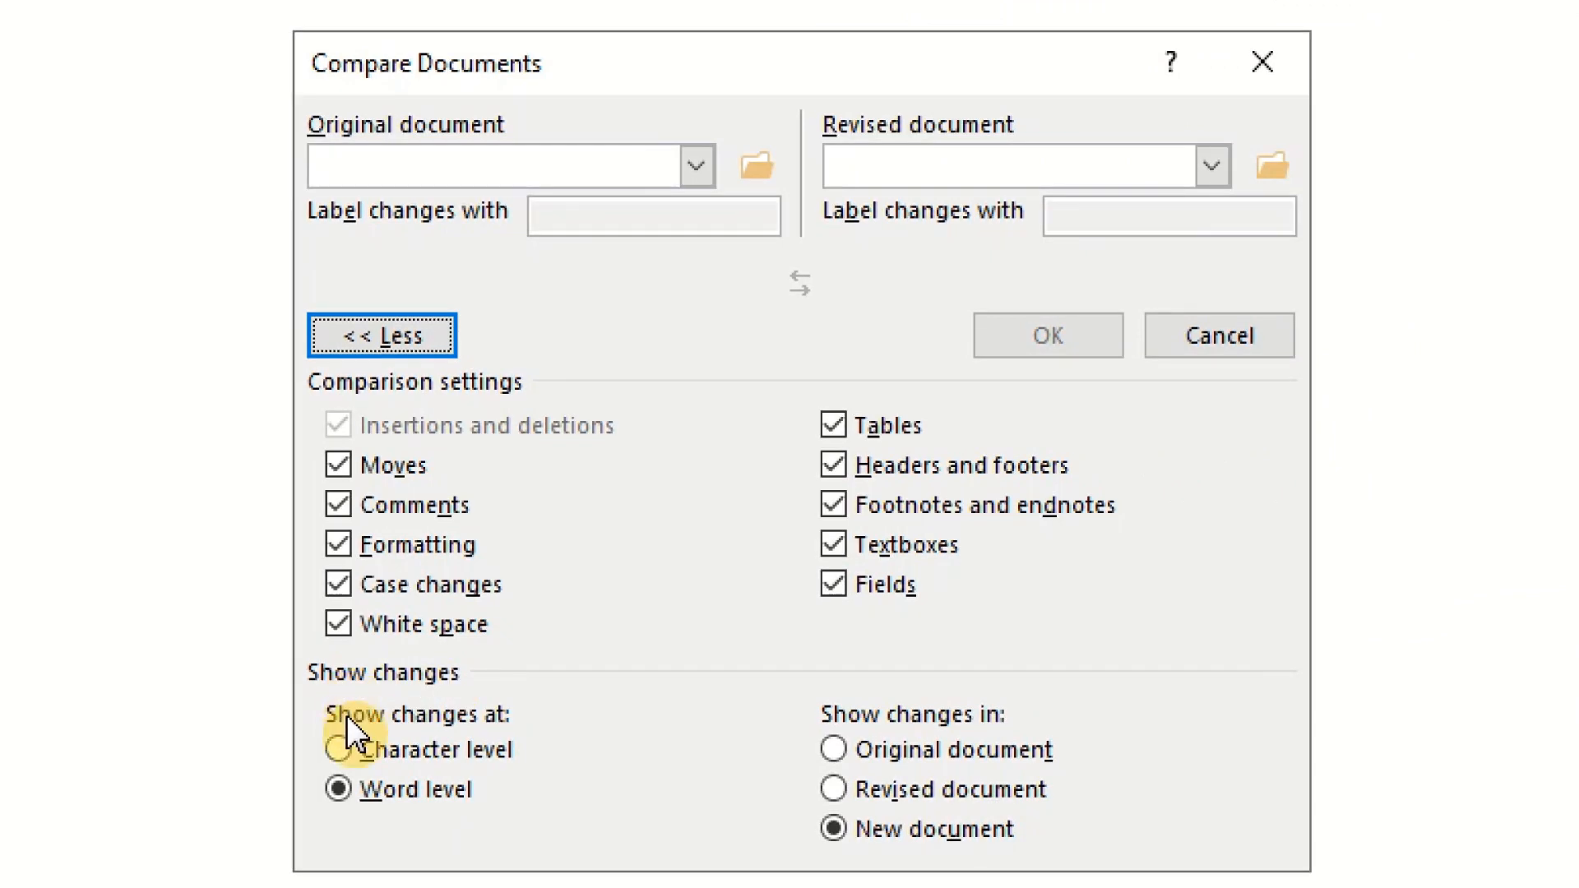
{"action": "mouse_move", "coordinate": [760, 768]}
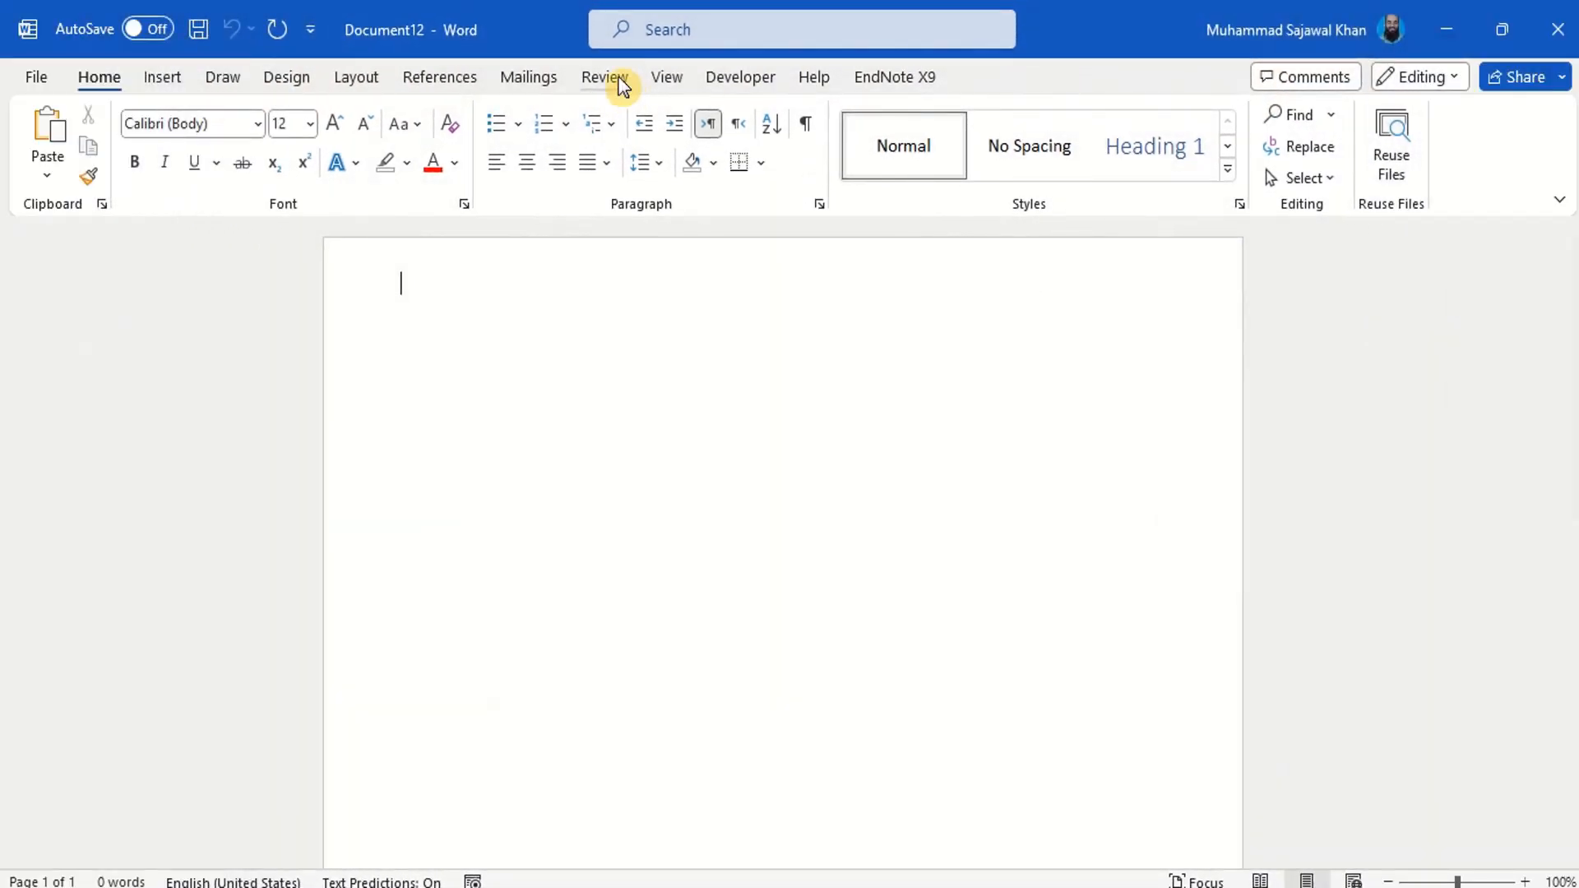
Step: Combine Documet 1 and Documet 2 into Combine Result 13 and accept all changes, then begin saving
{"action": "left_click", "coordinate": [603, 78]}
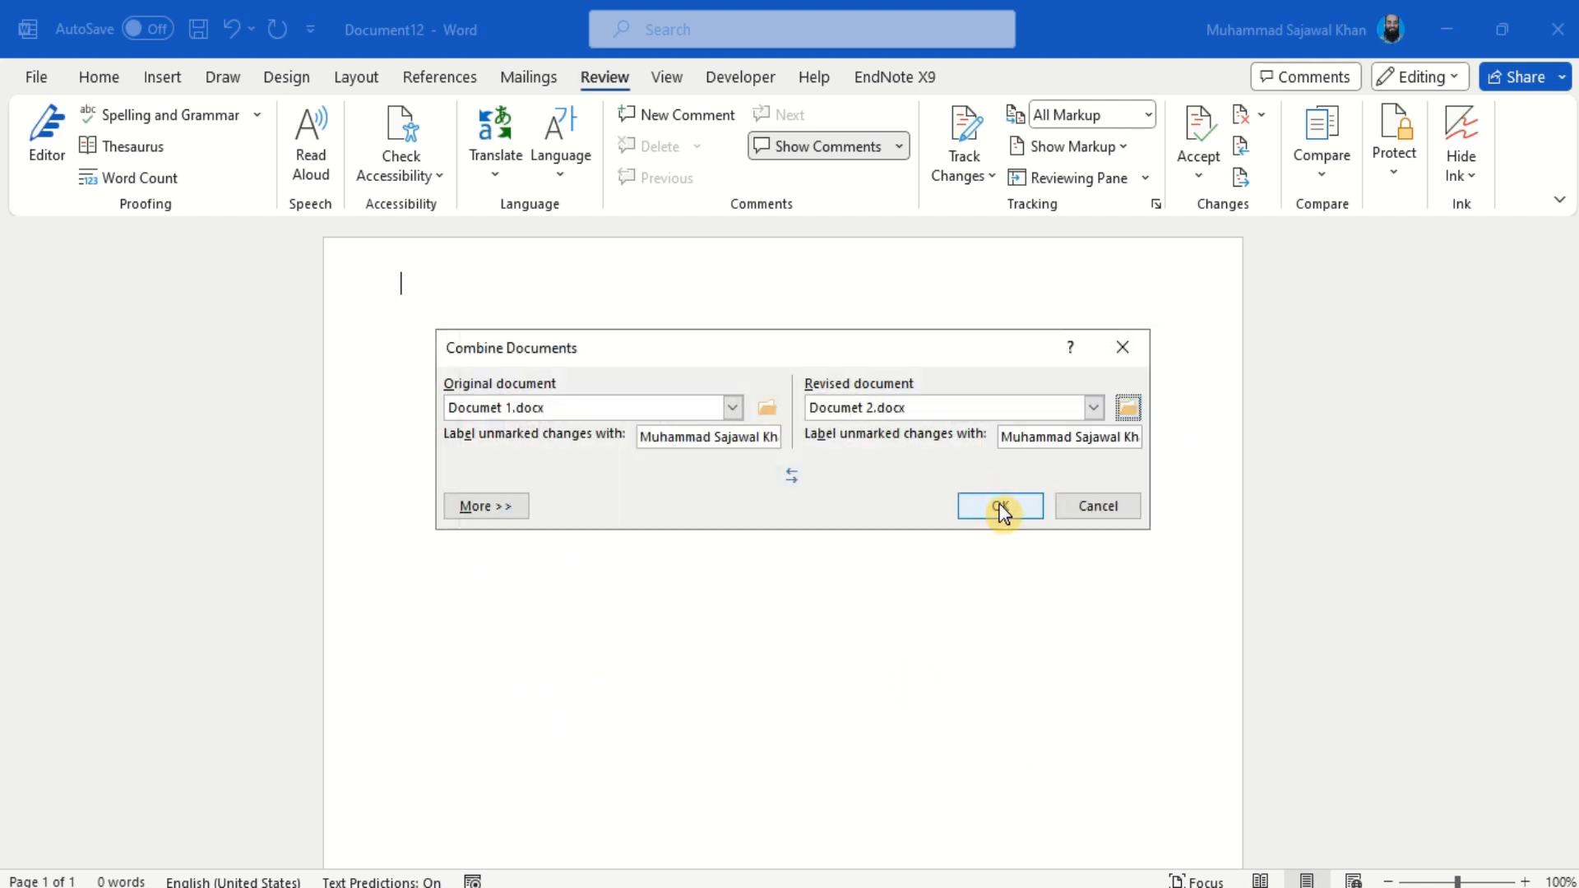
{"action": "left_click", "coordinate": [998, 505]}
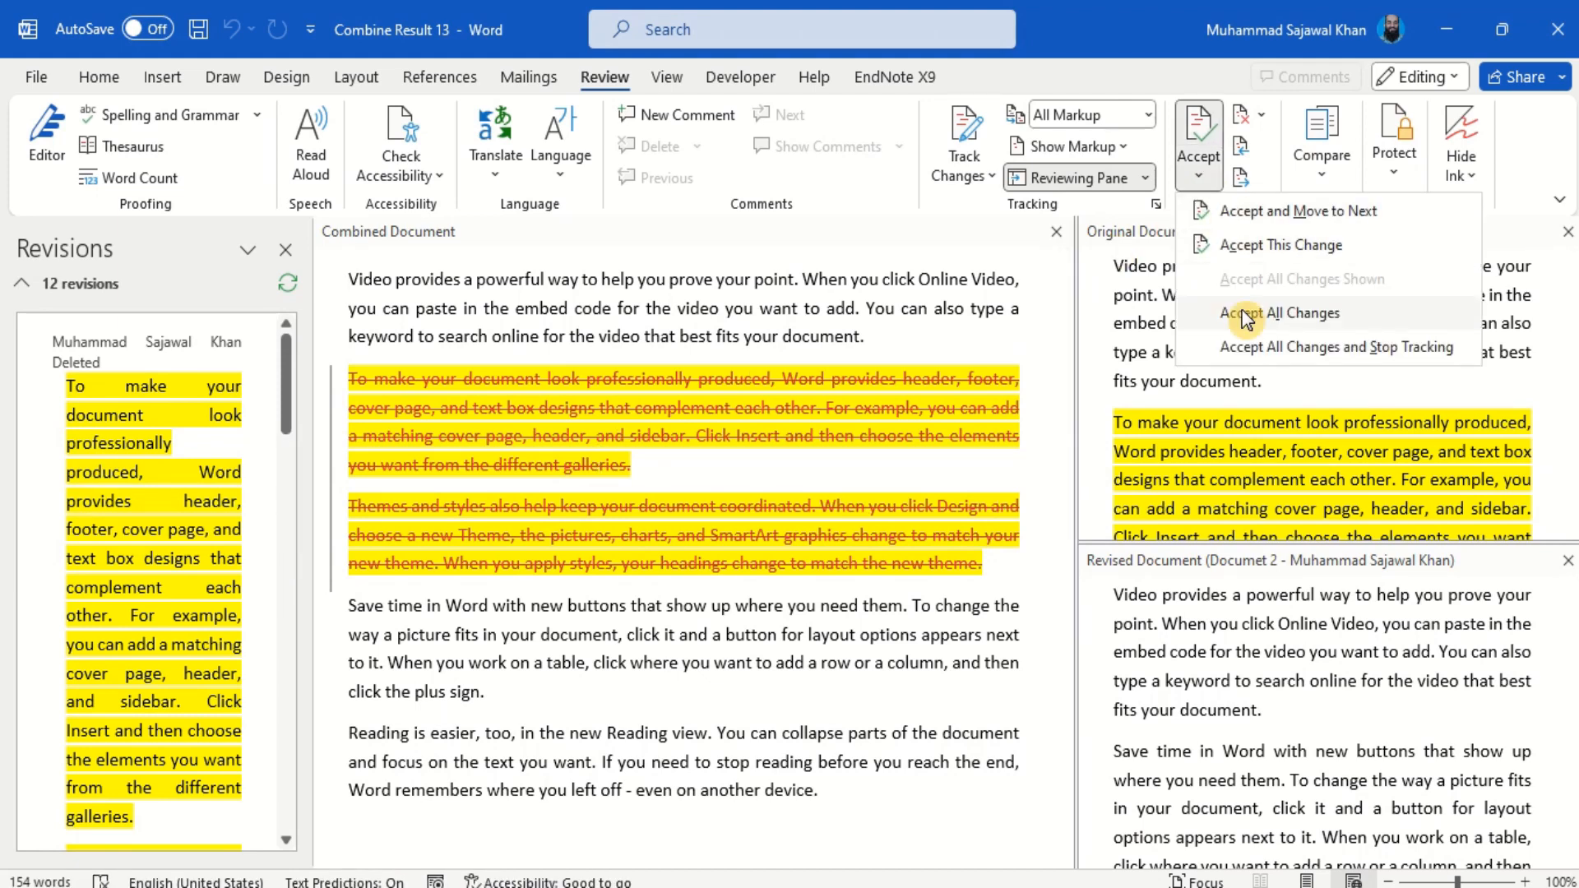
{"action": "left_click", "coordinate": [1280, 312]}
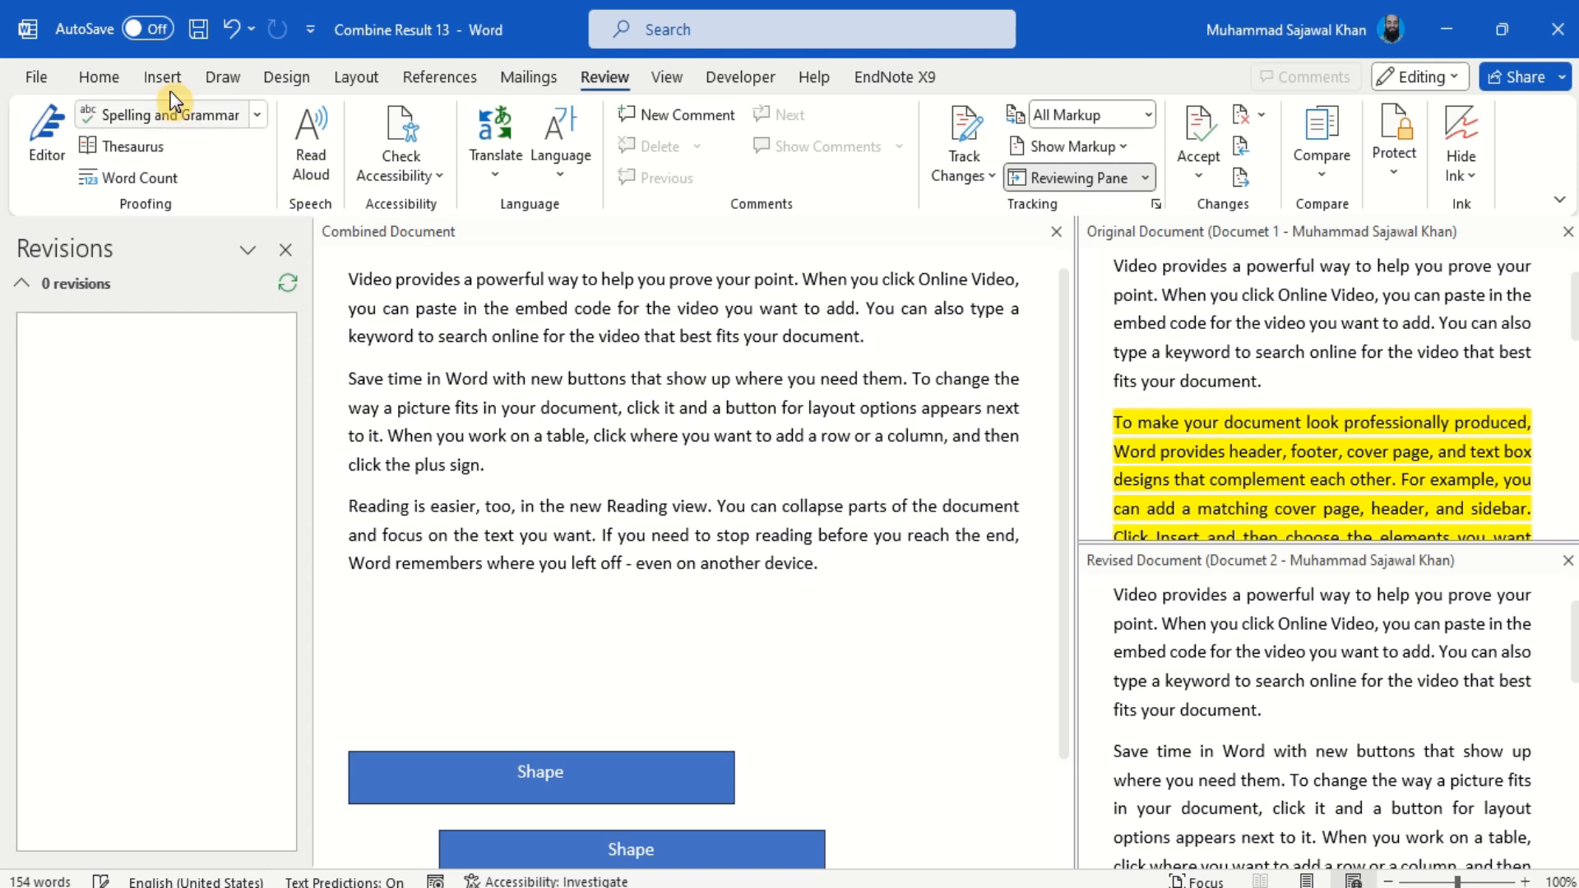
{"action": "left_click", "coordinate": [199, 28]}
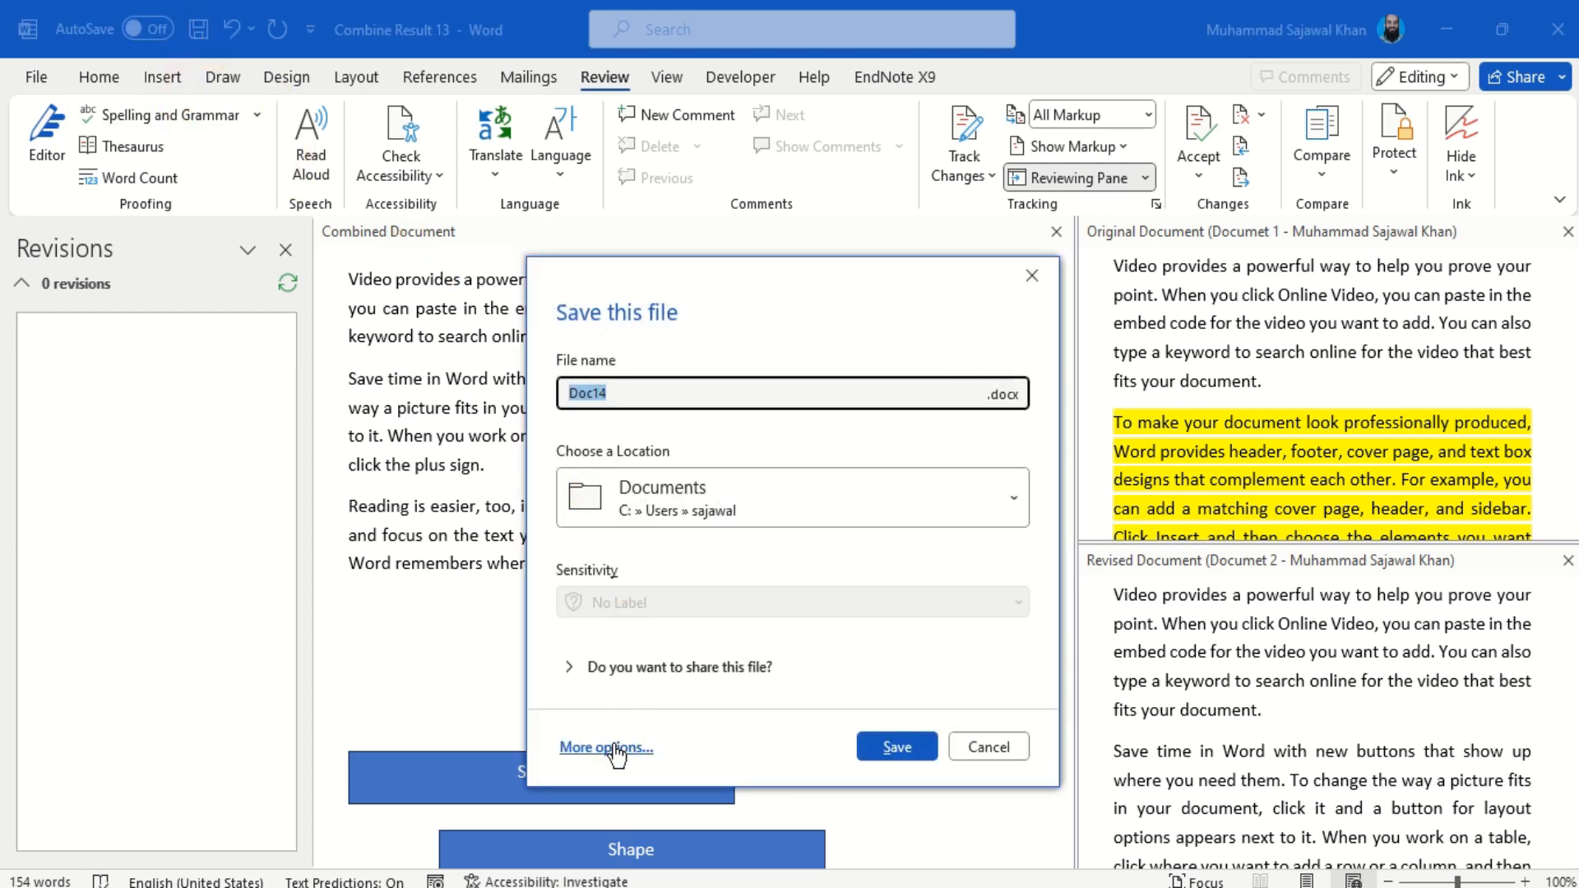
Step: Save the combined document as 'Final' in Desktop\New folder (2)
{"action": "left_click", "coordinate": [605, 747]}
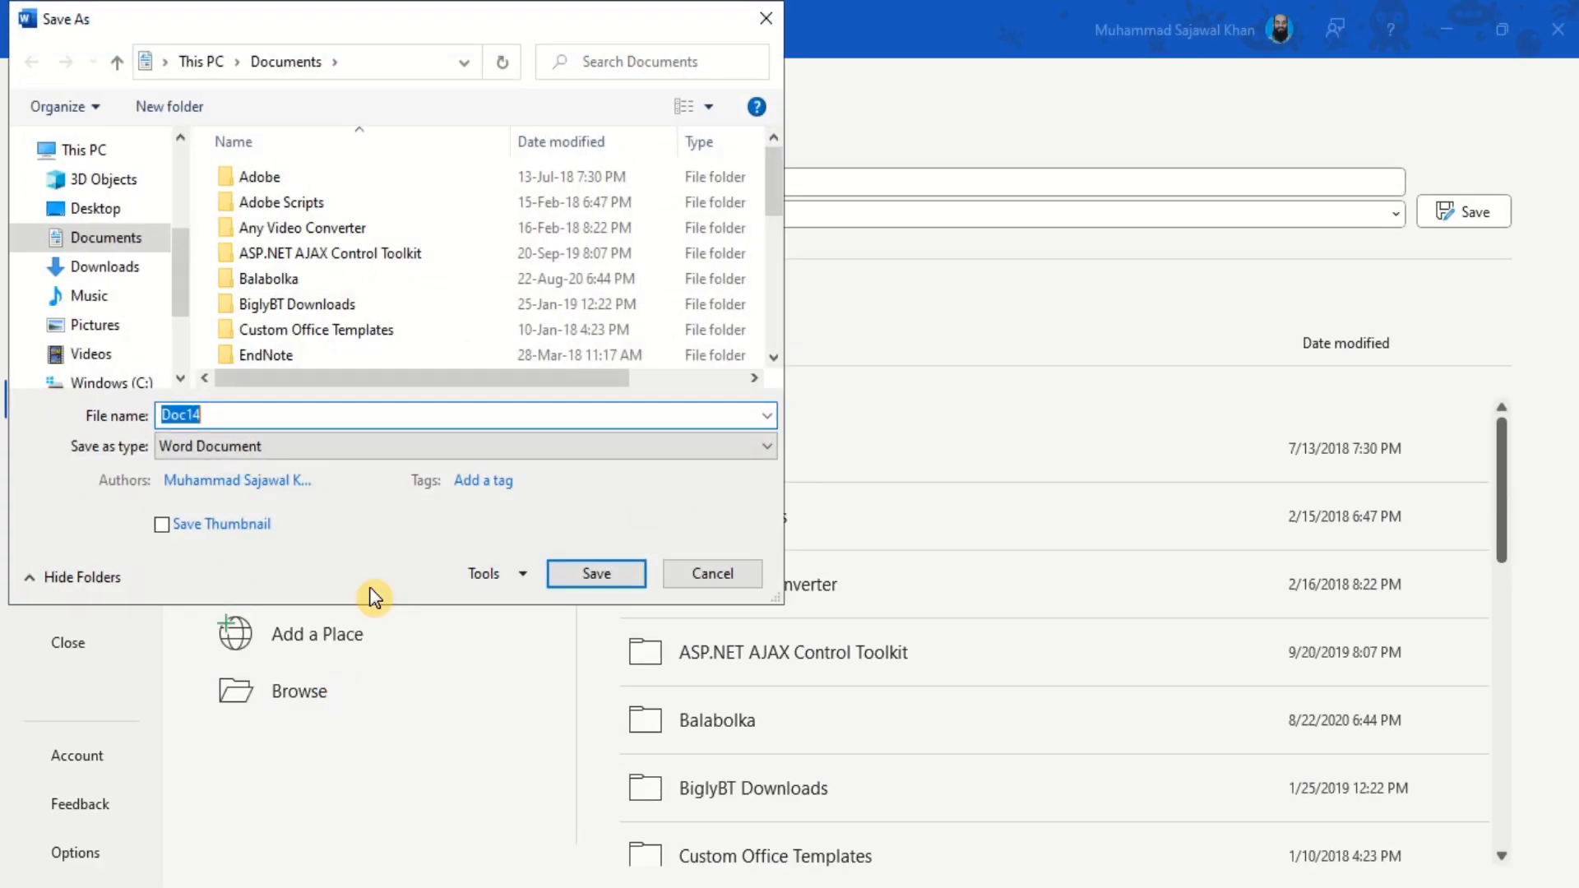
{"action": "left_click", "coordinate": [94, 209]}
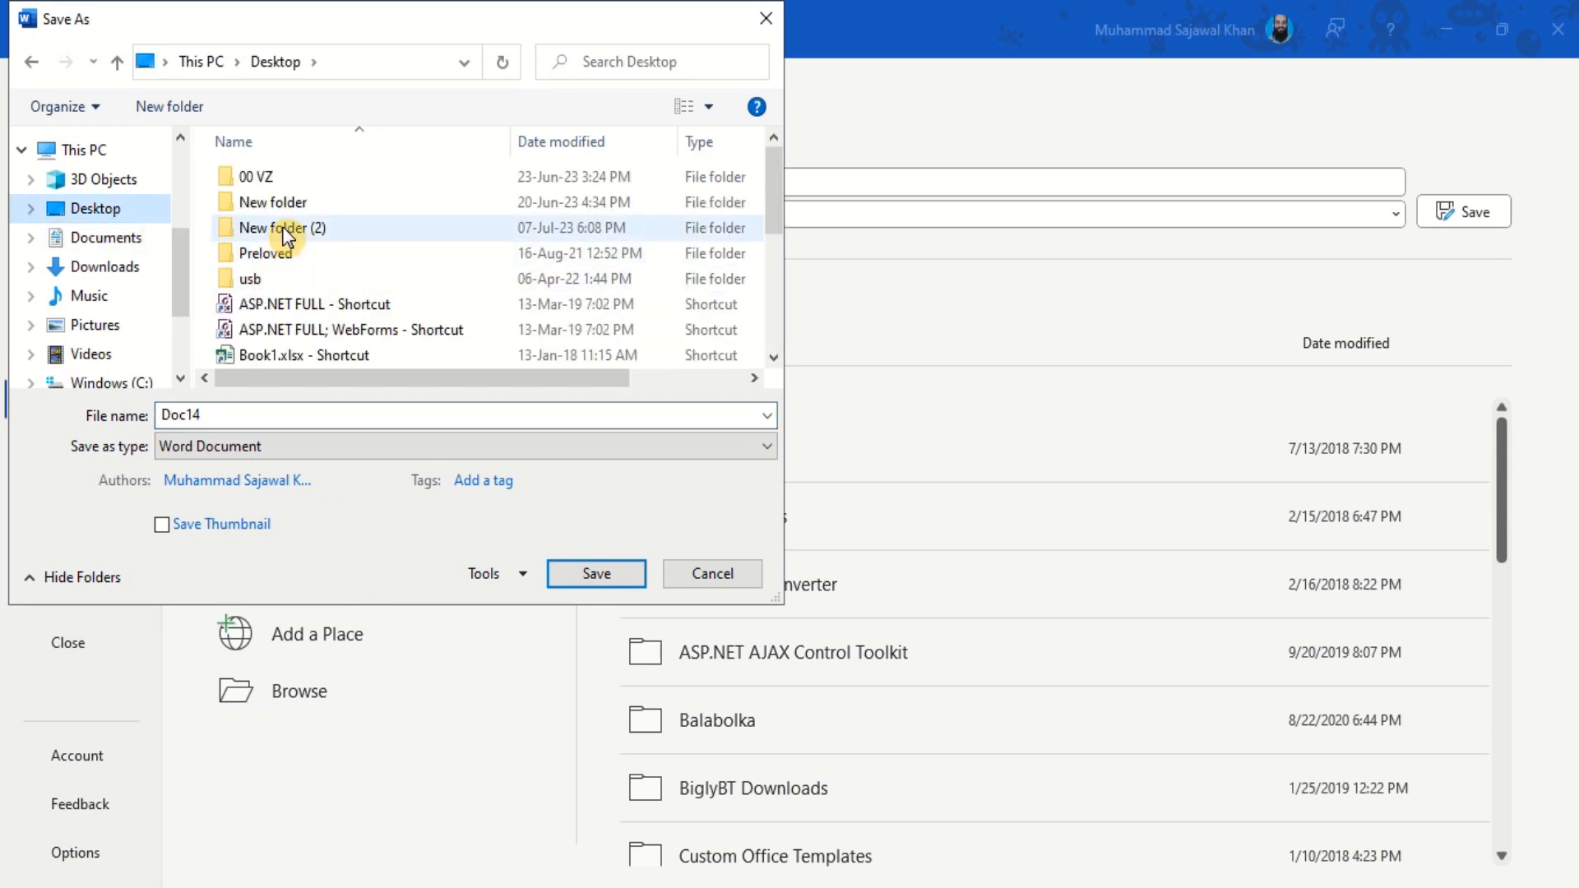
{"action": "double_click", "coordinate": [282, 227]}
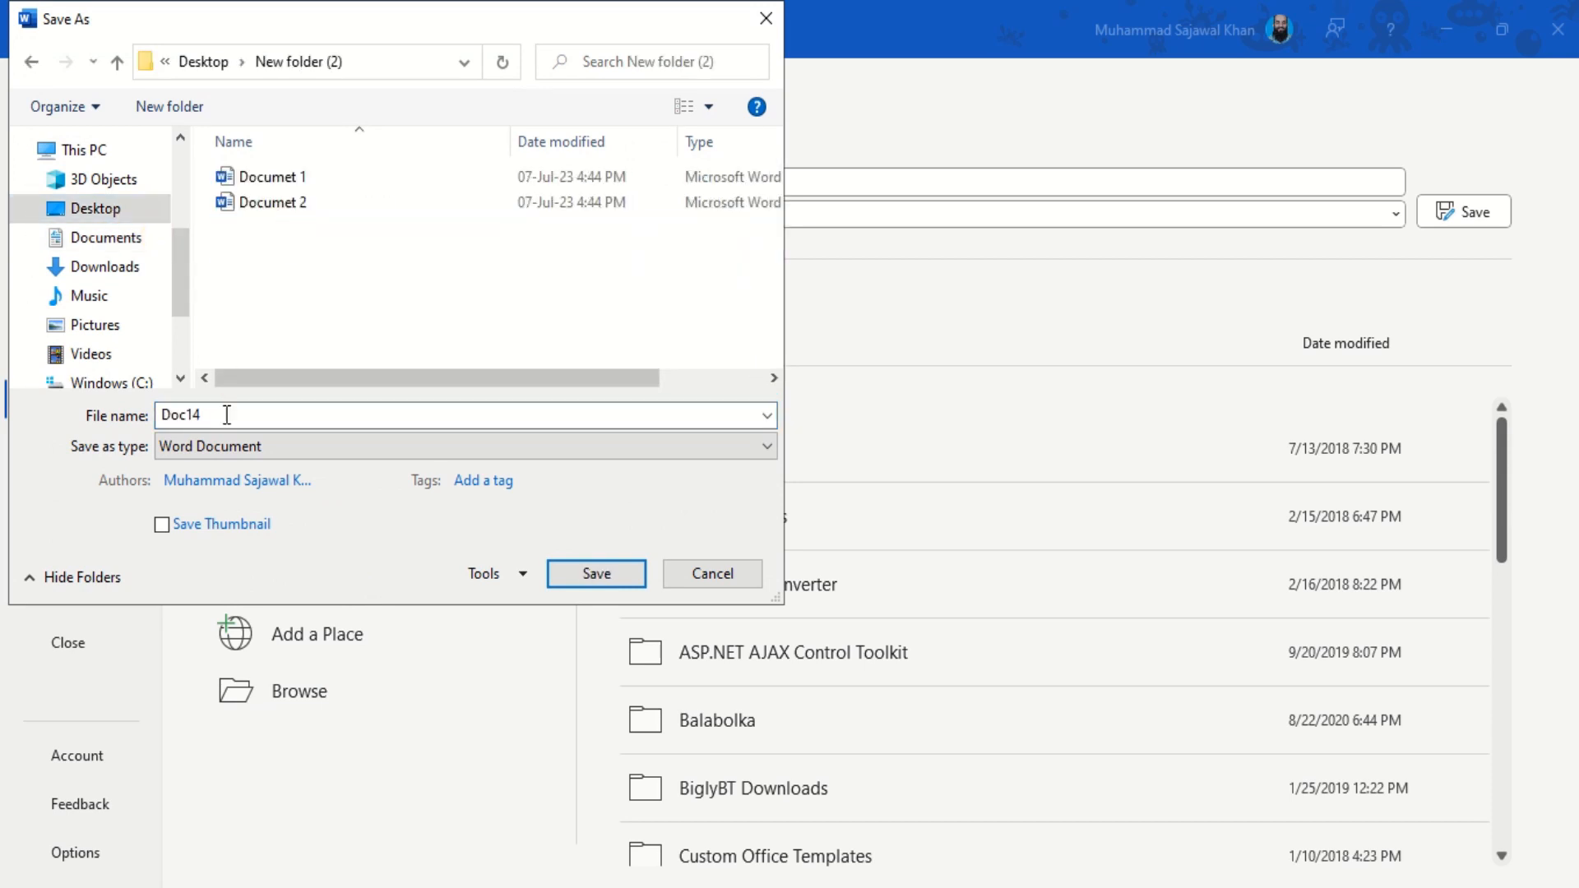
{"action": "type", "text": "Final"}
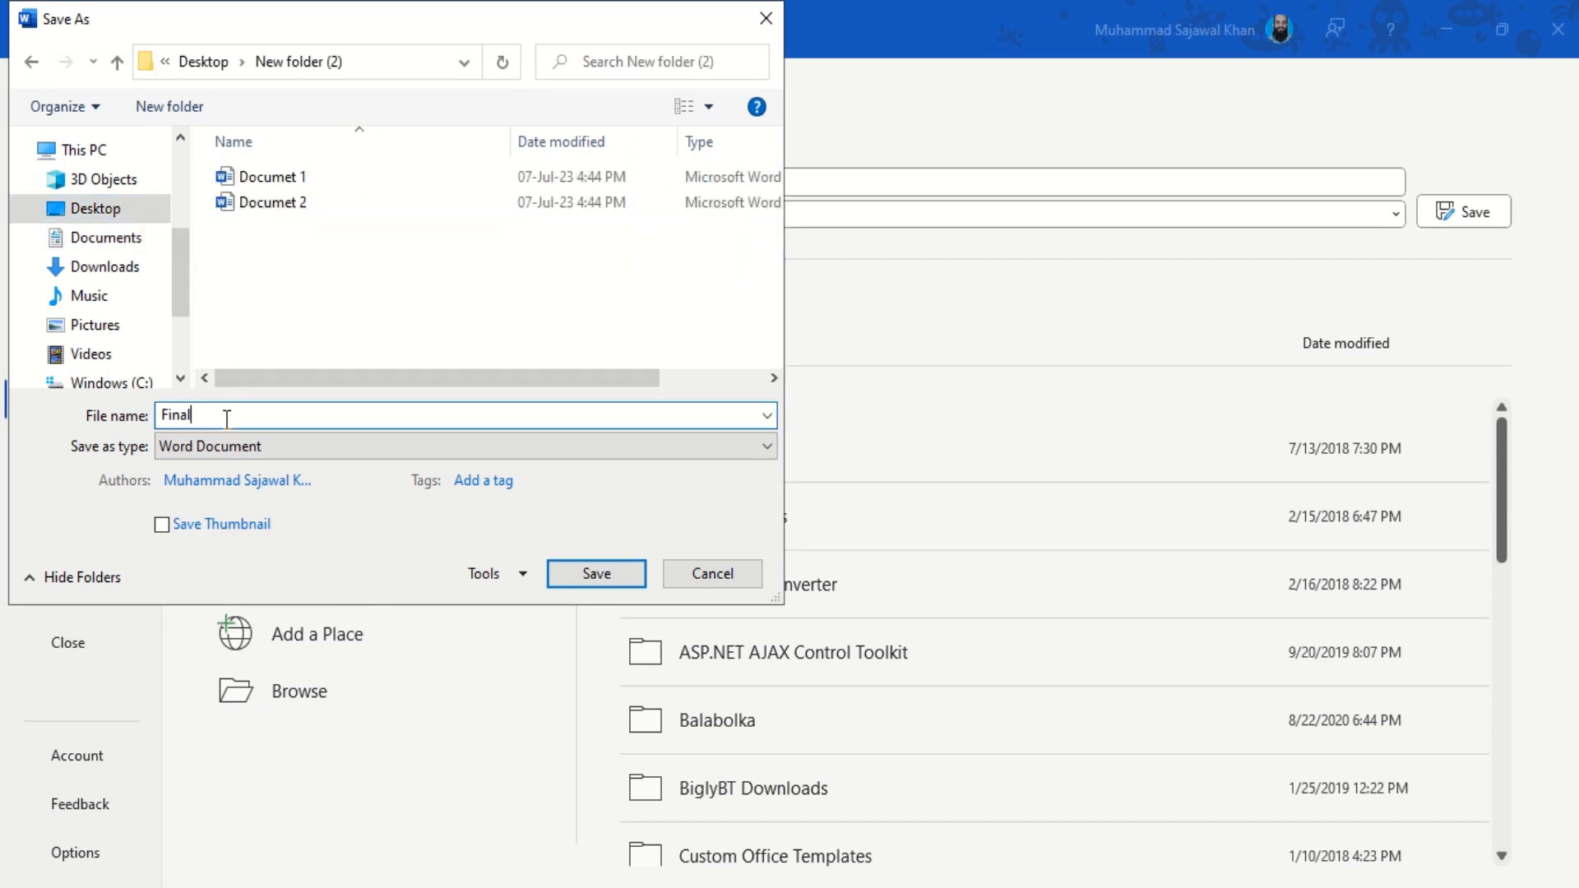
{"action": "left_click", "coordinate": [595, 572]}
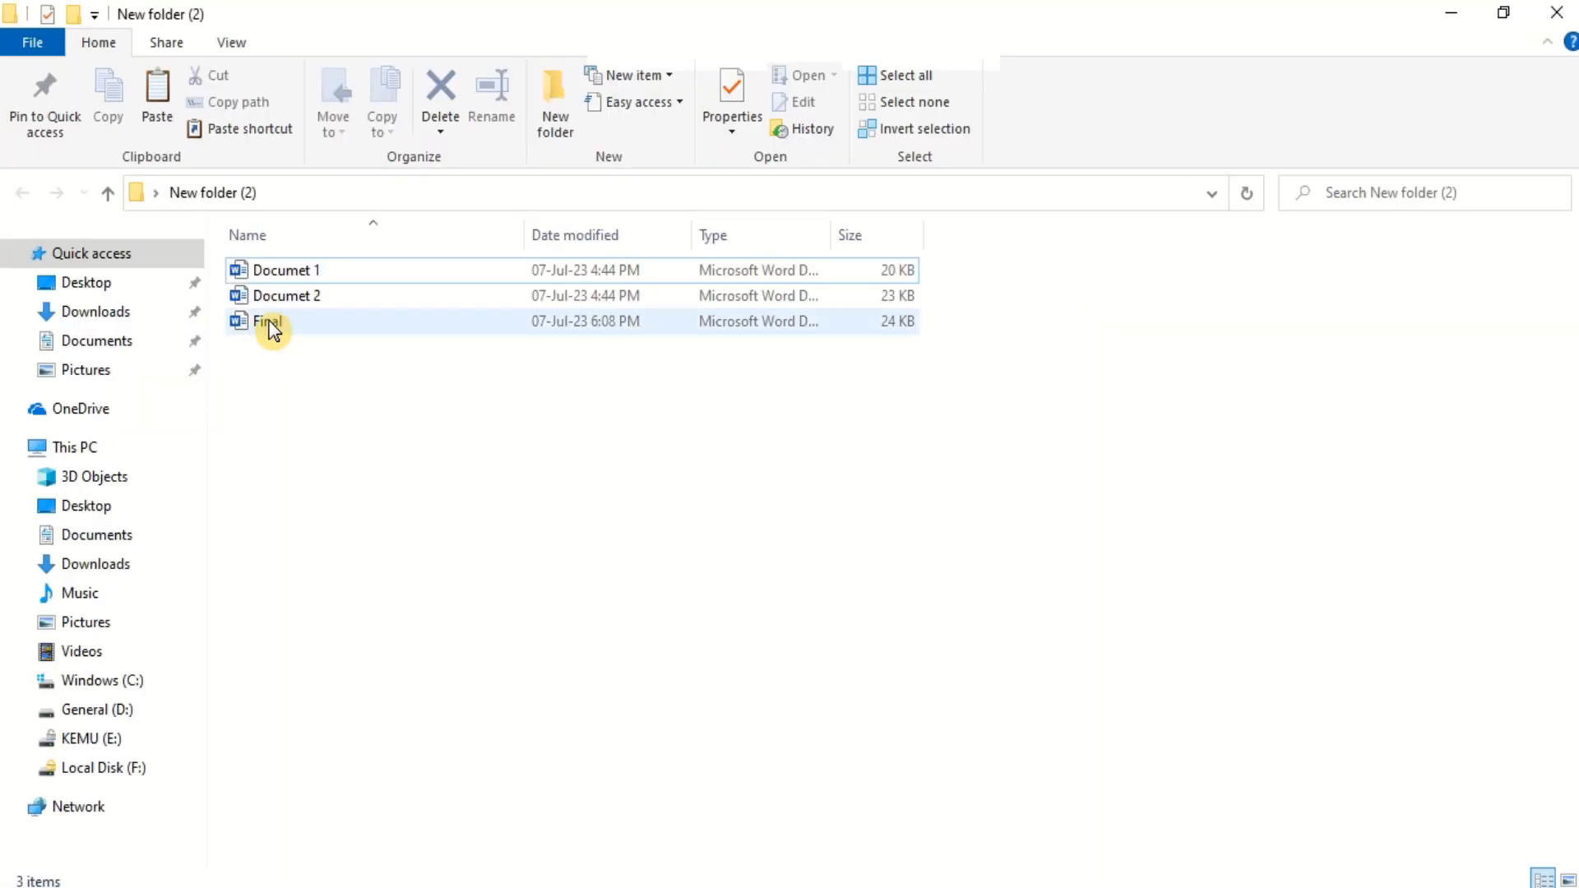
Step: Open the saved Final document from New folder (2) in Word
{"action": "double_click", "coordinate": [270, 321]}
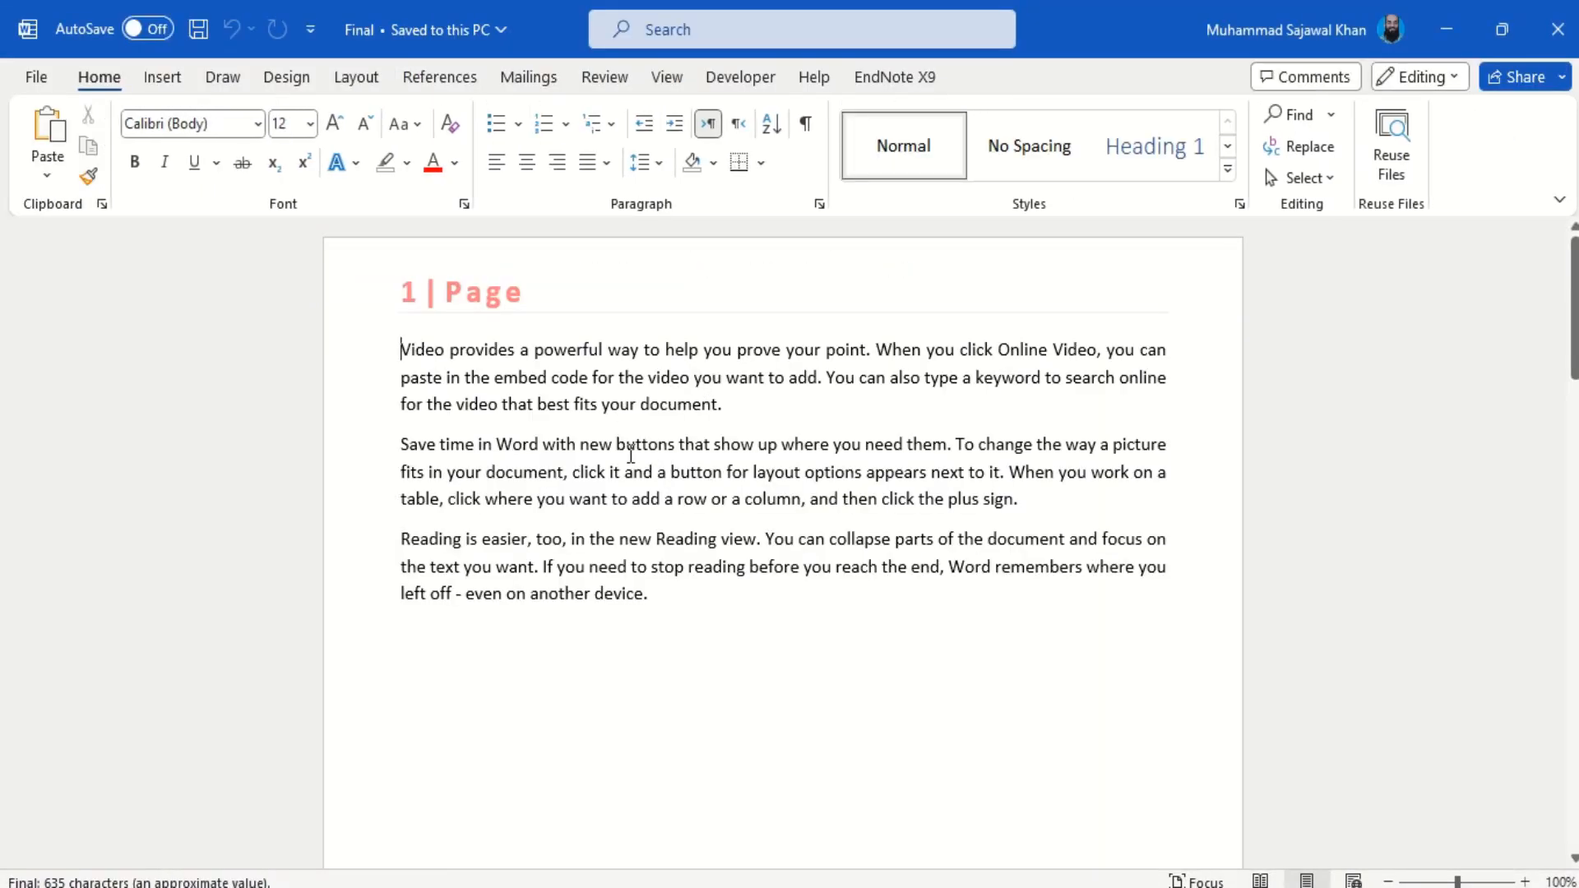